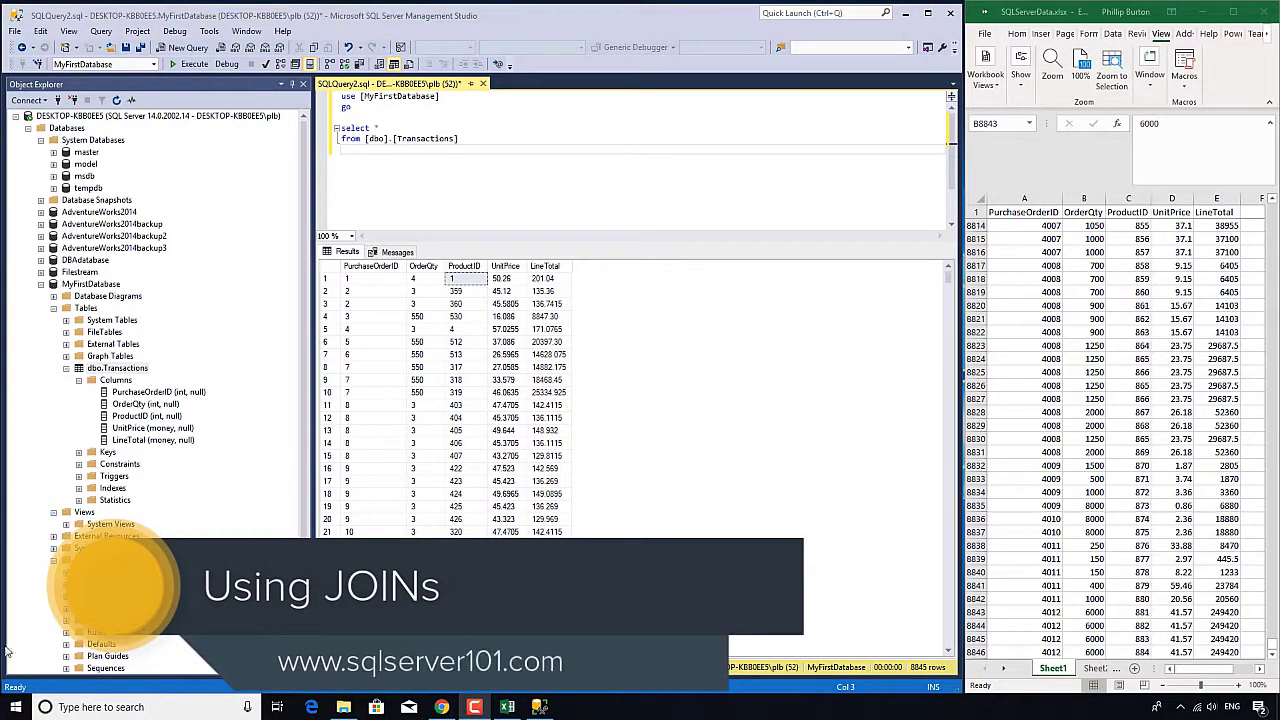
Step: Switch to Excel's product sheet and select the Color column heading next to ProductID and Name
{"action": "left_click", "coordinate": [1058, 668]}
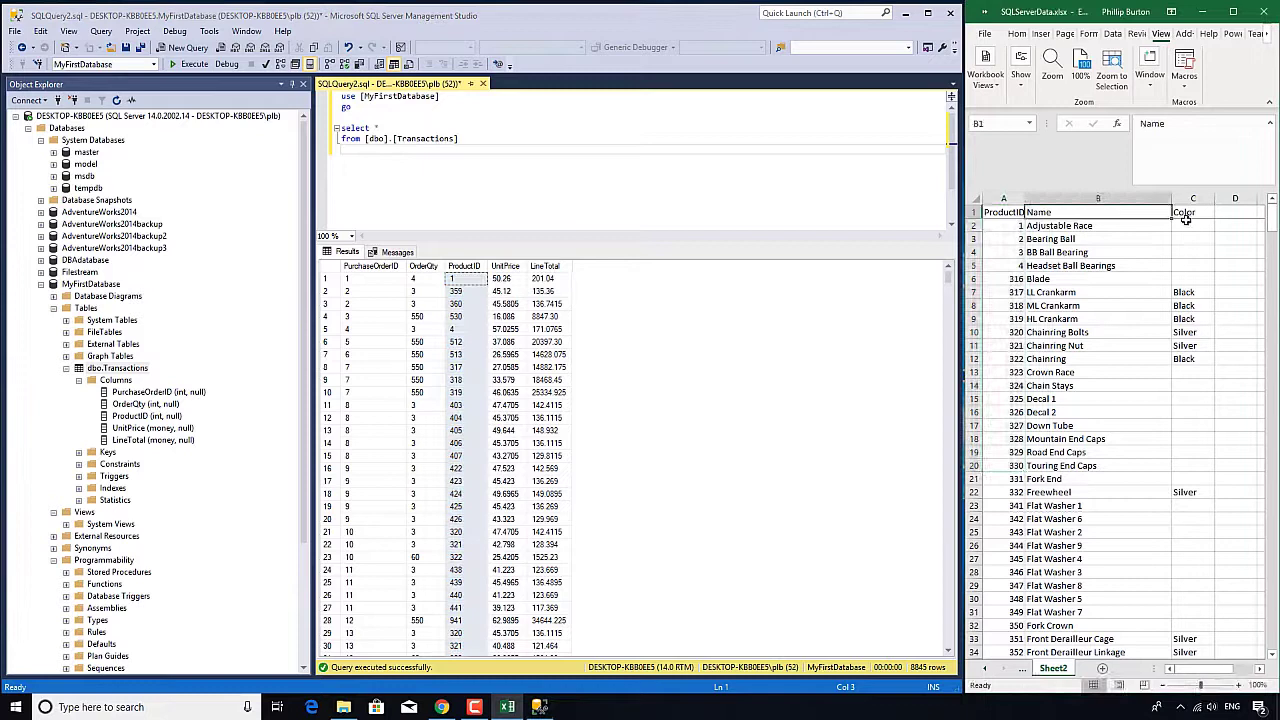
{"action": "left_click", "coordinate": [1192, 211]}
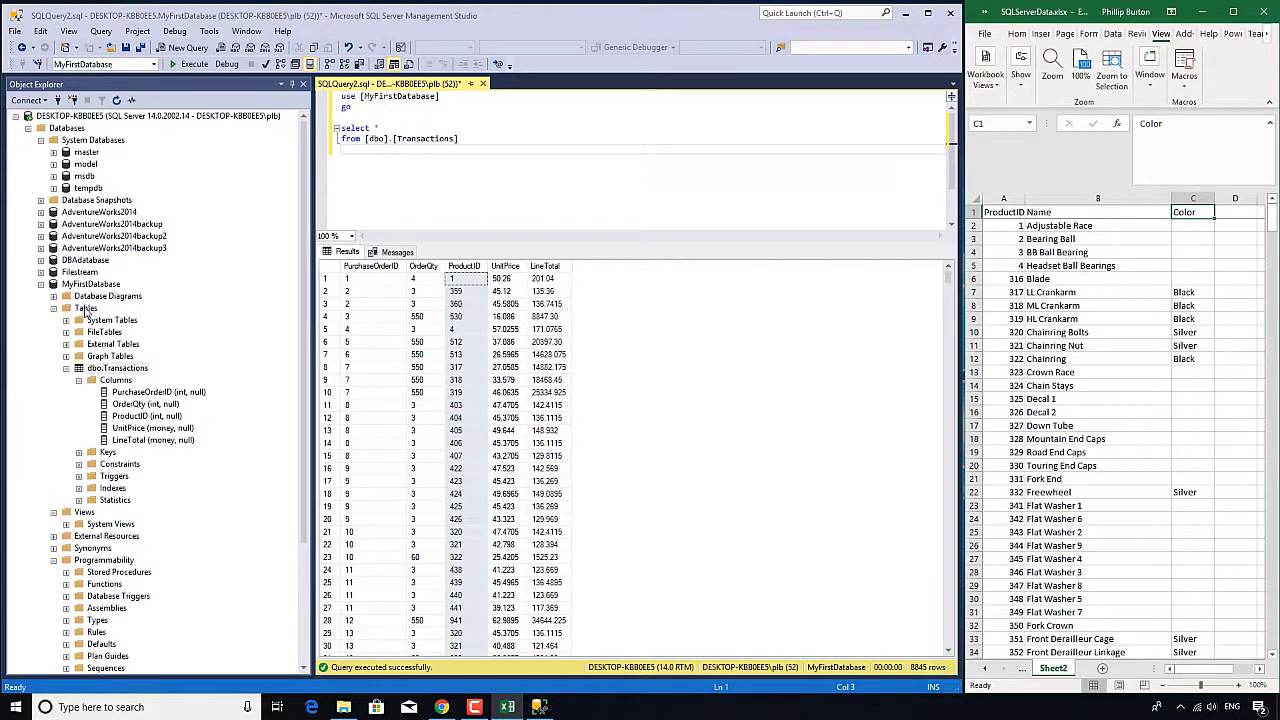
Step: Start a new table in MyFirstDatabase with columns ProductID, Name and Color, then edit Name
{"action": "right_click", "coordinate": [86, 308]}
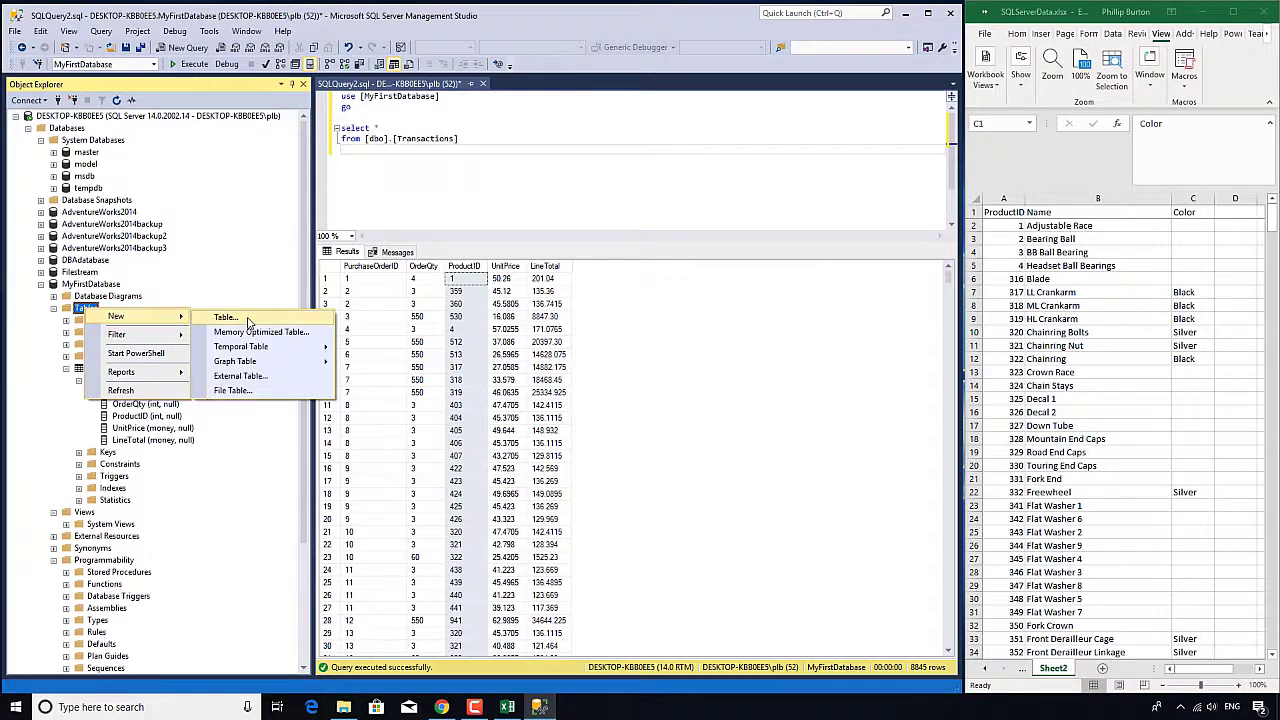
{"action": "mouse_move", "coordinate": [253, 321]}
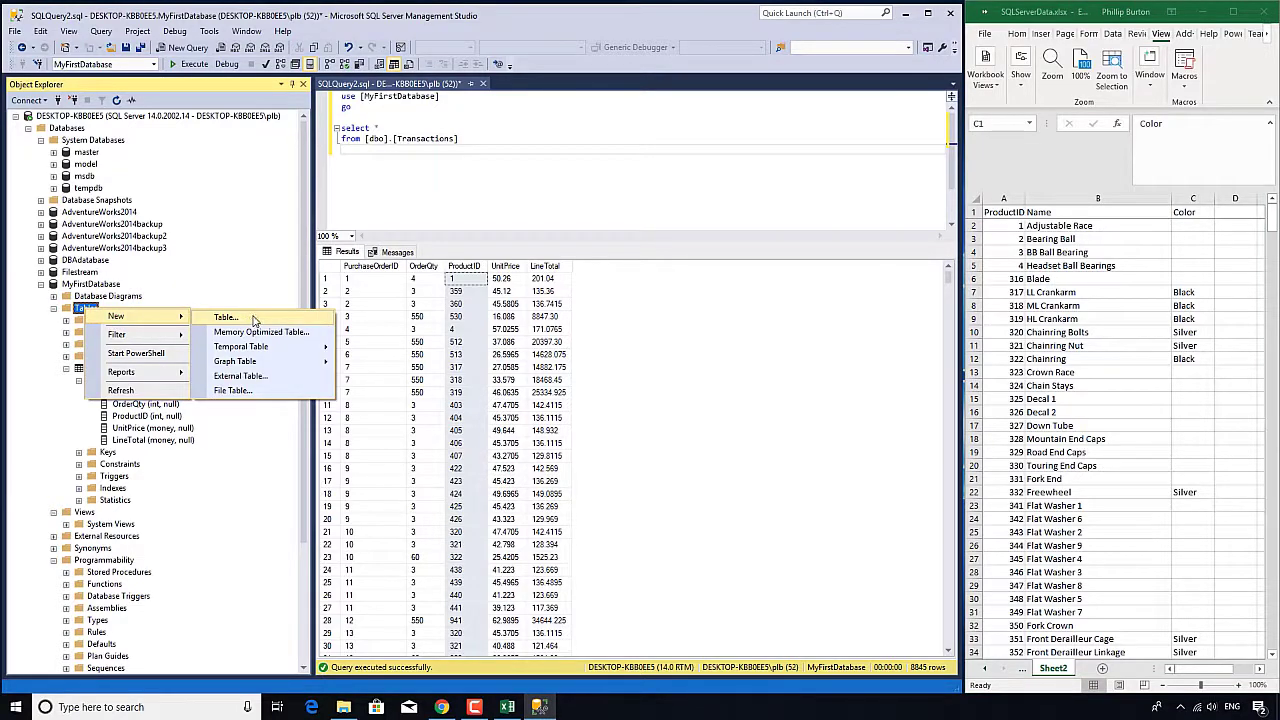
{"action": "left_click", "coordinate": [225, 317]}
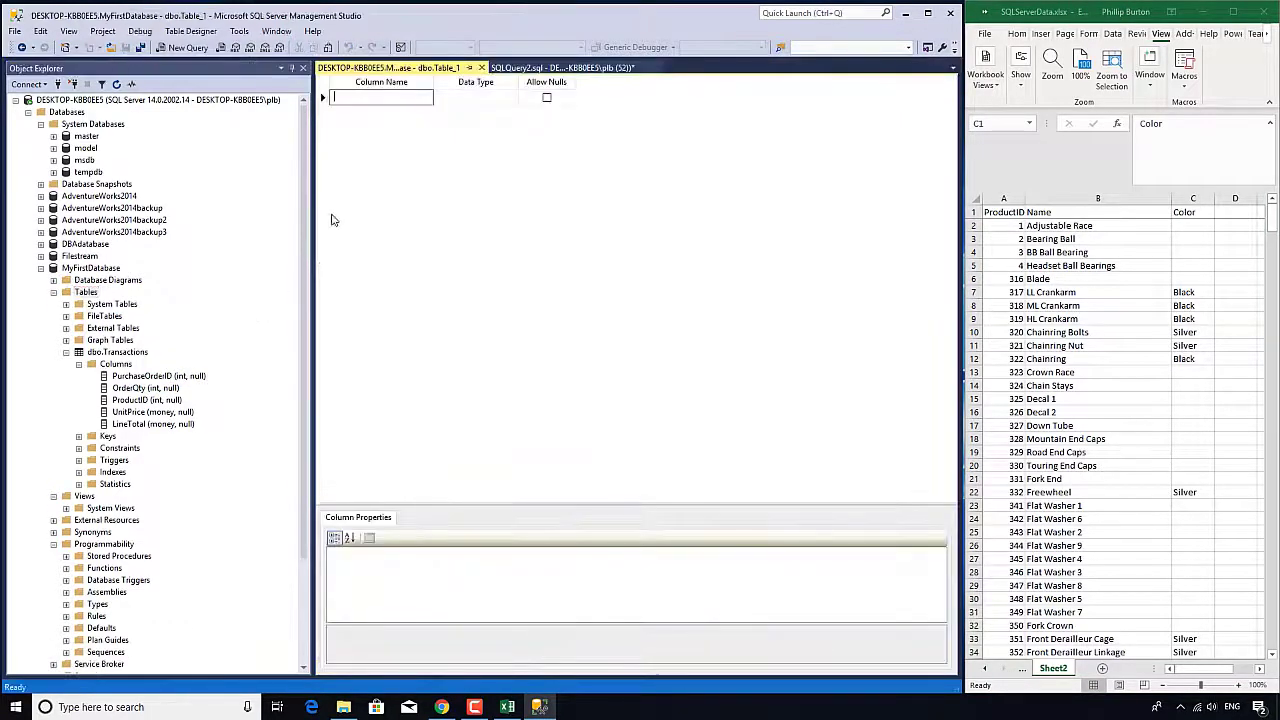
{"action": "mouse_move", "coordinate": [444, 176]}
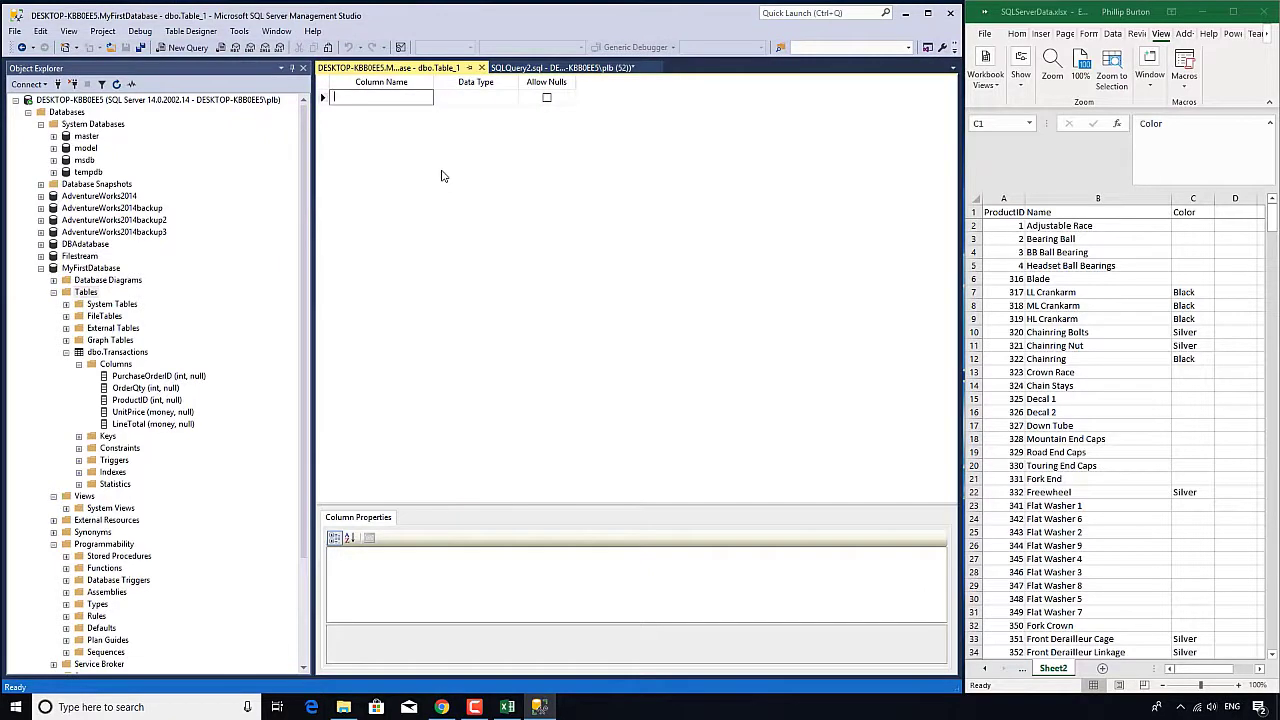
{"action": "type", "text": "ProductID"}
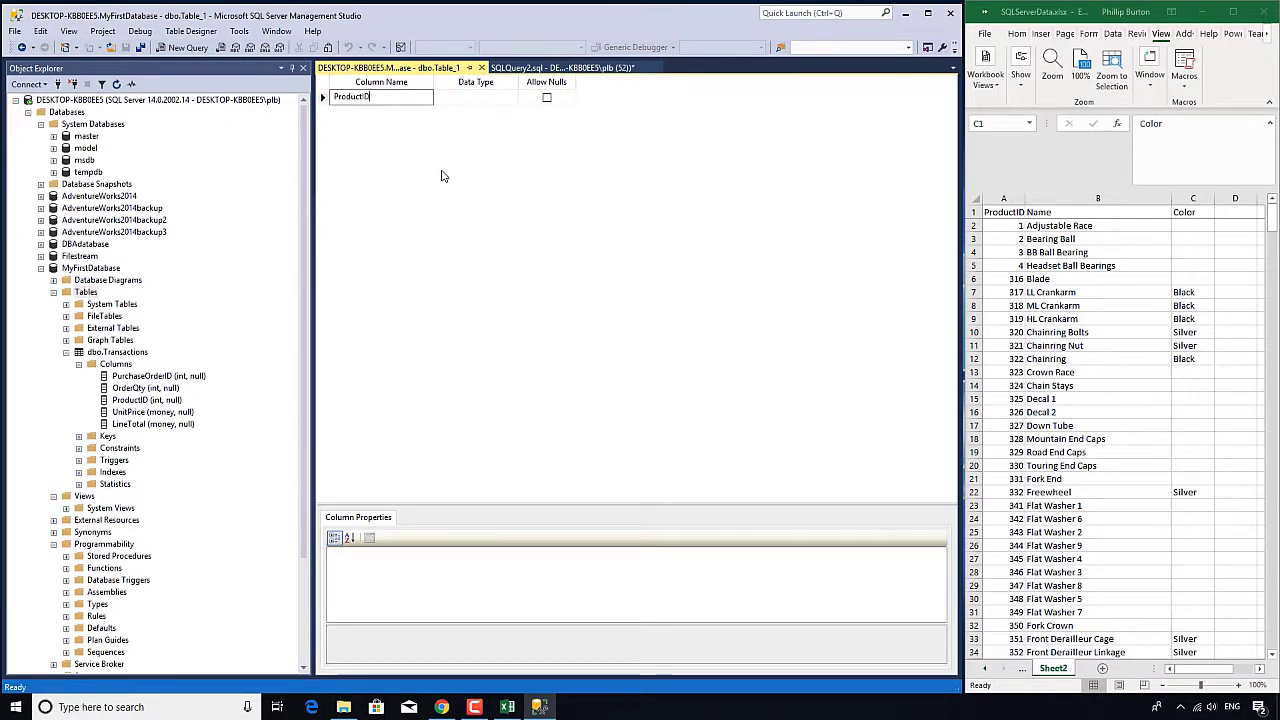
{"action": "type", "text": "N"}
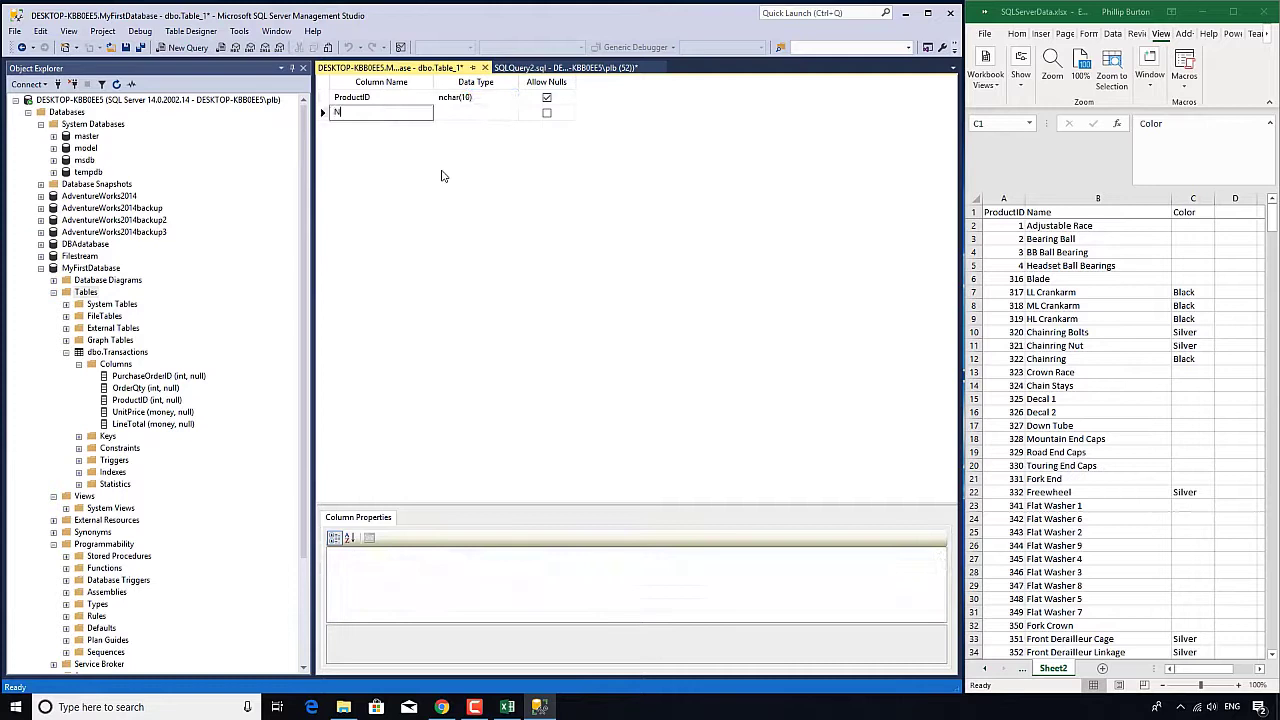
{"action": "type", "text": "Name"}
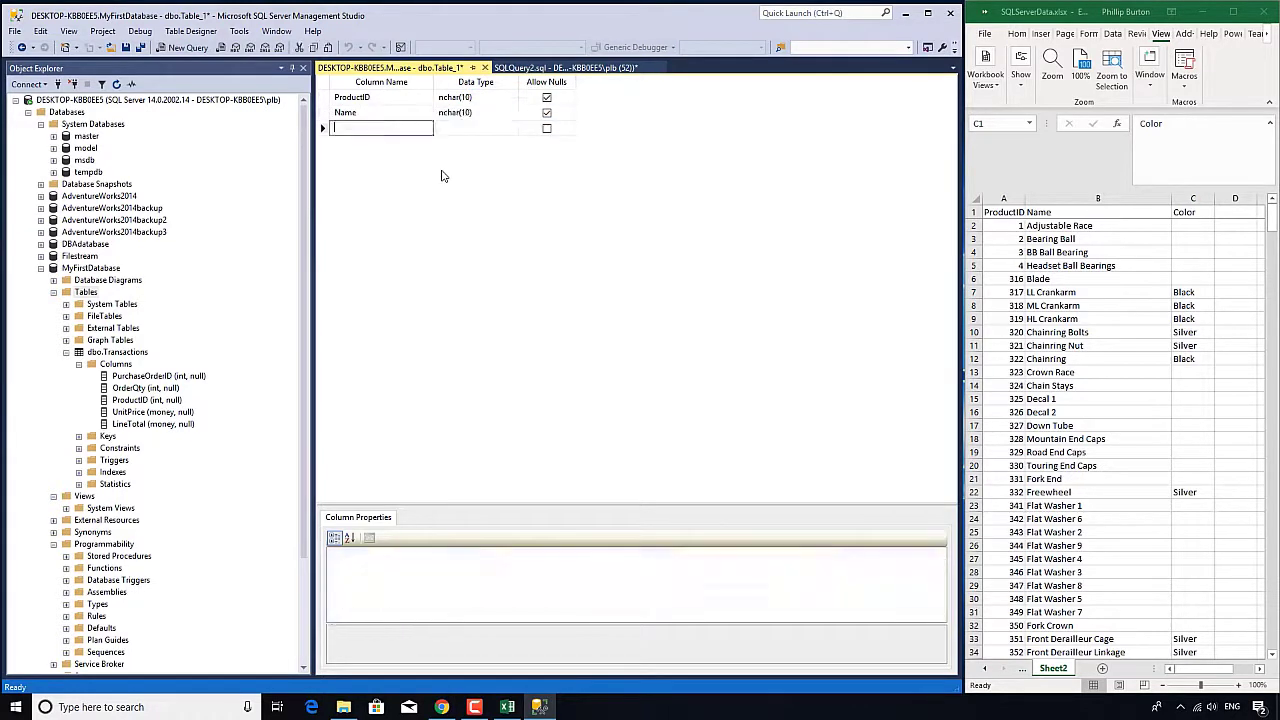
{"action": "type", "text": "Color"}
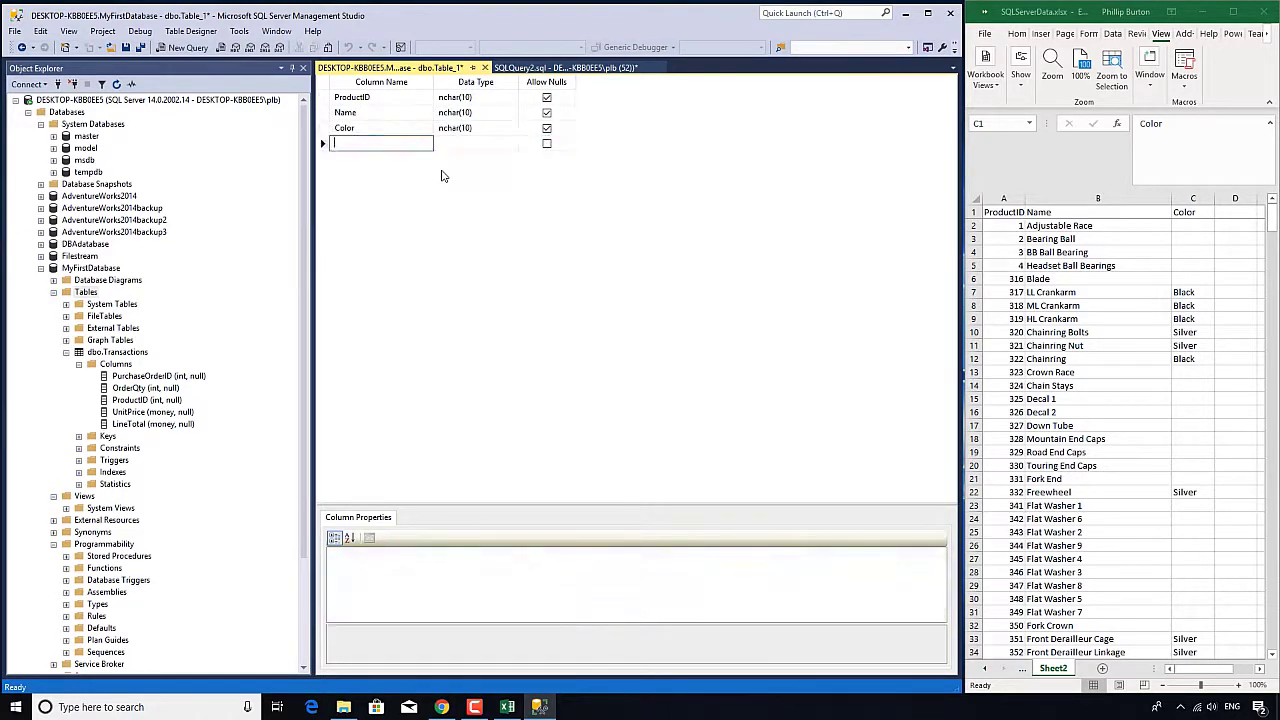
{"action": "left_click", "coordinate": [345, 112]}
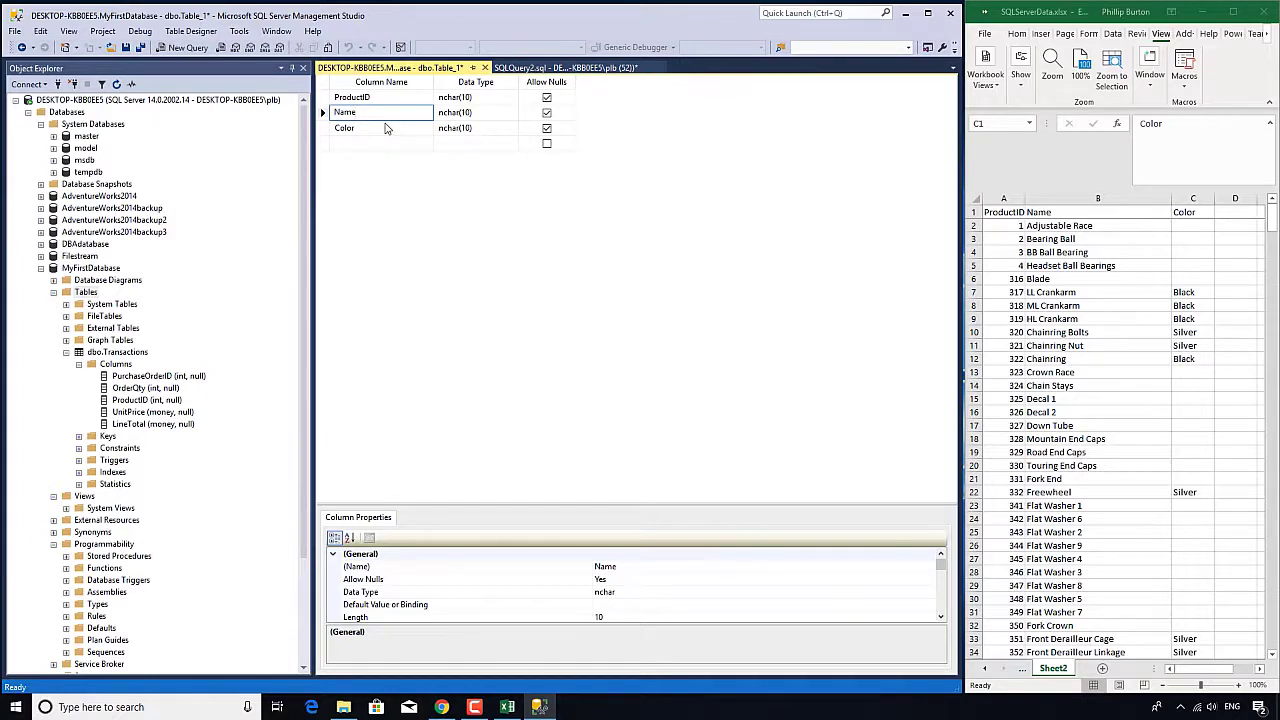
{"action": "left_click", "coordinate": [380, 112]}
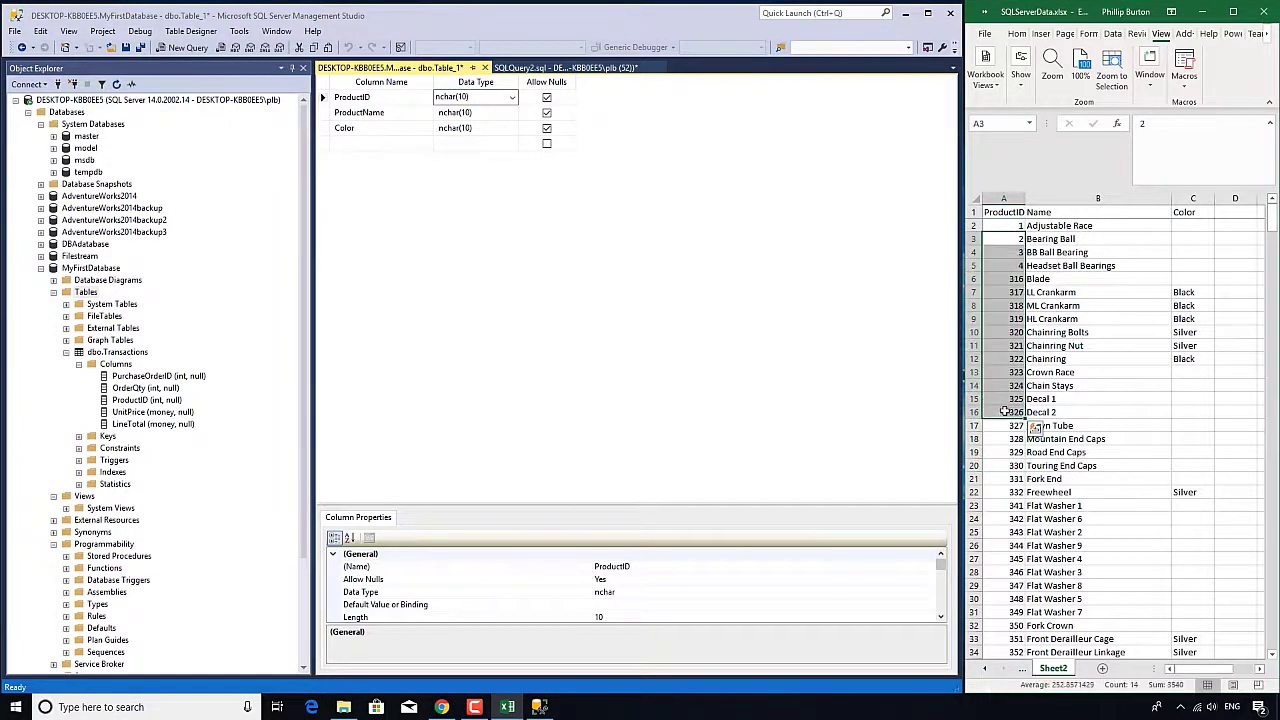
Step: Give ProductID the int type and ProductName and Color varchar(50)
{"action": "left_click", "coordinate": [512, 97]}
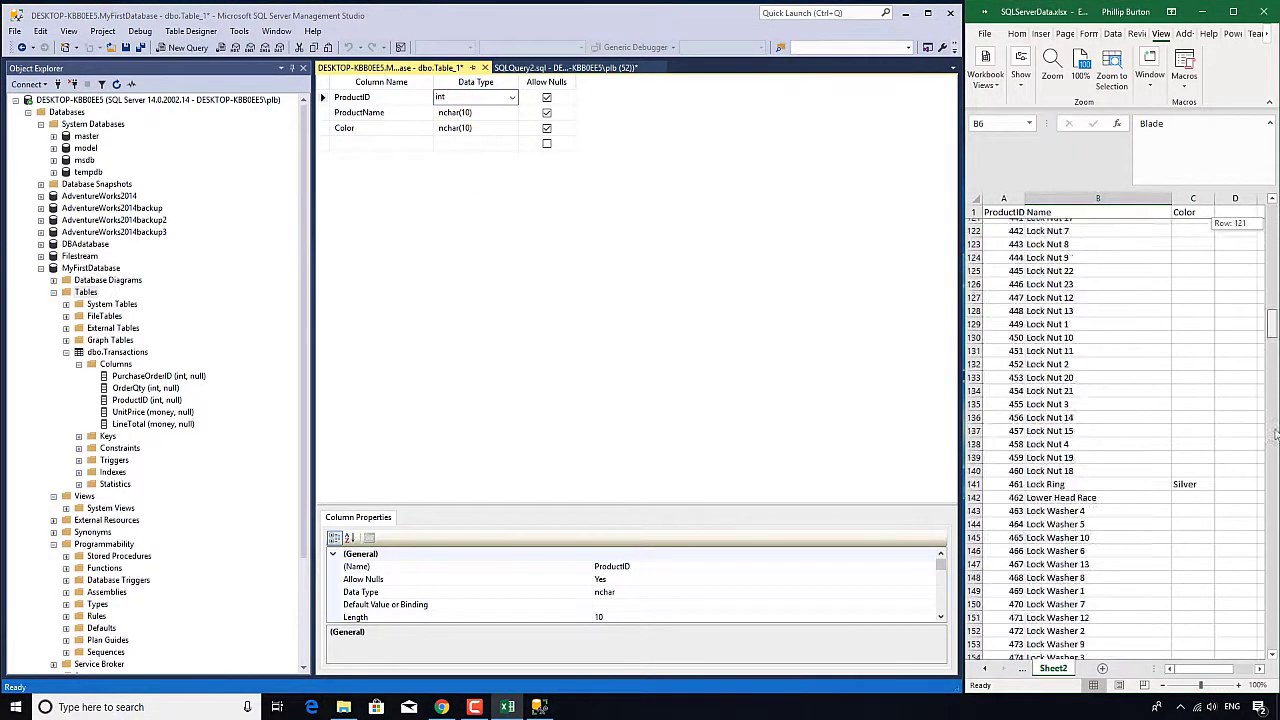
{"action": "scroll", "scroll_direction": "down", "scroll_amount": 3}
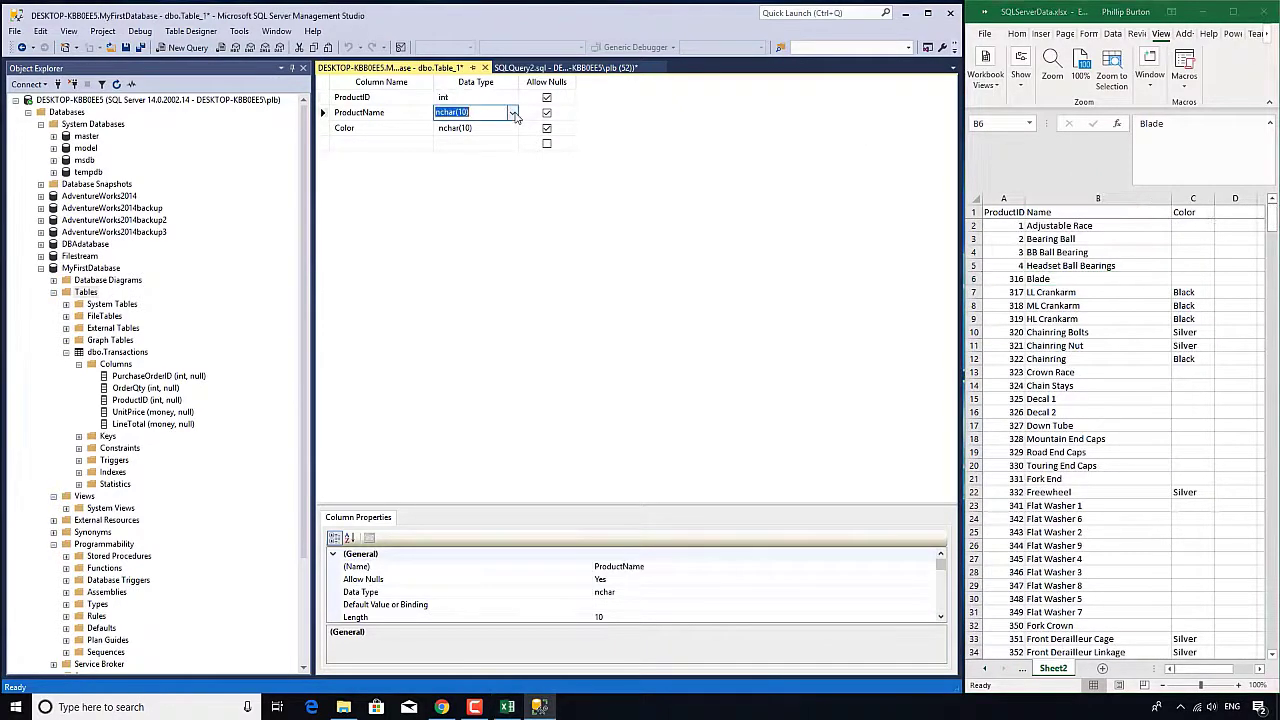
{"action": "left_click", "coordinate": [512, 112]}
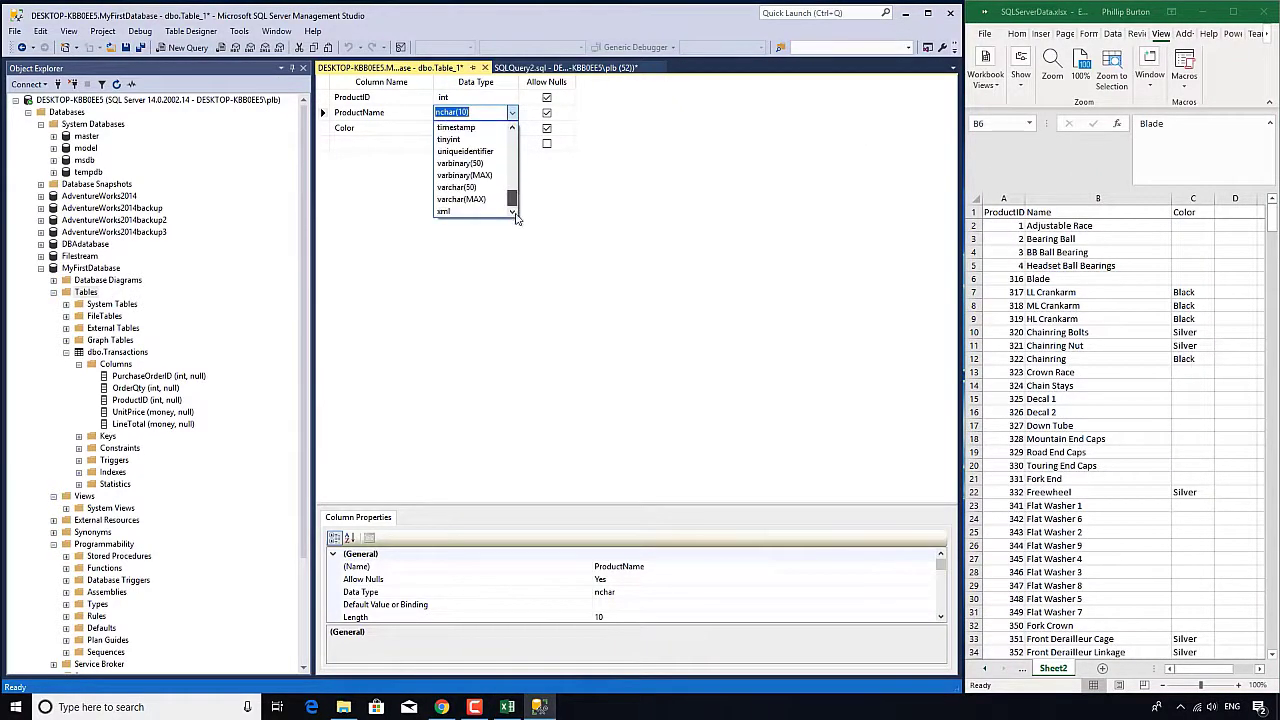
{"action": "left_click", "coordinate": [460, 187]}
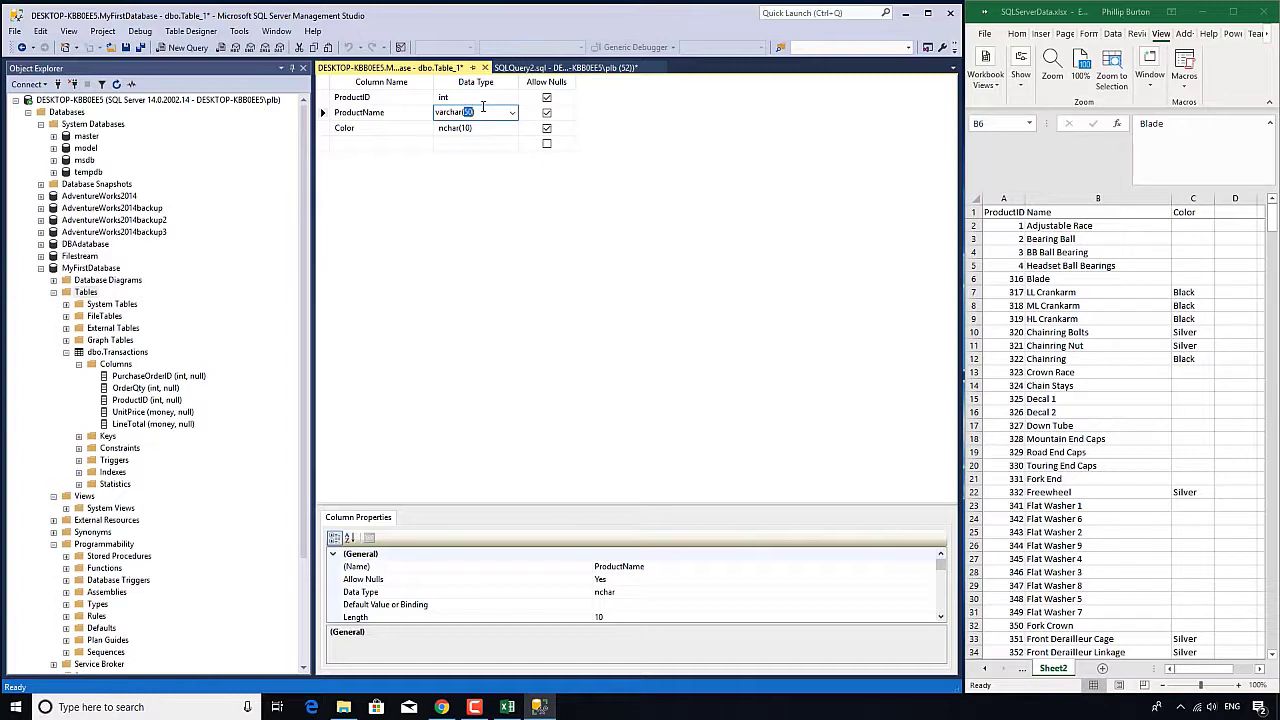
{"action": "left_click", "coordinate": [512, 128]}
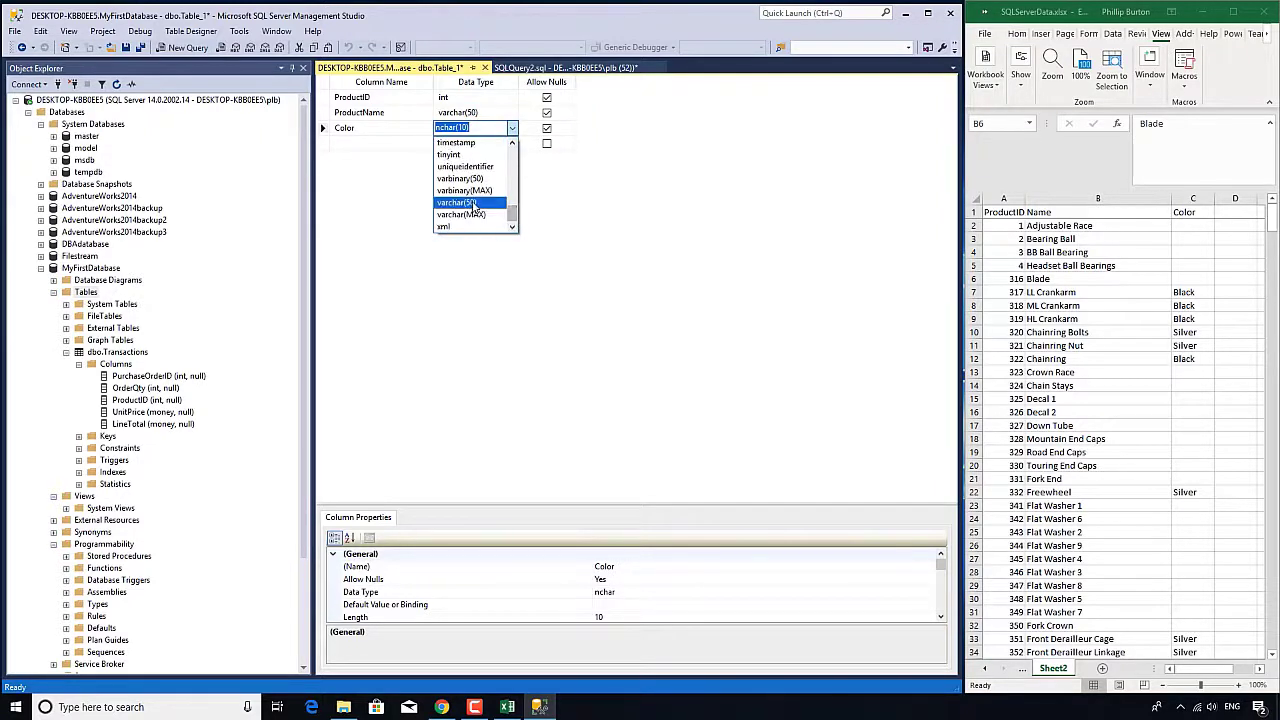
{"action": "left_click", "coordinate": [458, 202]}
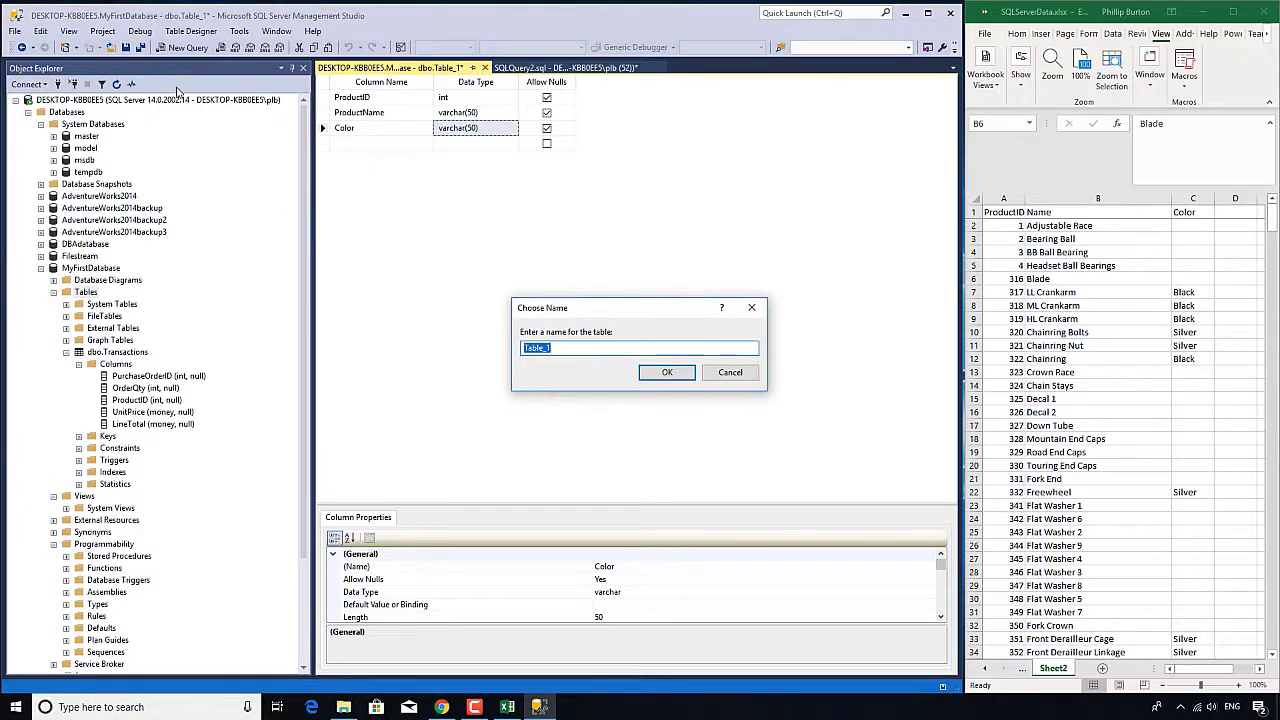
Step: Enter 'Product' as the new table's name and confirm
{"action": "type", "text": "Product"}
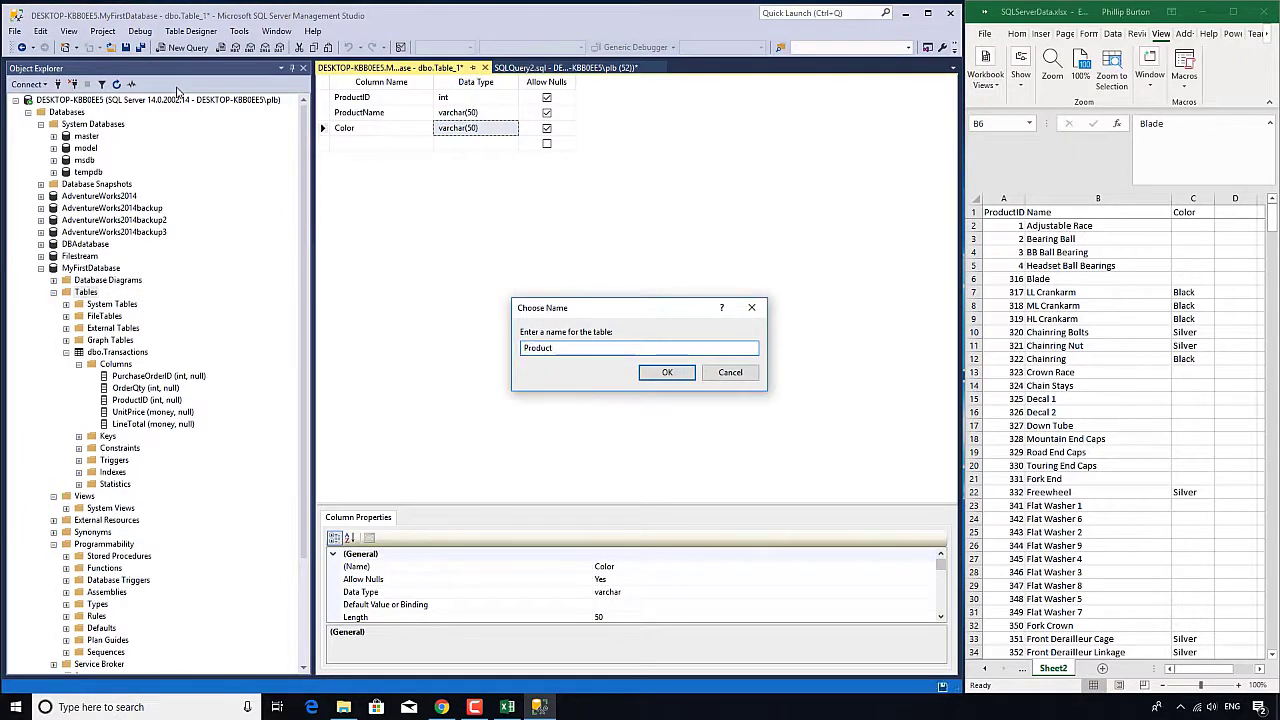
{"action": "left_click", "coordinate": [666, 372]}
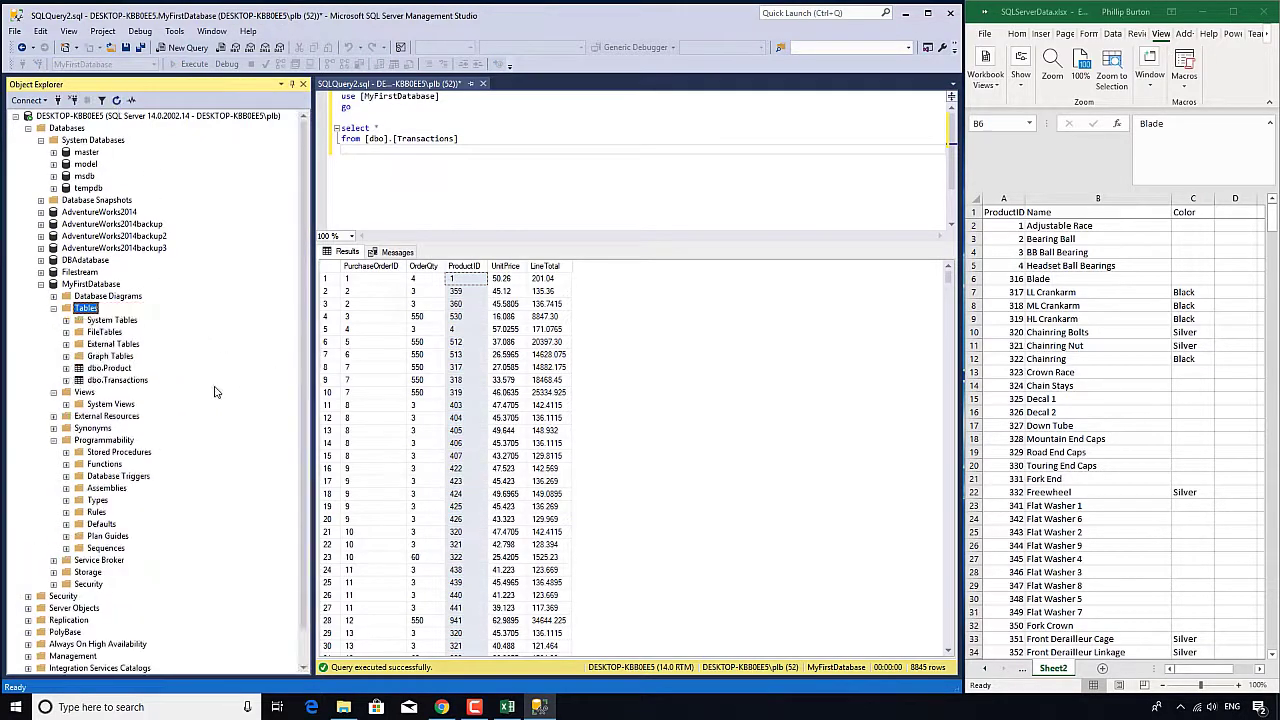
Step: Open dbo.Product's Edit Top 200 Rows and select the spreadsheet's product data
{"action": "right_click", "coordinate": [108, 367]}
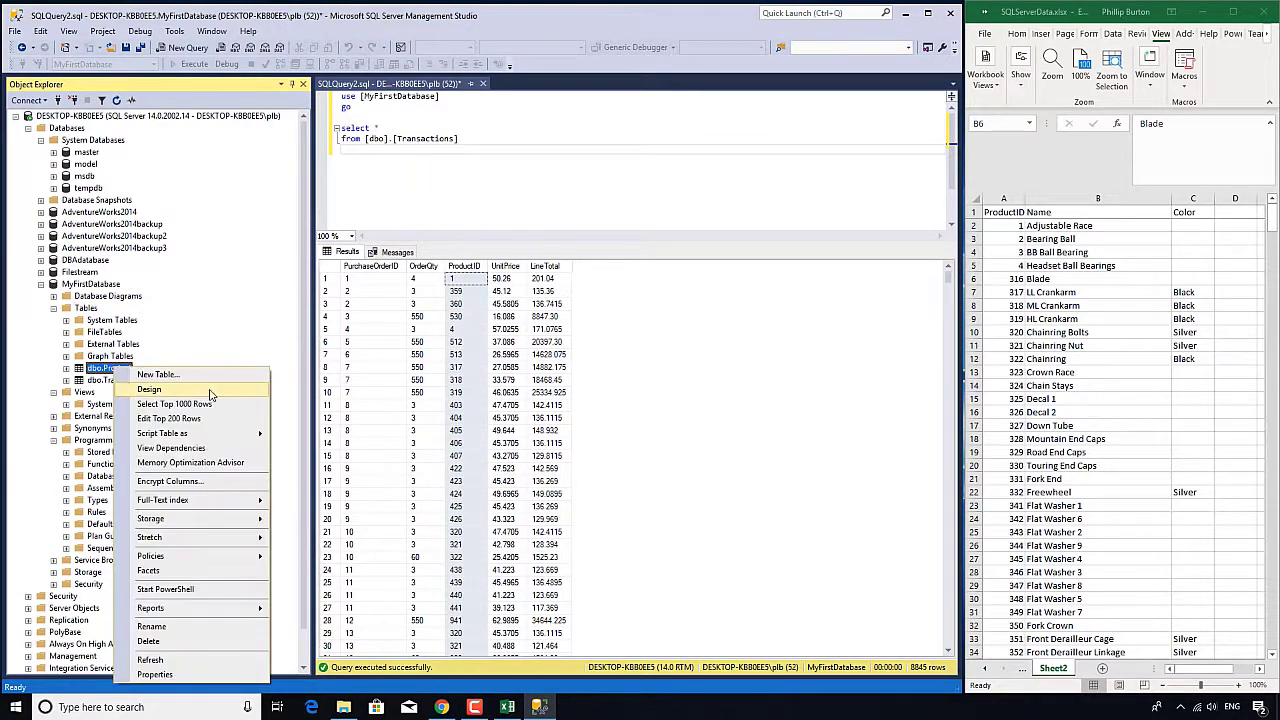
{"action": "left_click", "coordinate": [168, 418]}
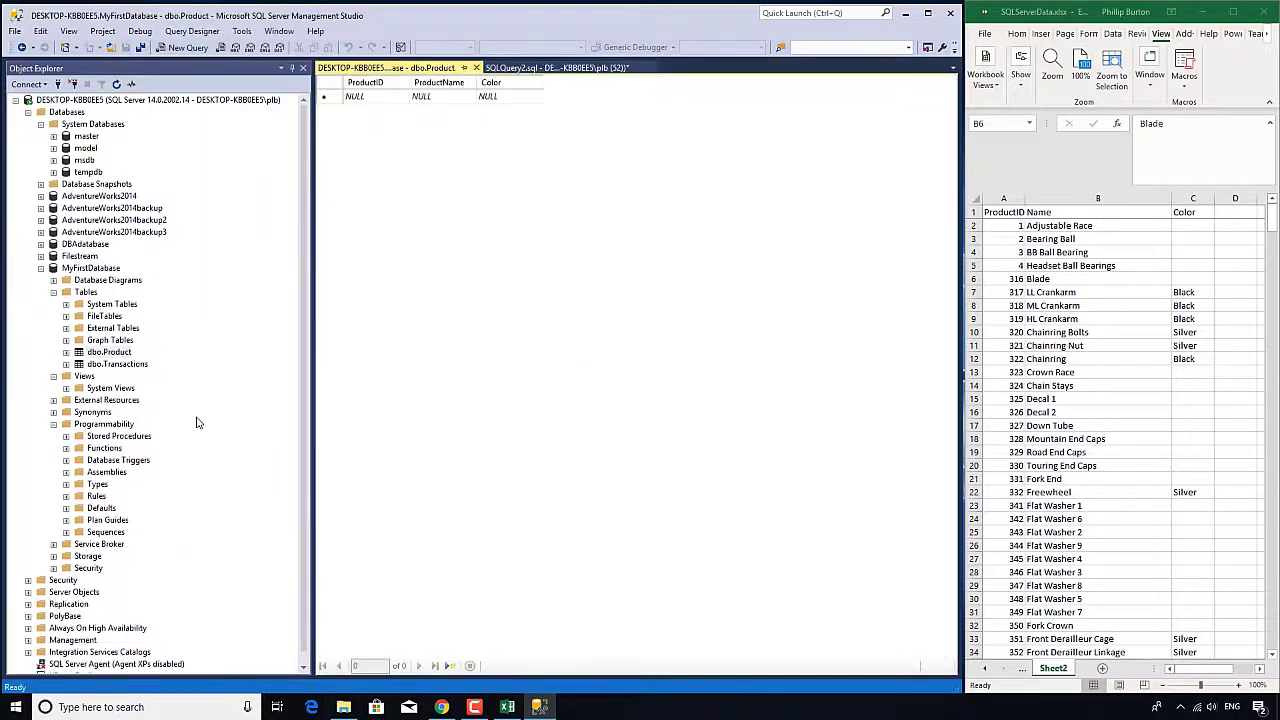
{"action": "left_click", "coordinate": [1003, 225]}
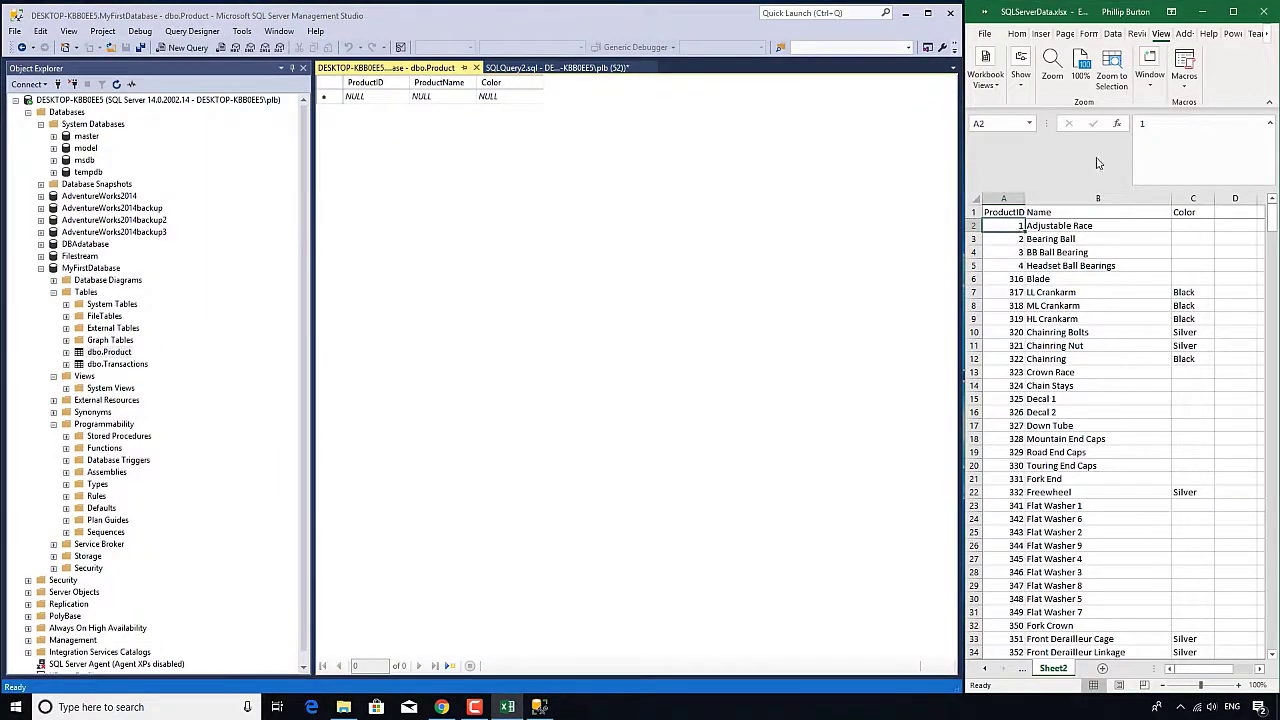
{"action": "scroll", "scroll_direction": "down", "scroll_amount": 3}
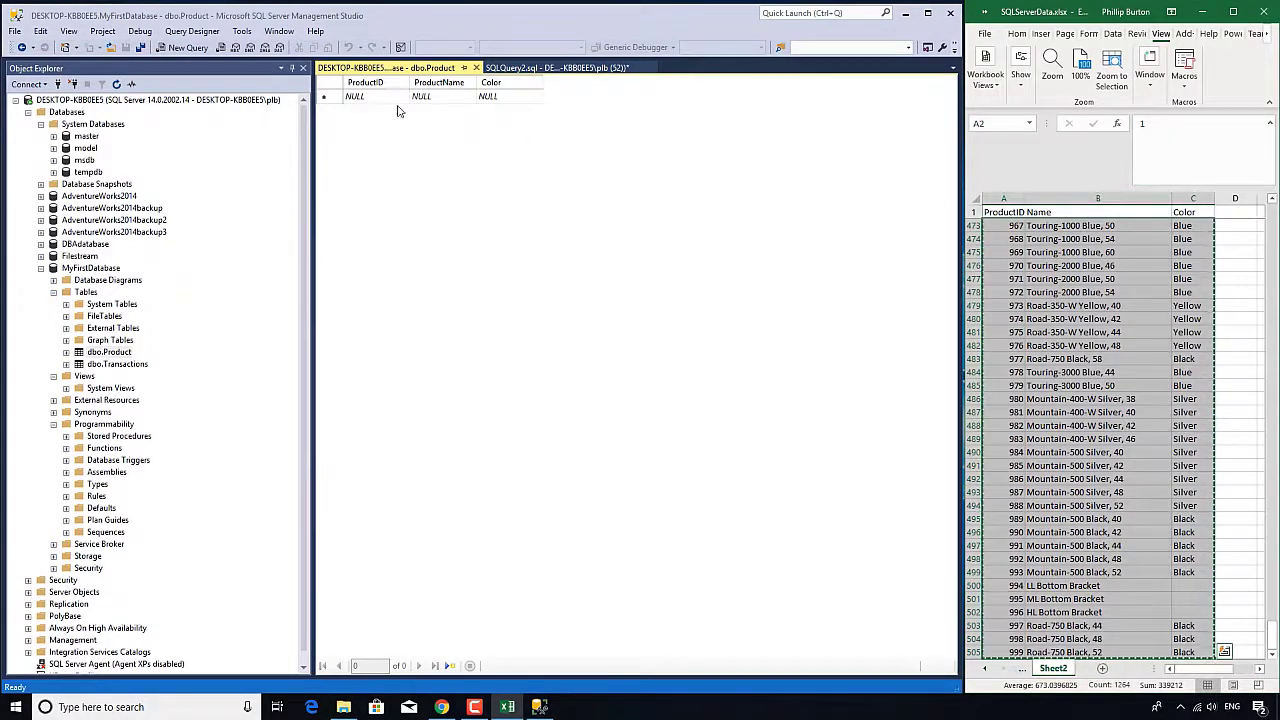
{"action": "left_click", "coordinate": [324, 96]}
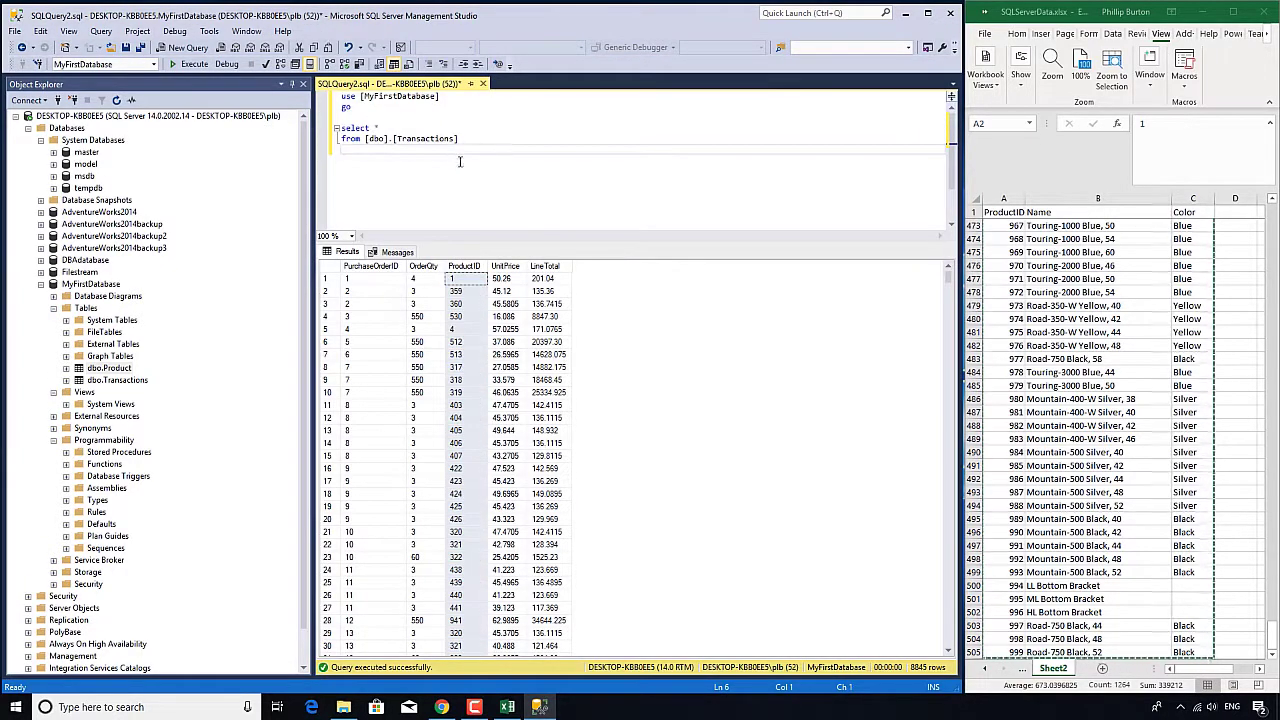
{"action": "mouse_move", "coordinate": [590, 270]}
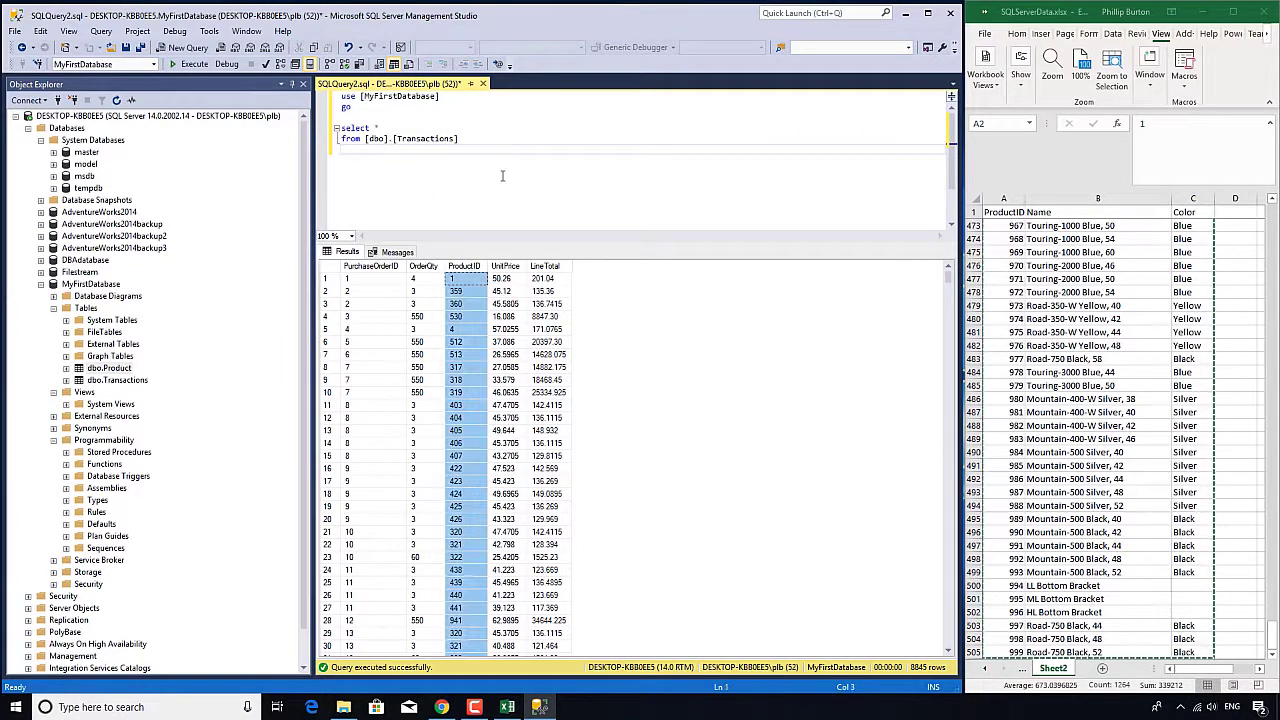
Step: Type 'select * from [dbo].[Product]' below the Transactions query and run it
{"action": "type", "text": "select *"}
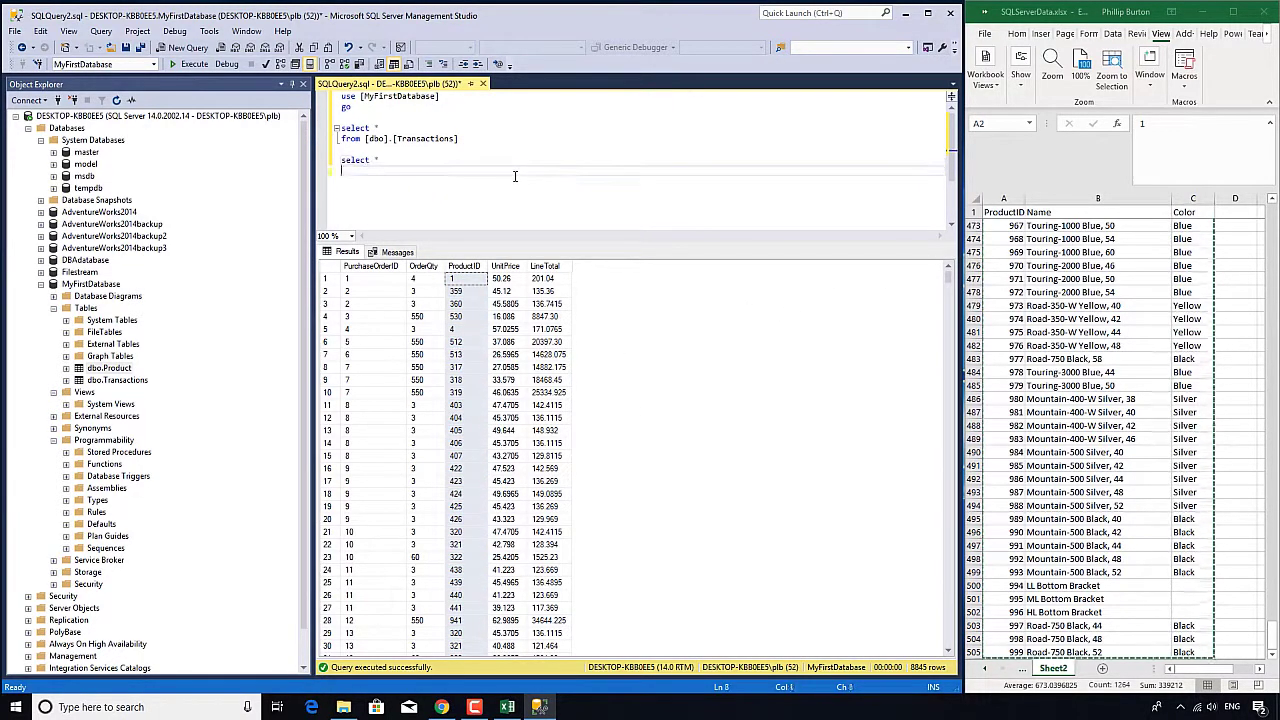
{"action": "type", "text": "from"}
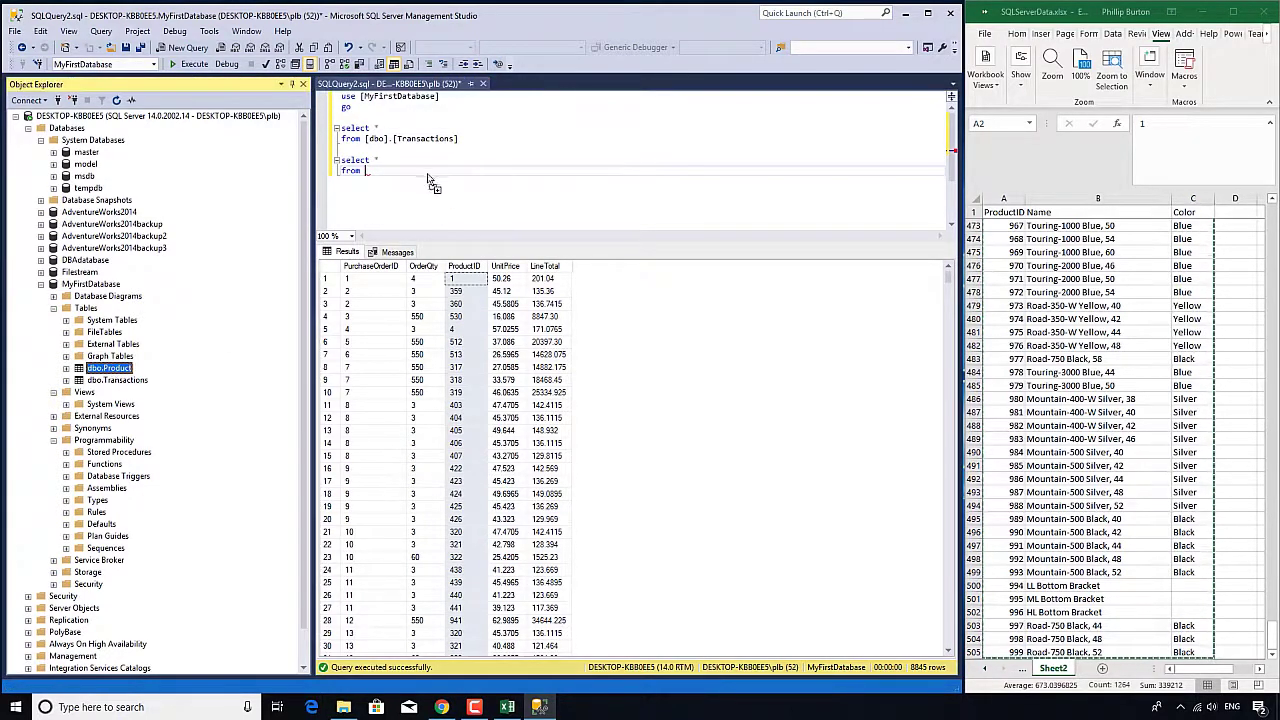
{"action": "type", "text": "[dbo].[Product]"}
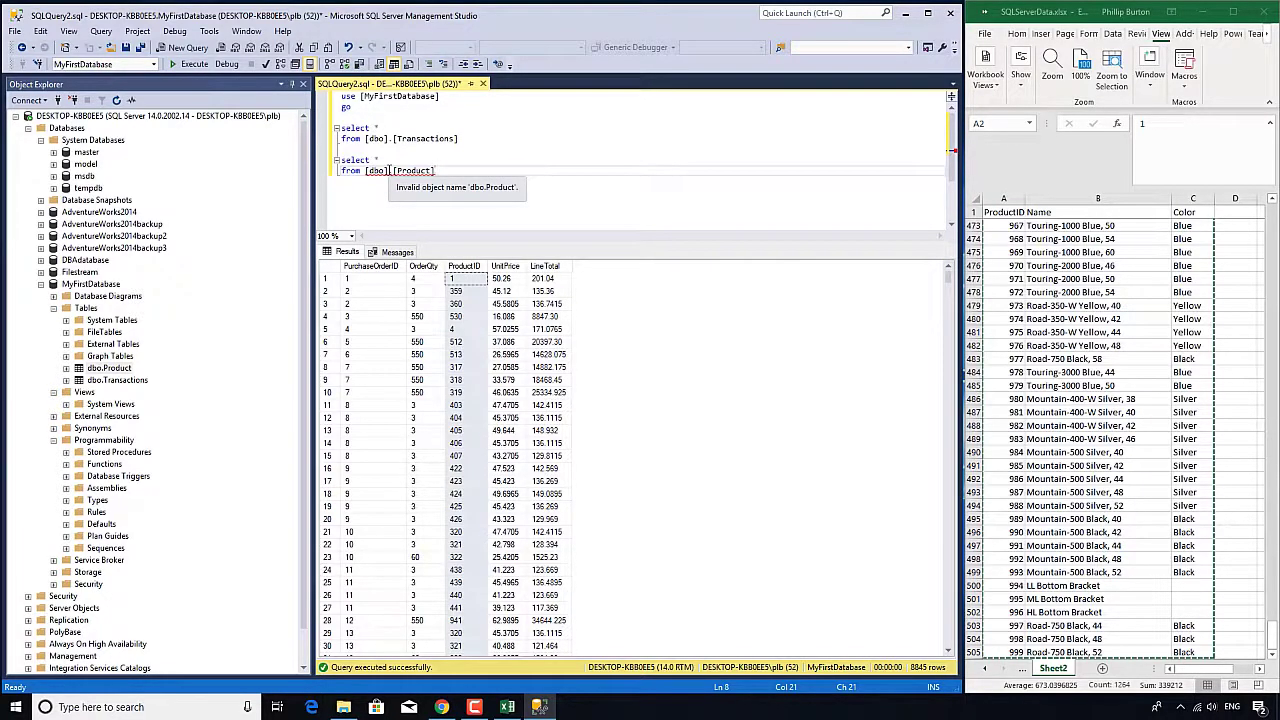
{"action": "left_click", "coordinate": [40, 31]}
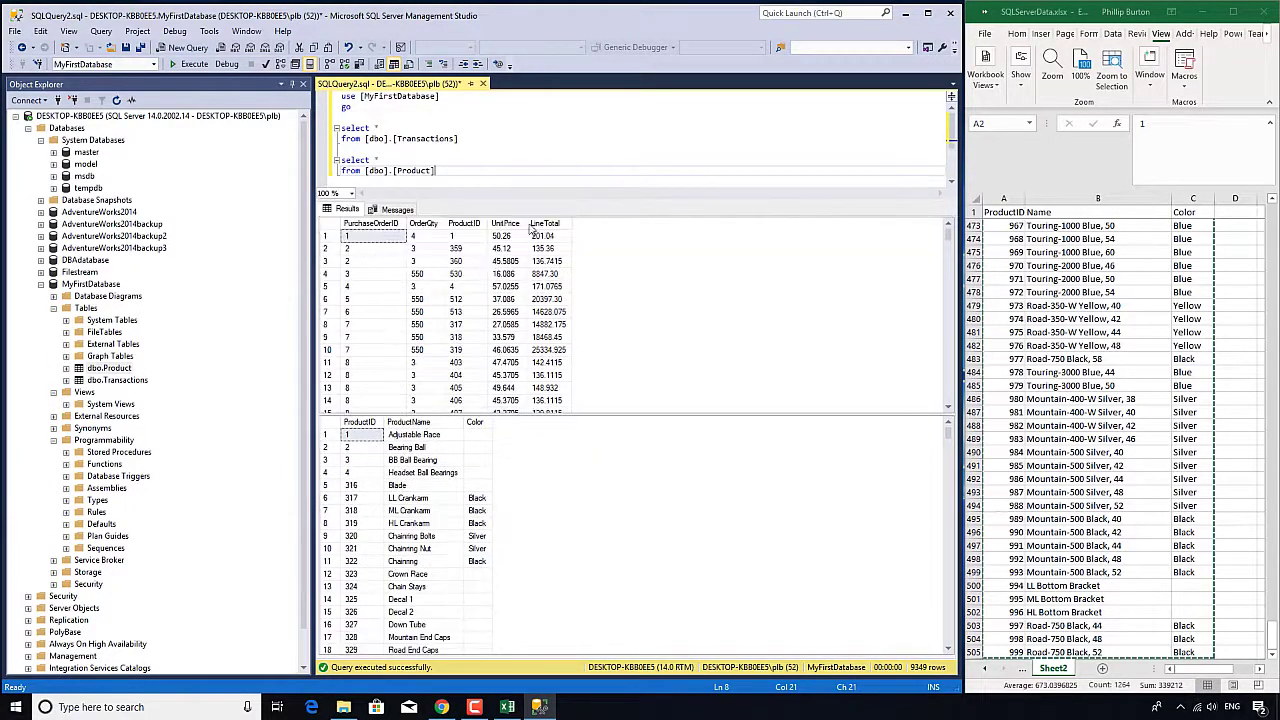
{"action": "mouse_move", "coordinate": [459, 303]}
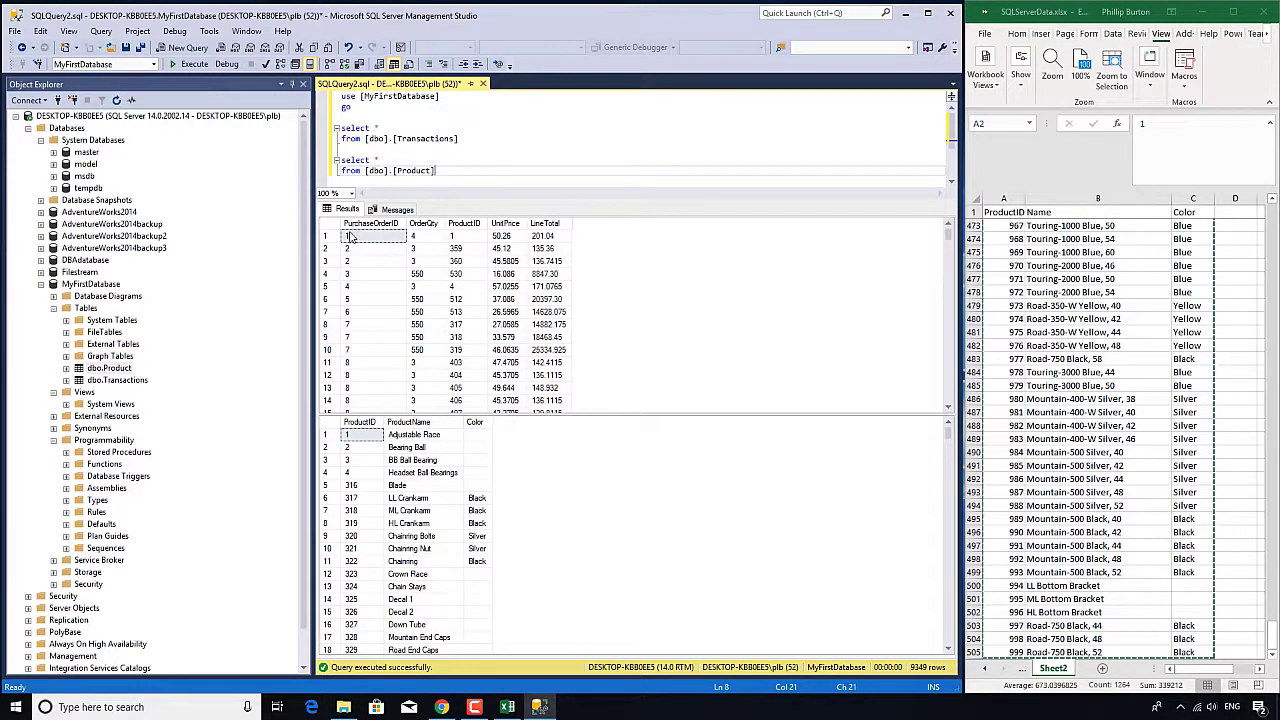
Step: Select cells in the Transactions and Product grids, then highlight the Transactions query line
{"action": "left_click", "coordinate": [327, 223]}
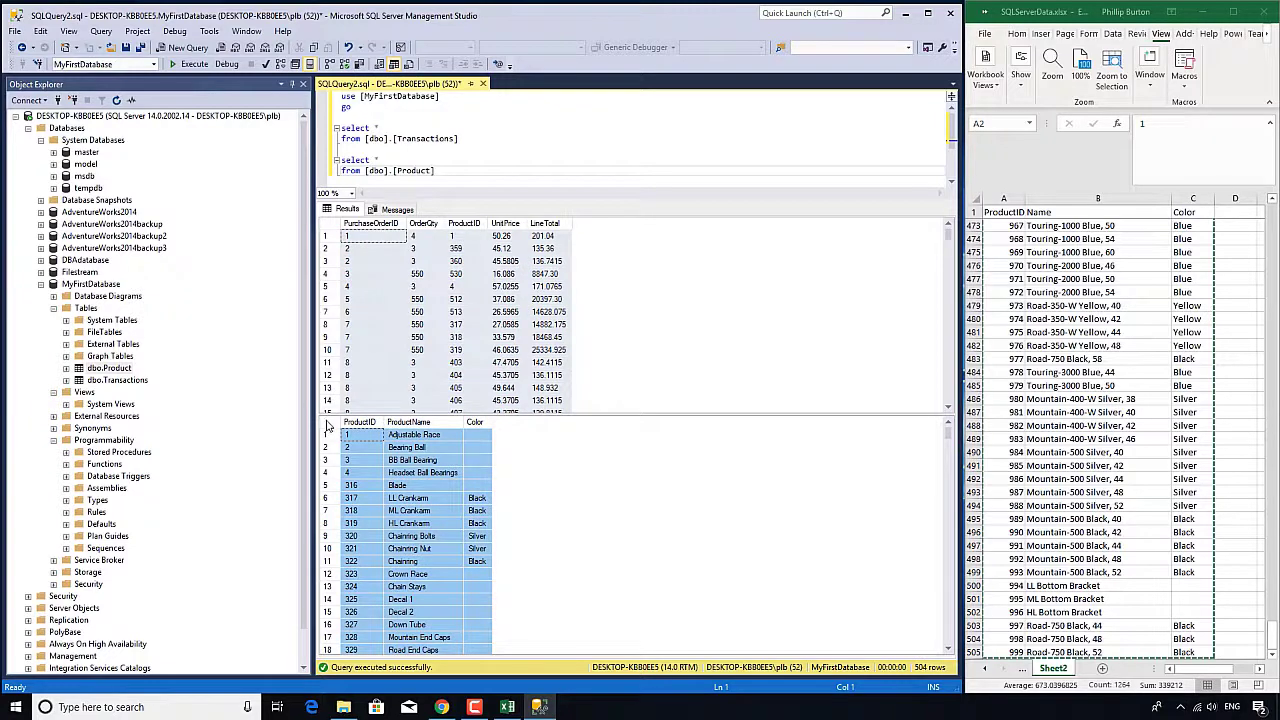
{"action": "left_click", "coordinate": [408, 434]}
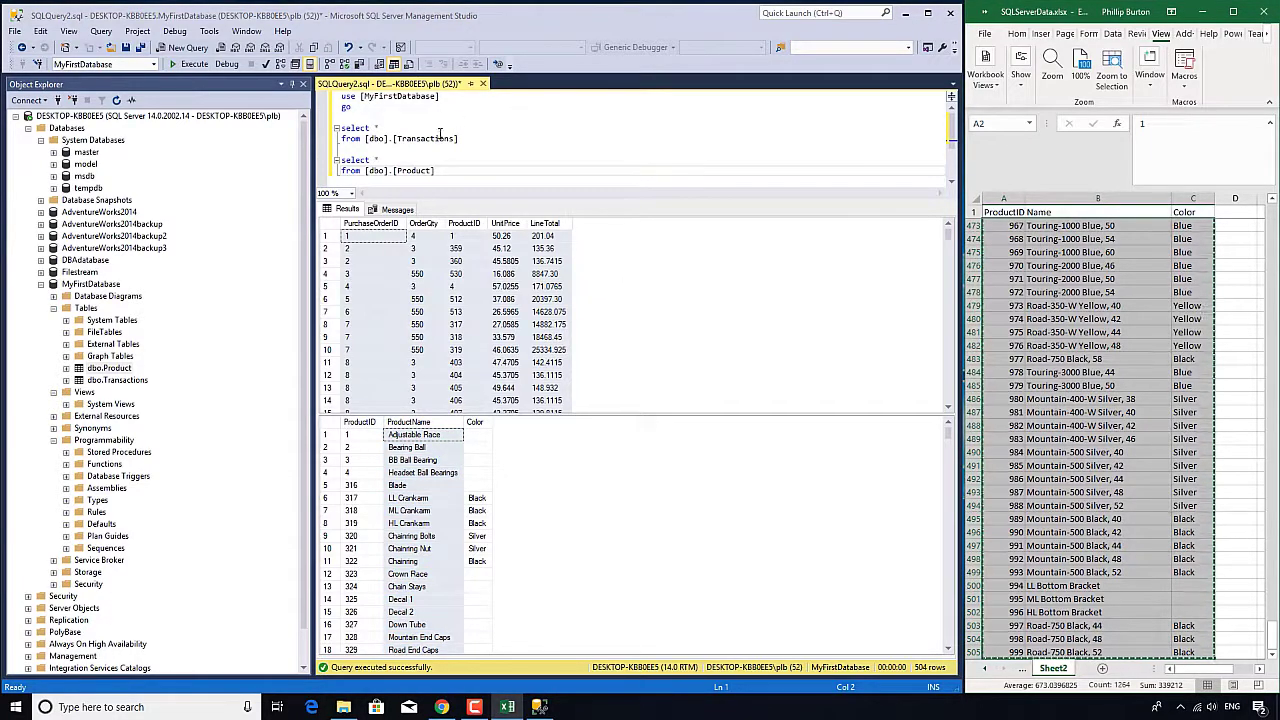
{"action": "triple_click", "coordinate": [395, 138]}
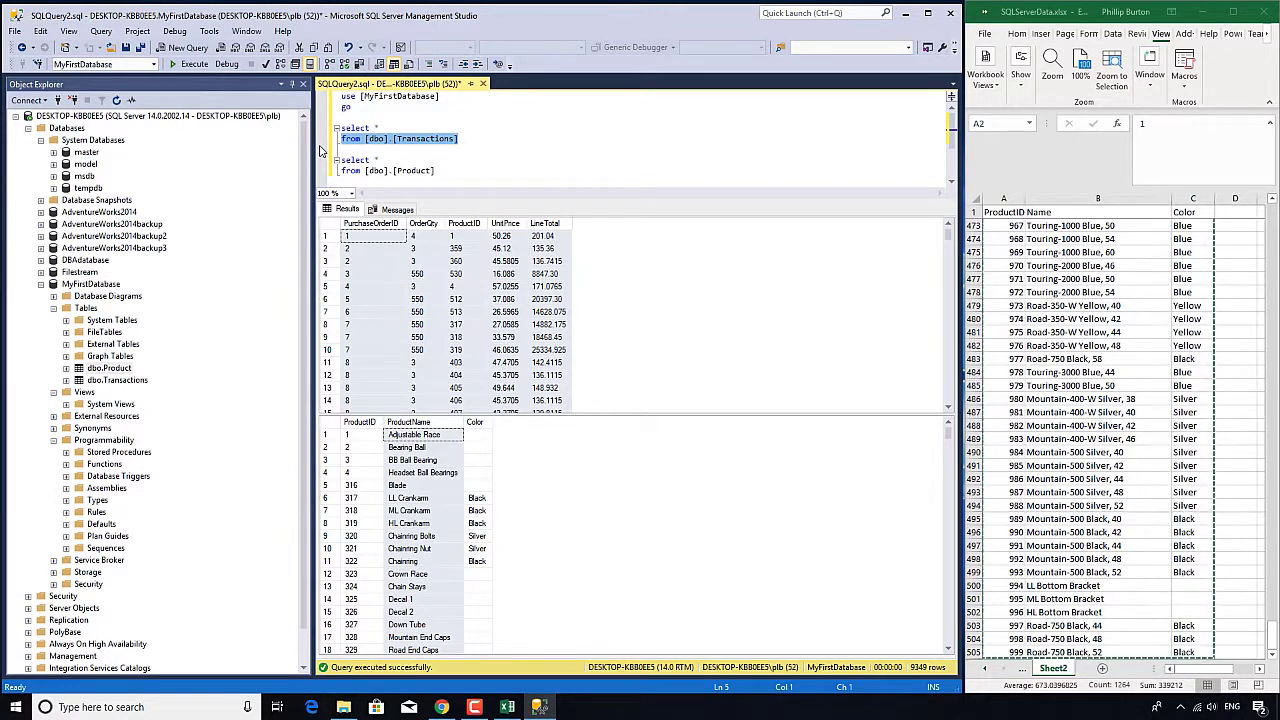
{"action": "left_click", "coordinate": [458, 138]}
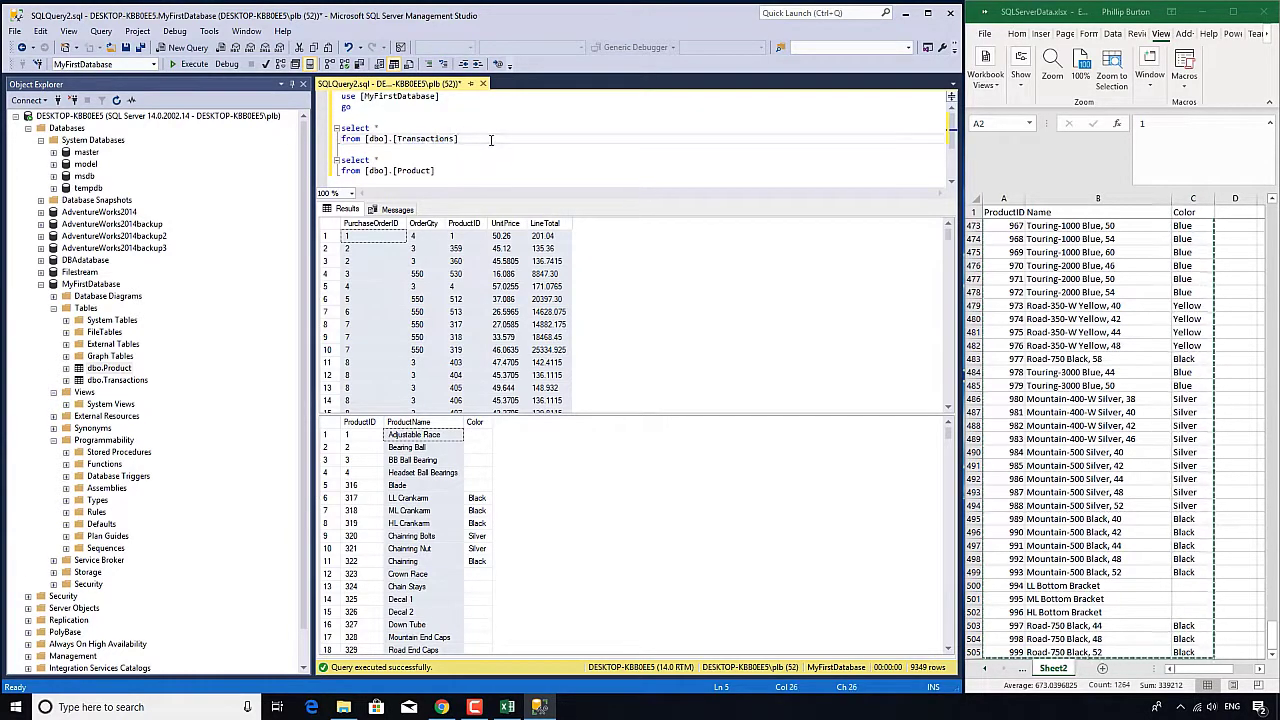
{"action": "mouse_move", "coordinate": [1150, 304]}
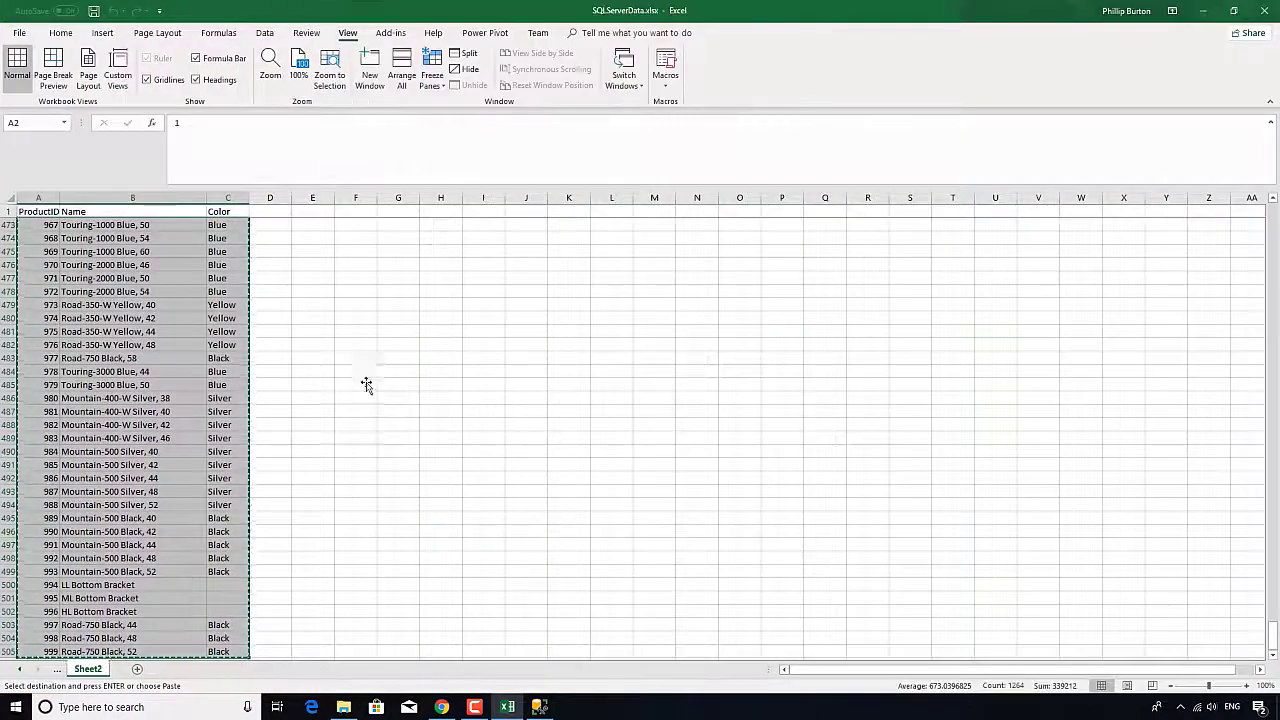
Step: On a new sheet, list the Transactions columns: PurchaseOrderID, OrderQty, ProductID and others
{"action": "left_click", "coordinate": [137, 668]}
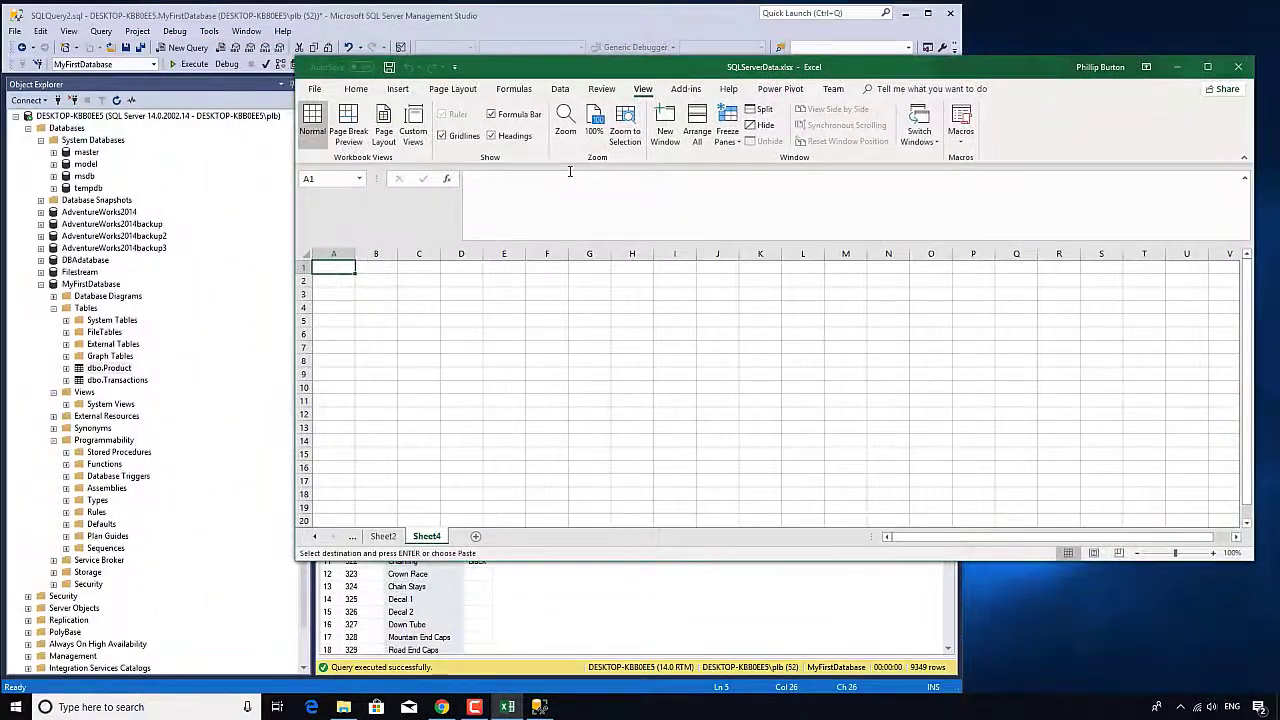
{"action": "type", "text": "Transactions"}
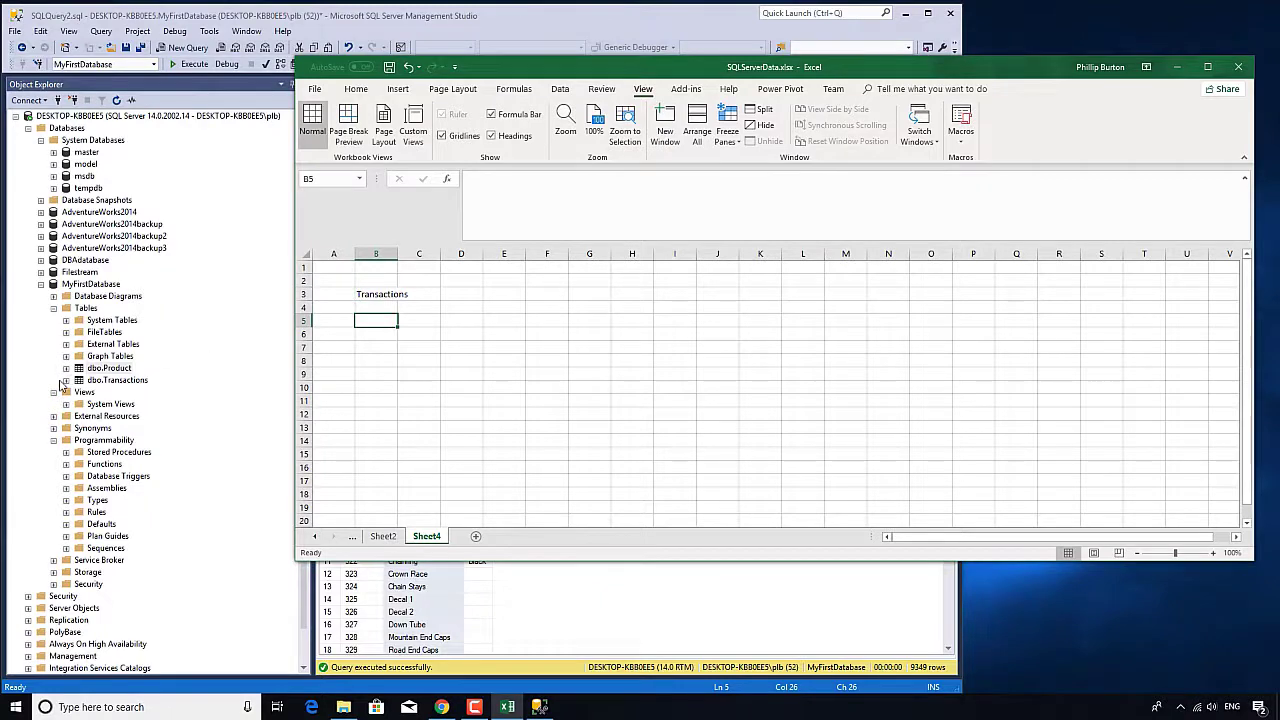
{"action": "left_click", "coordinate": [66, 380]}
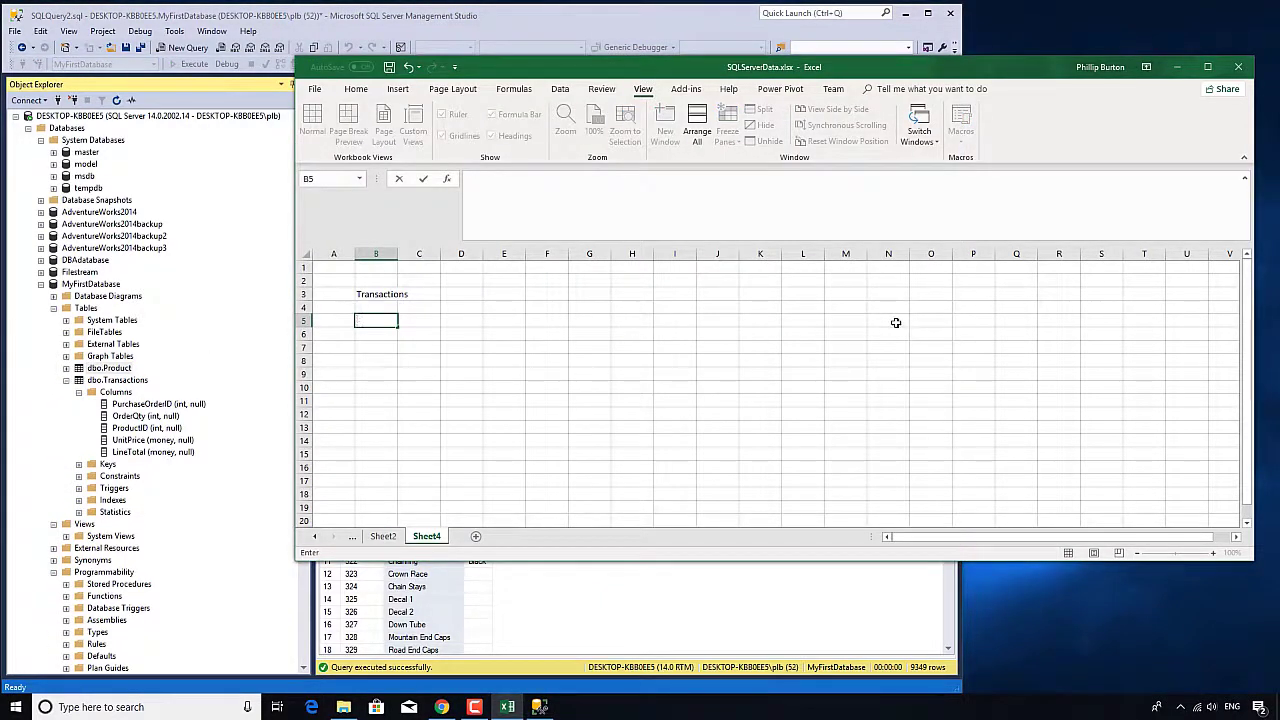
{"action": "type", "text": "PurchaseOrderI"}
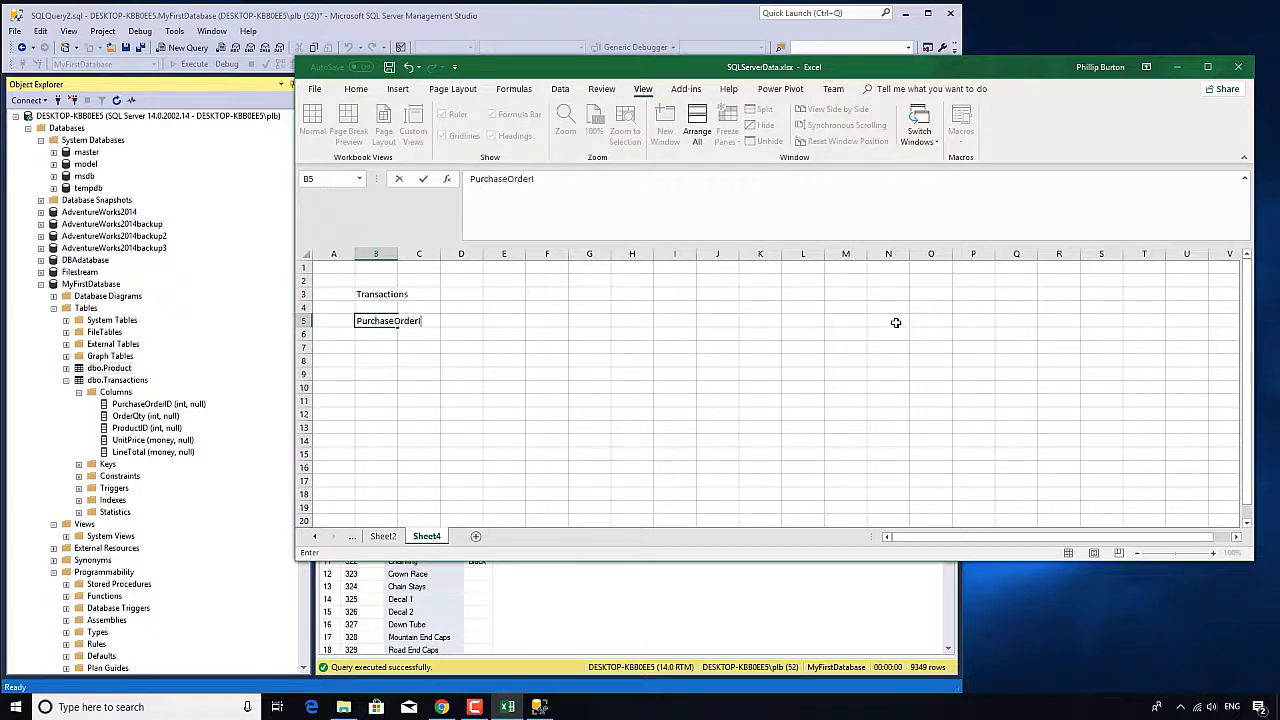
{"action": "type", "text": "OrderQty"}
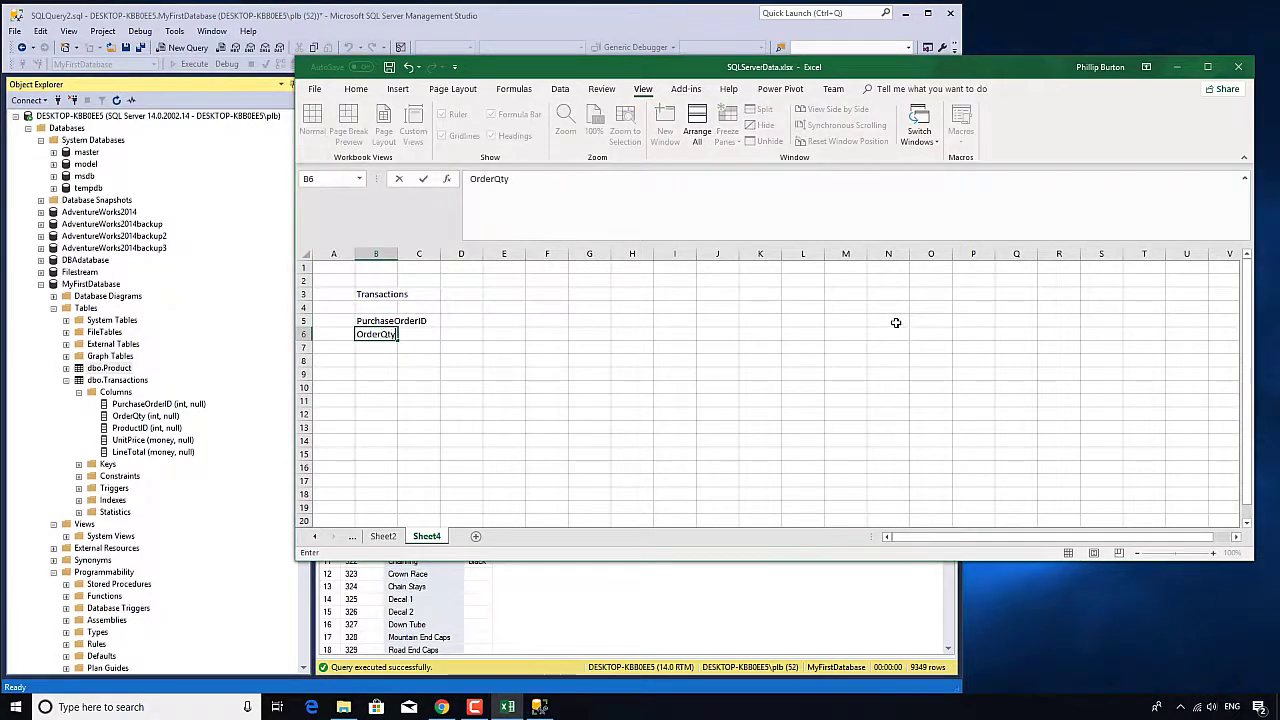
{"action": "type", "text": "ProductID"}
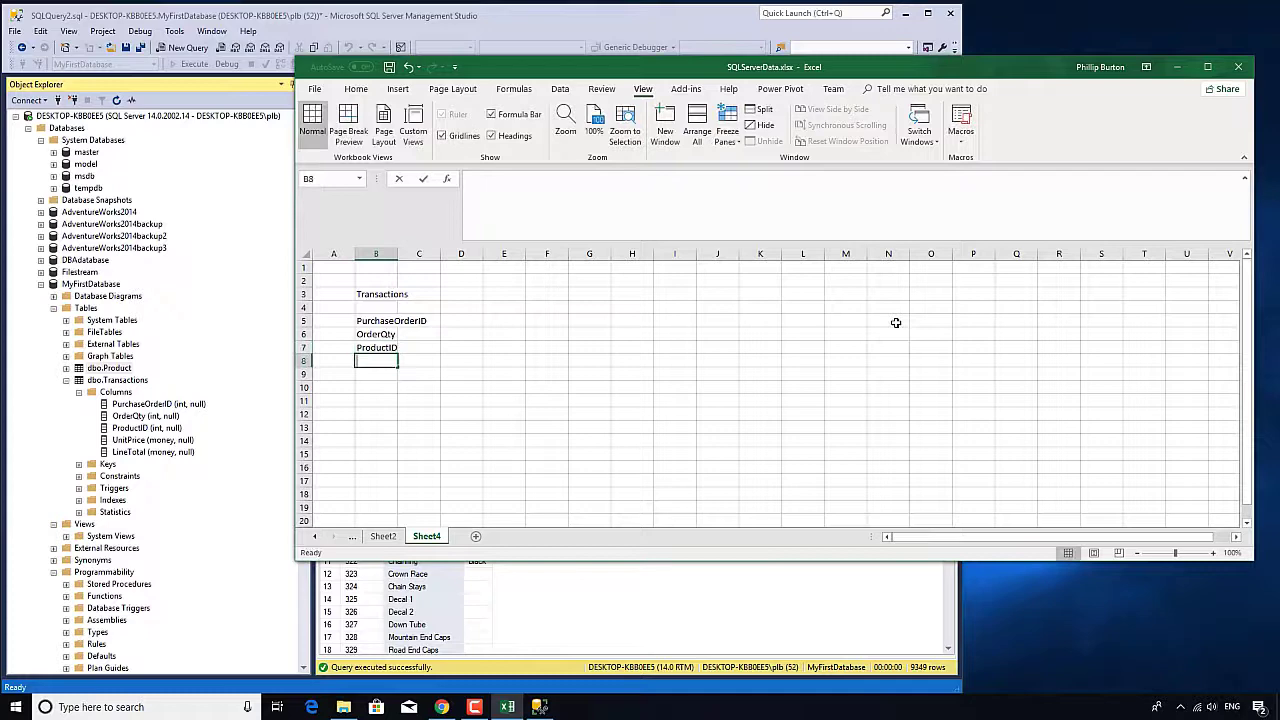
{"action": "type", "text": "LineT"}
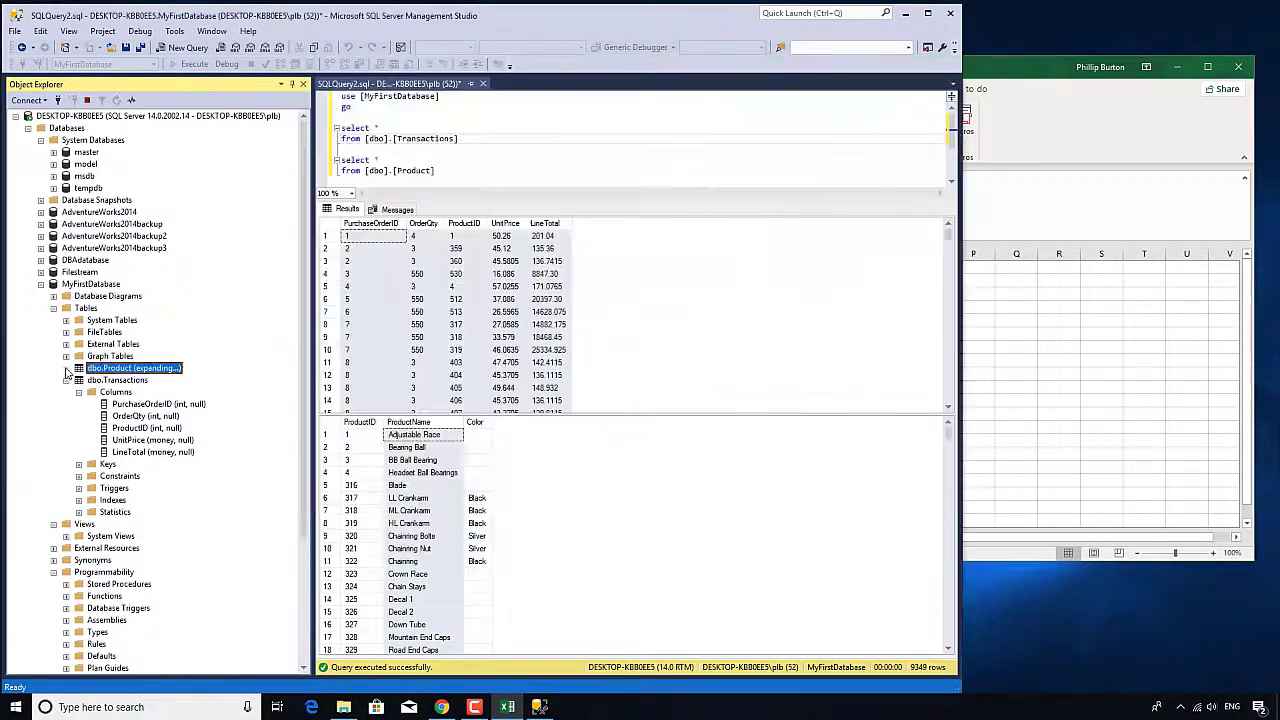
Step: List Product's ProductName and Color, hide gridlines, and outline the column lists with borders
{"action": "left_click", "coordinate": [66, 368]}
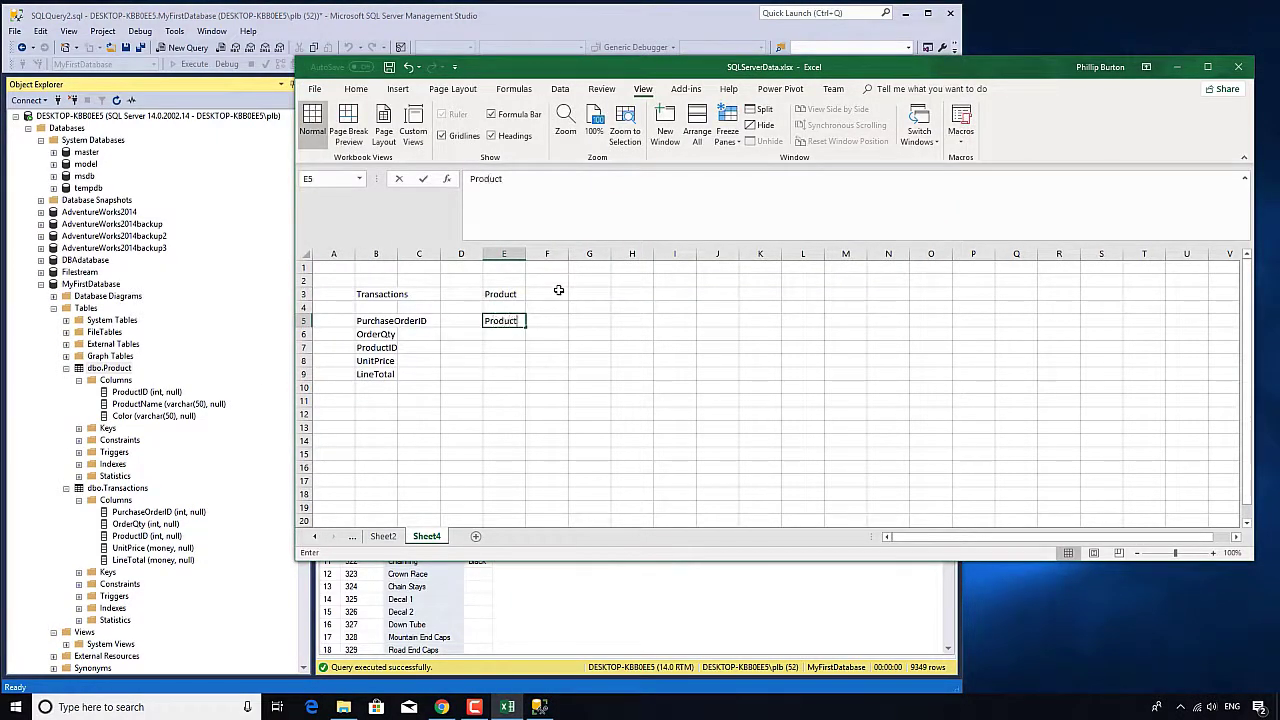
{"action": "type", "text": "ProductName"}
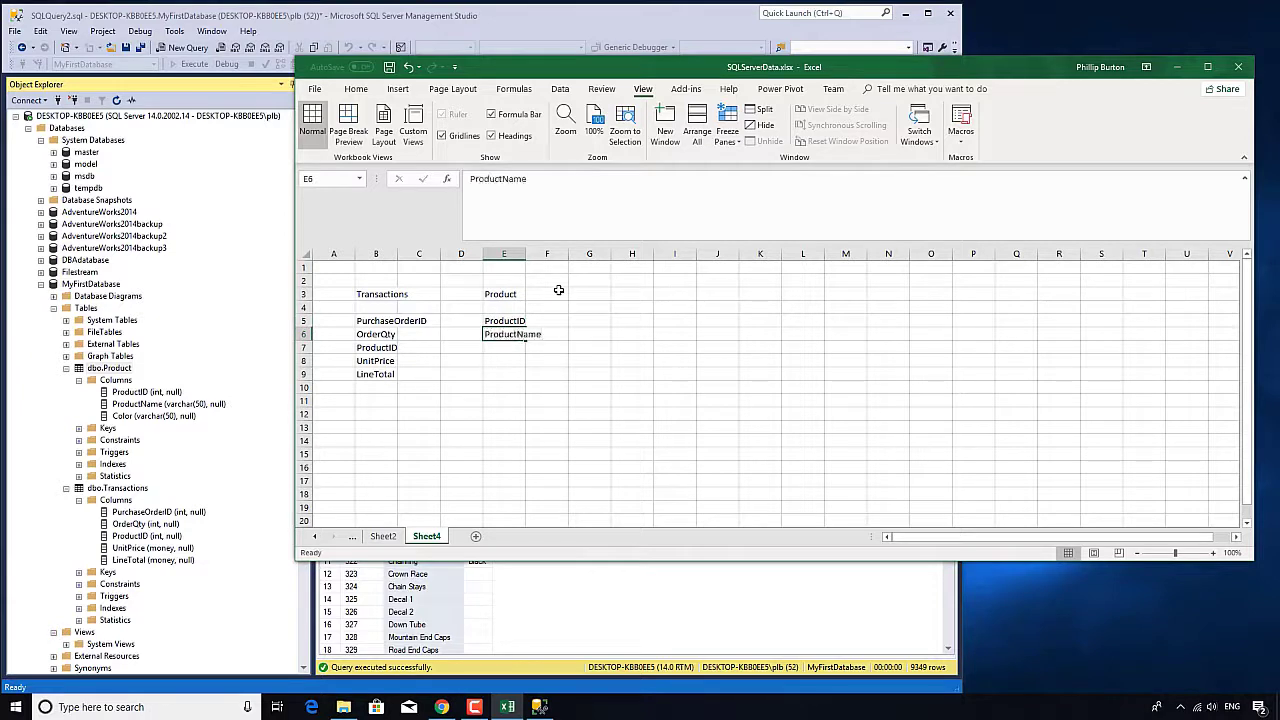
{"action": "type", "text": "Color"}
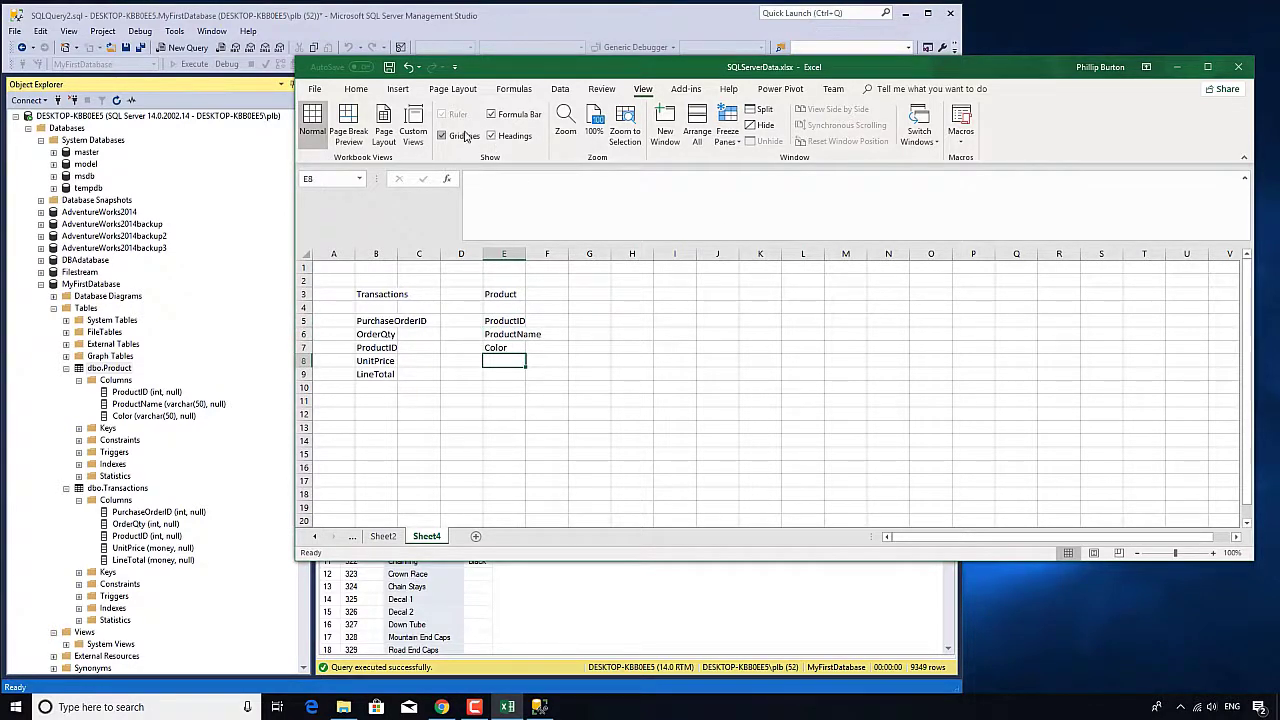
{"action": "left_click", "coordinate": [391, 320]}
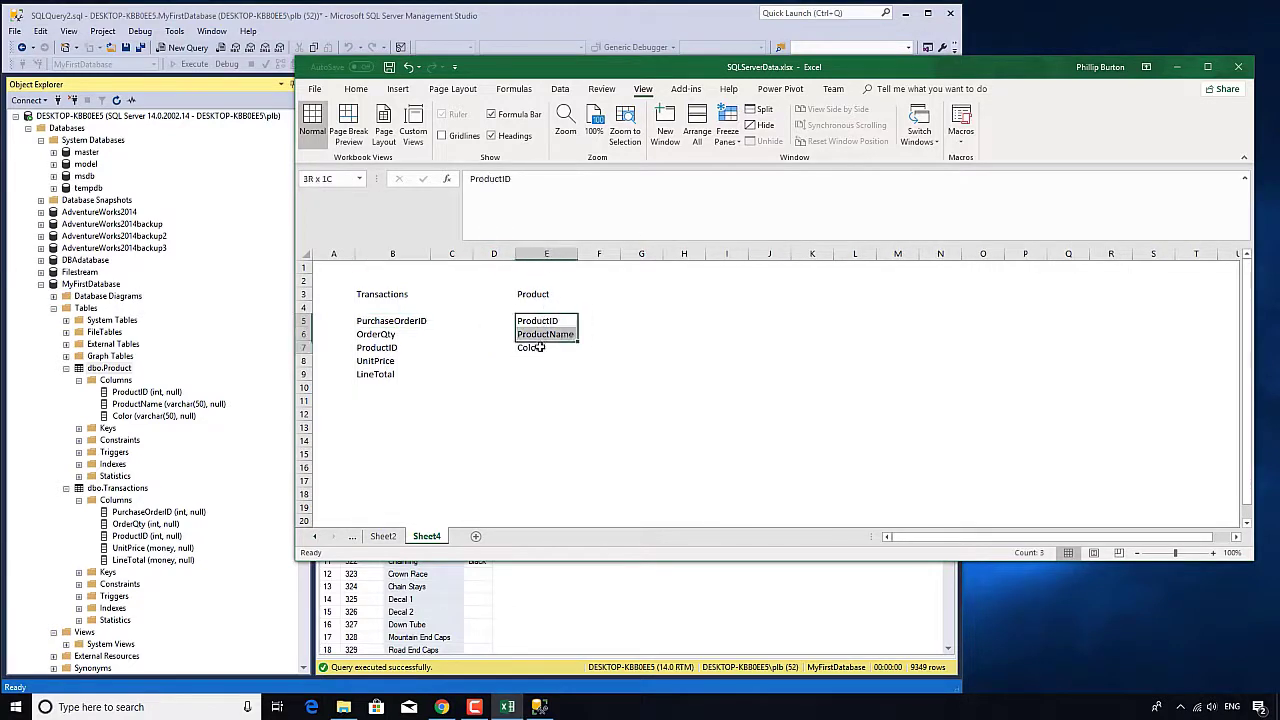
{"action": "left_click", "coordinate": [355, 89]}
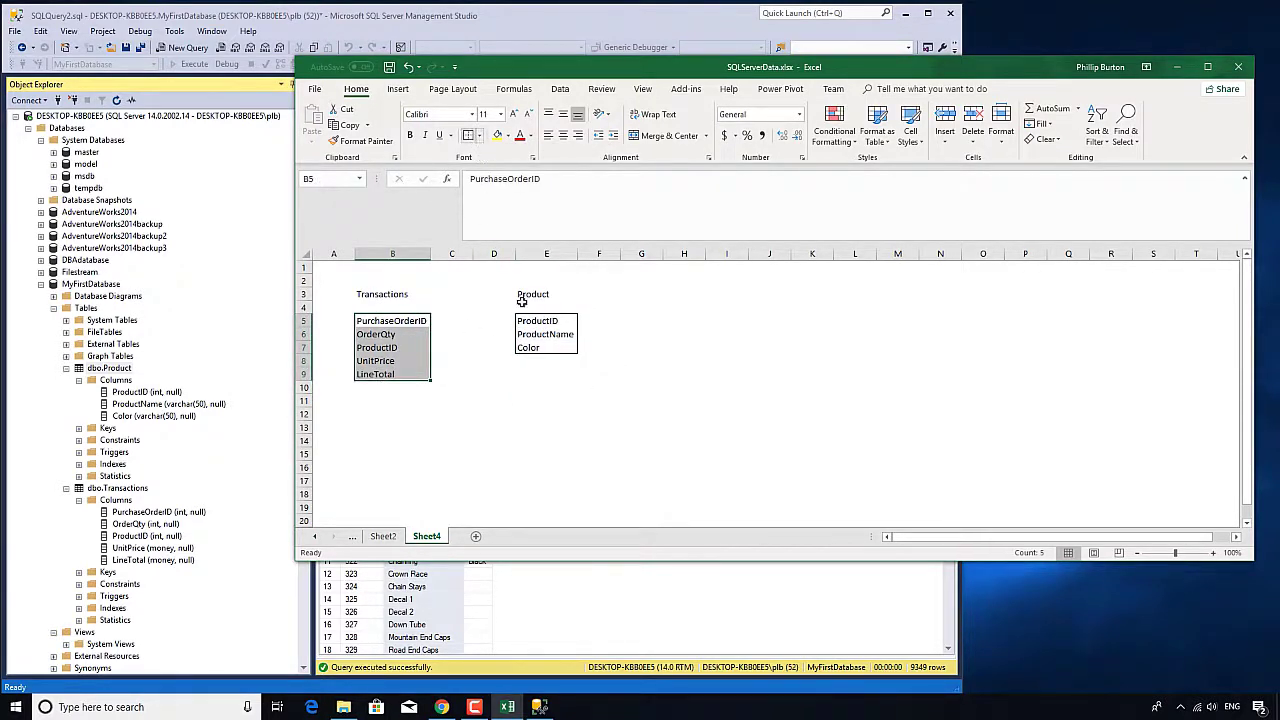
{"action": "left_click", "coordinate": [545, 333]}
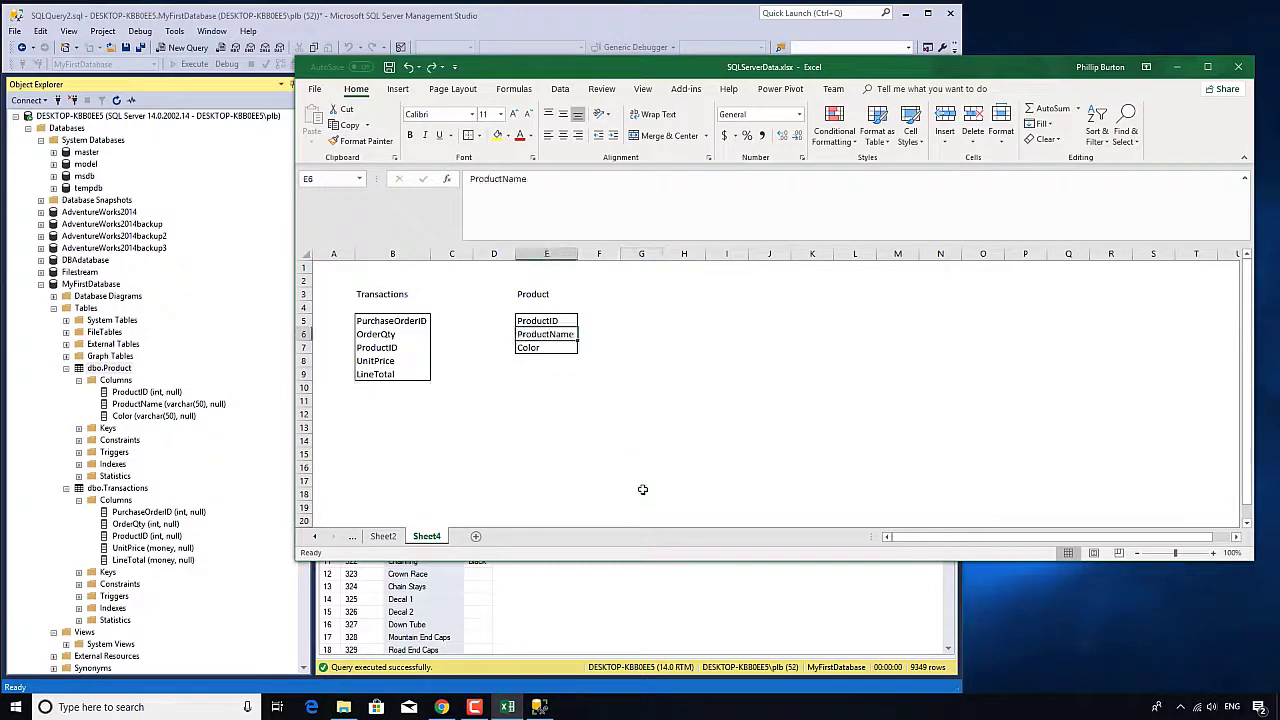
Step: Draw an arrow from the Transactions ProductID to the Product ProductID
{"action": "left_click", "coordinate": [398, 89]}
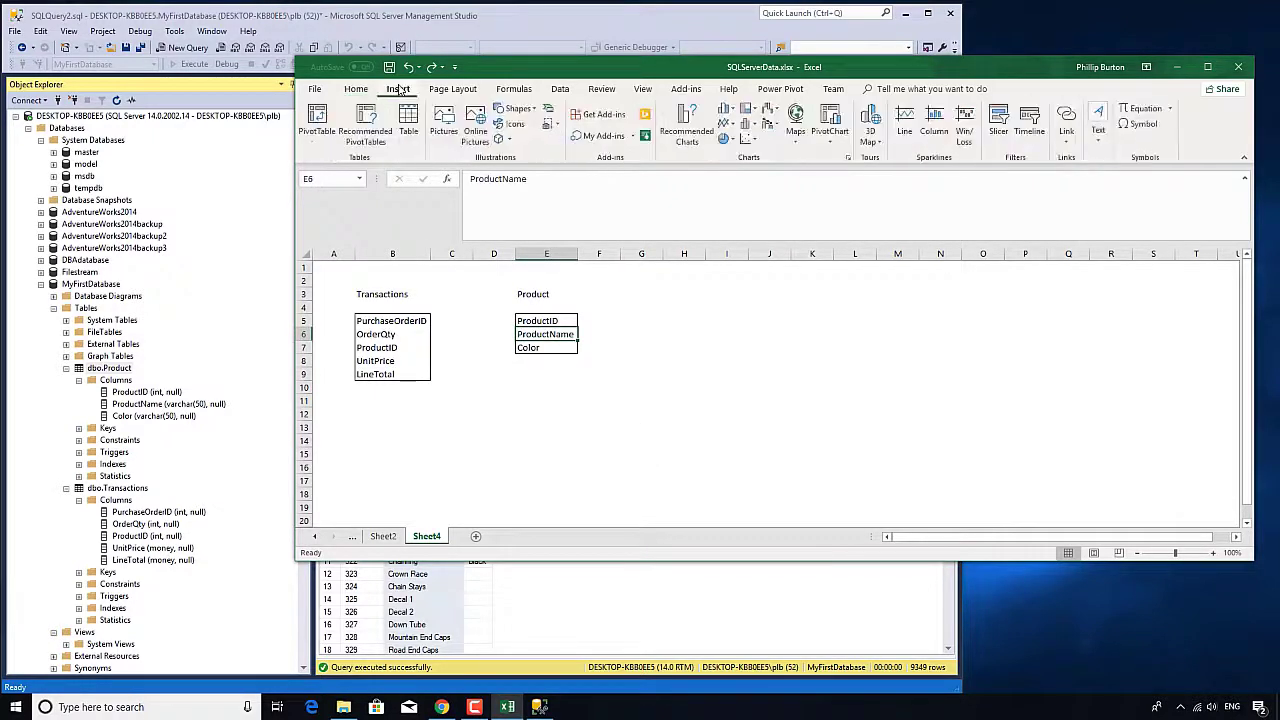
{"action": "left_click", "coordinate": [518, 110]}
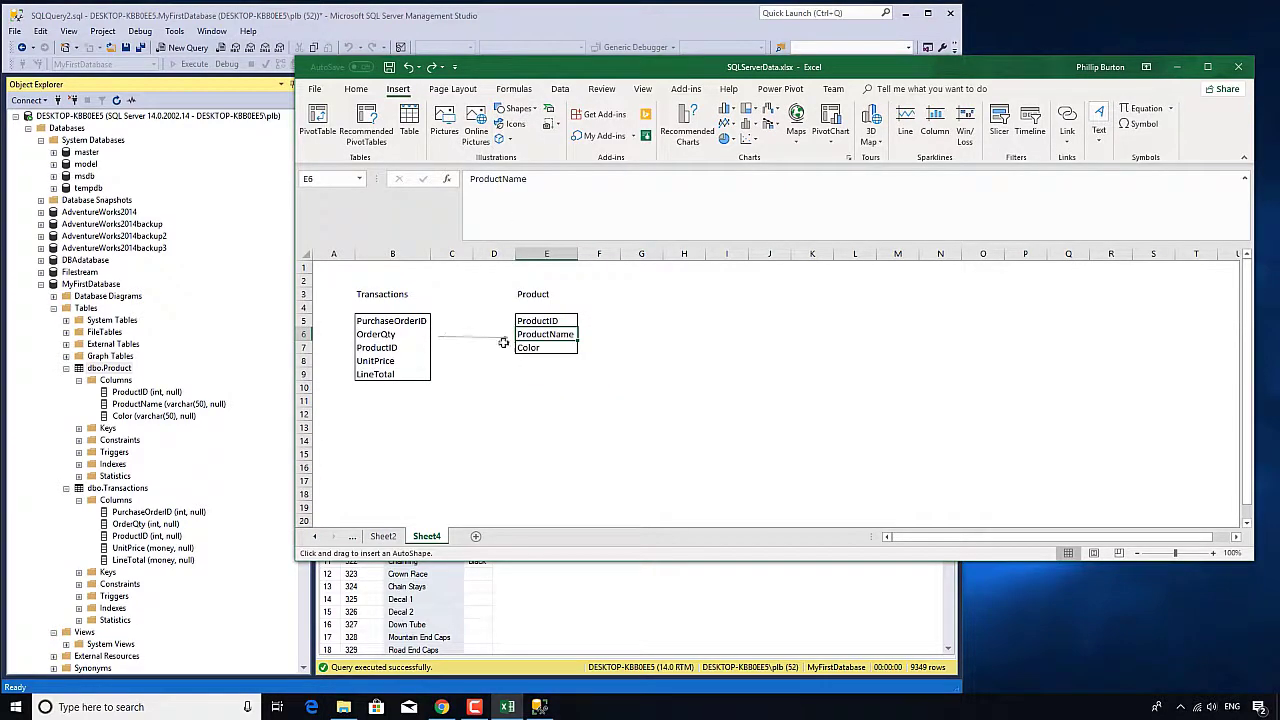
{"action": "left_click_drag", "start_coordinate": [437, 335], "coordinate": [507, 338]}
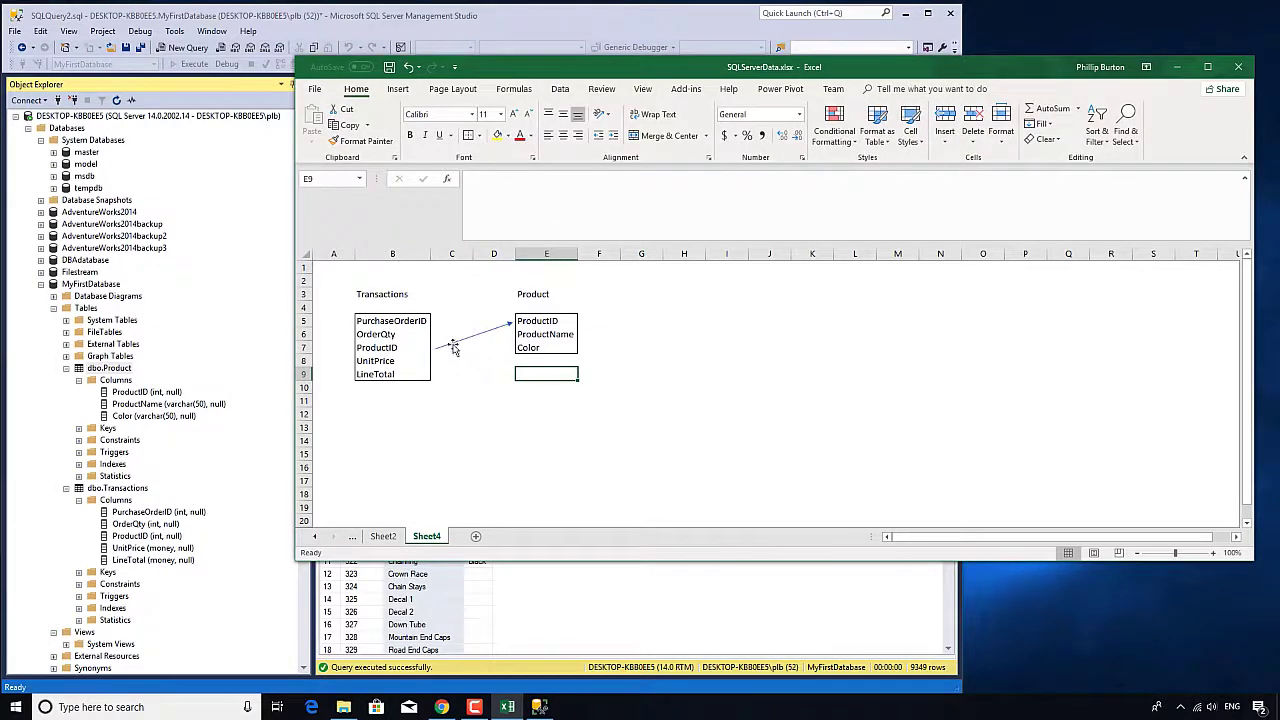
{"action": "left_click", "coordinate": [392, 347]}
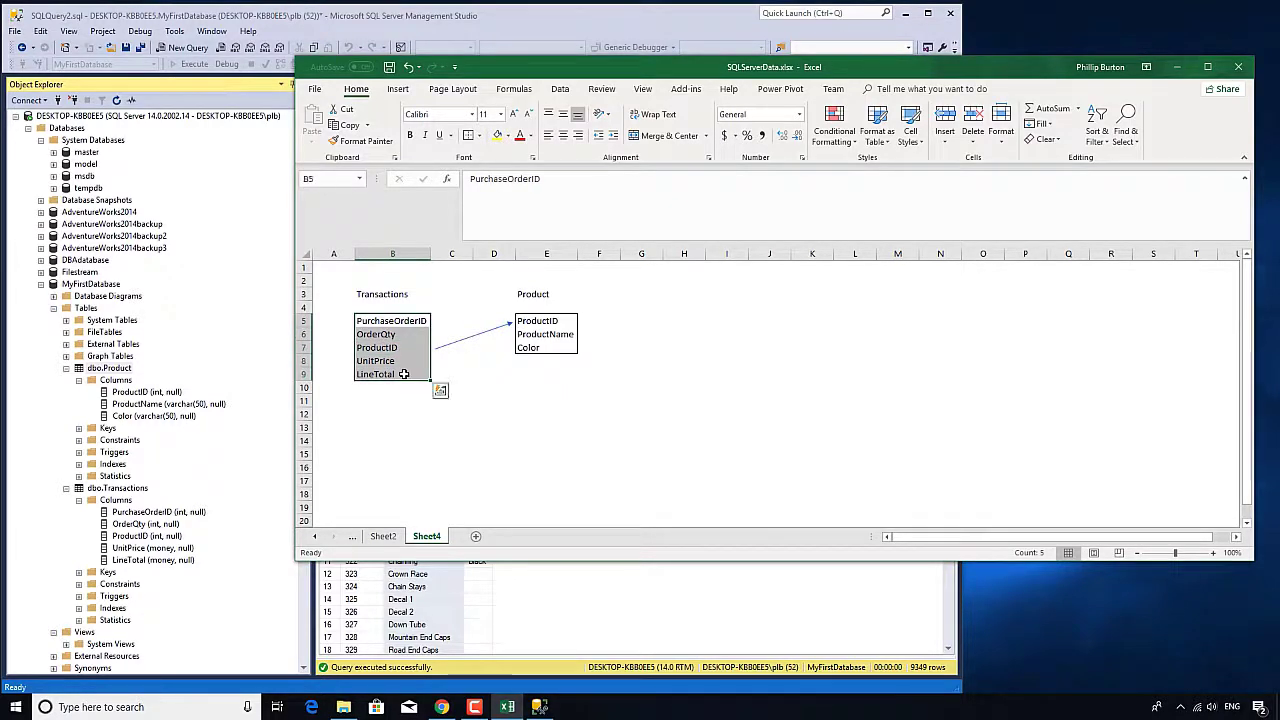
{"action": "left_click", "coordinate": [545, 320]}
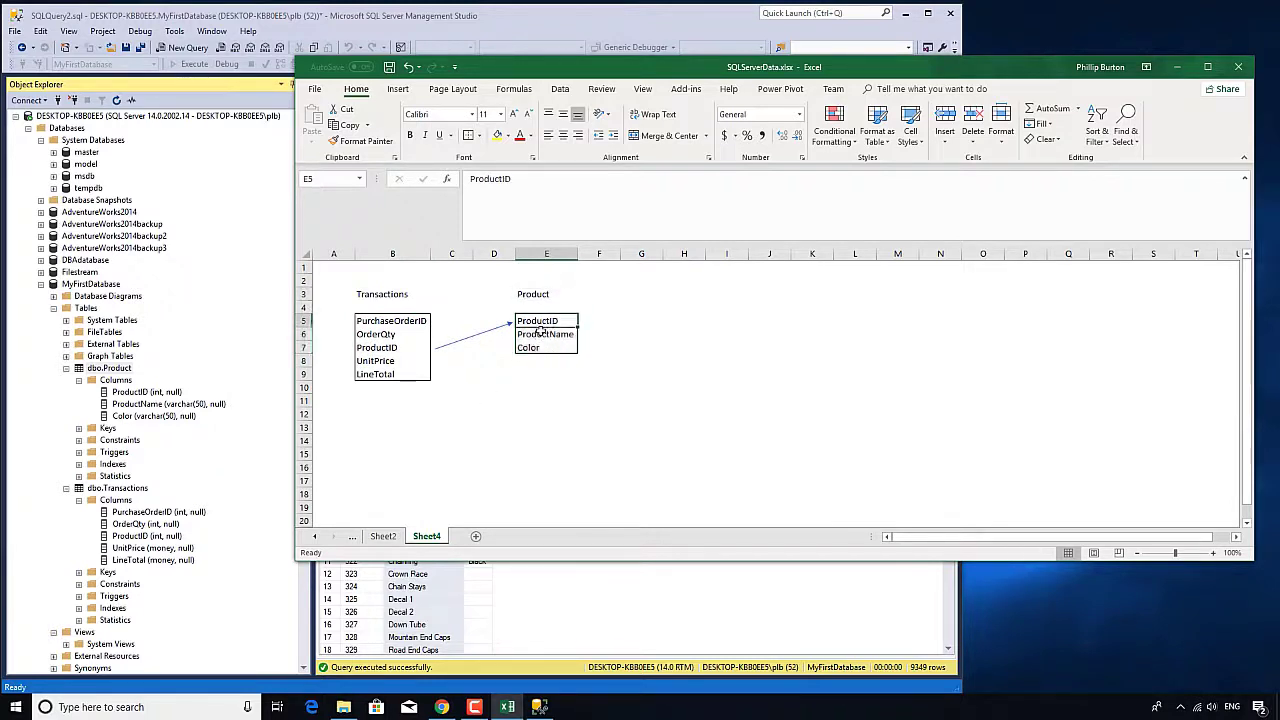
{"action": "left_click", "coordinate": [392, 347]}
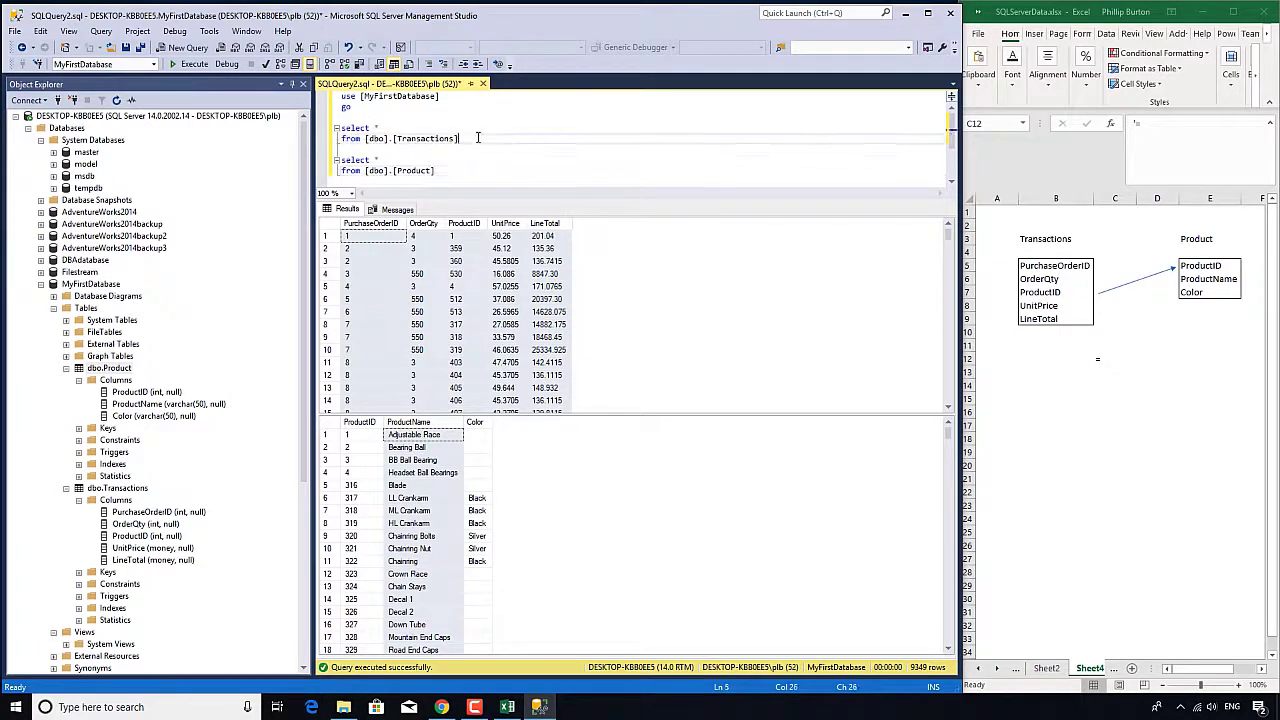
Step: Replace the second select with JOIN [dbo].[Product] ON matching the two ProductID columns
{"action": "type", "text": "JO"}
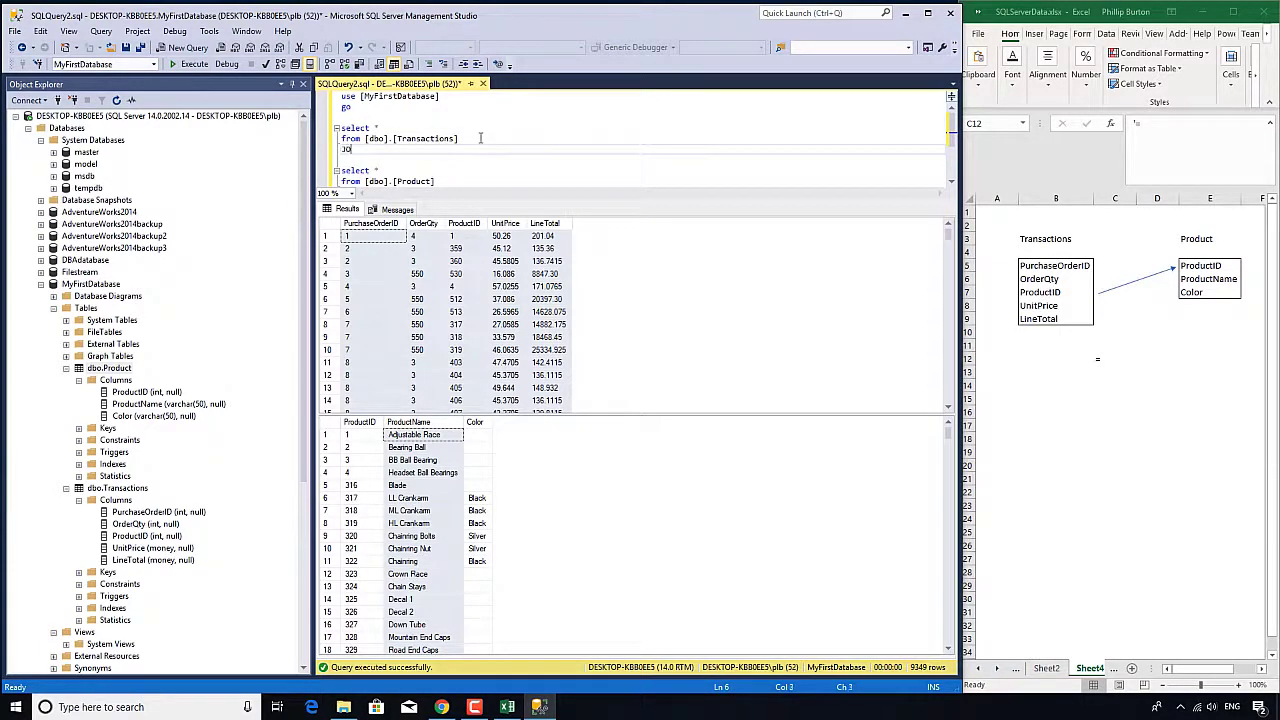
{"action": "type", "text": "IN [dbo].[Product"}
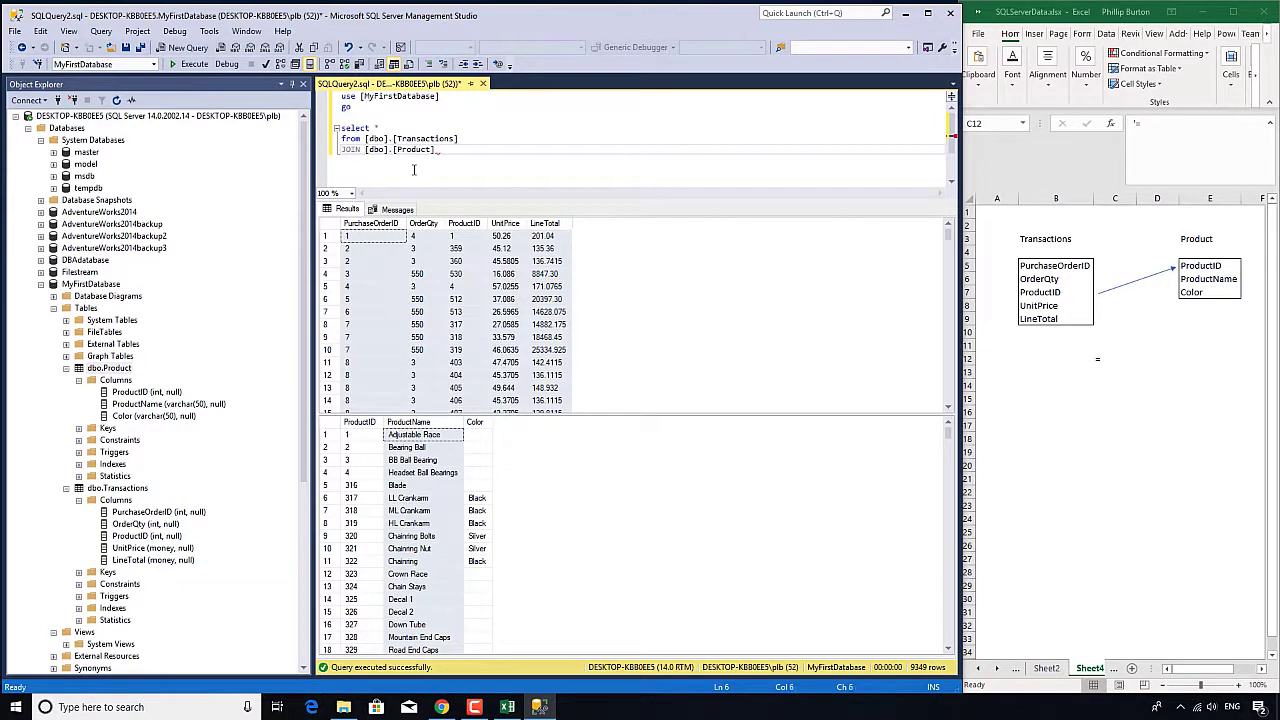
{"action": "mouse_move", "coordinate": [1134, 296]}
{"action": "type", "text": "join"}
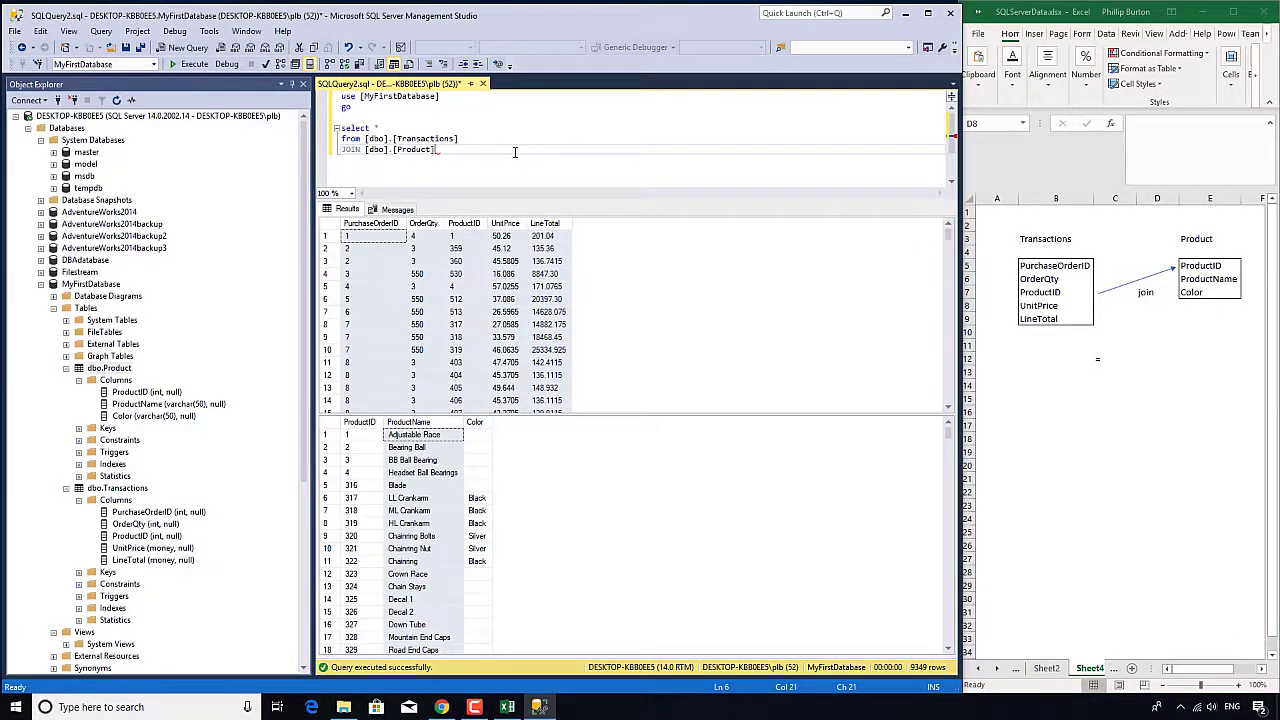
{"action": "type", "text": "ON [dbo].[Transactions"}
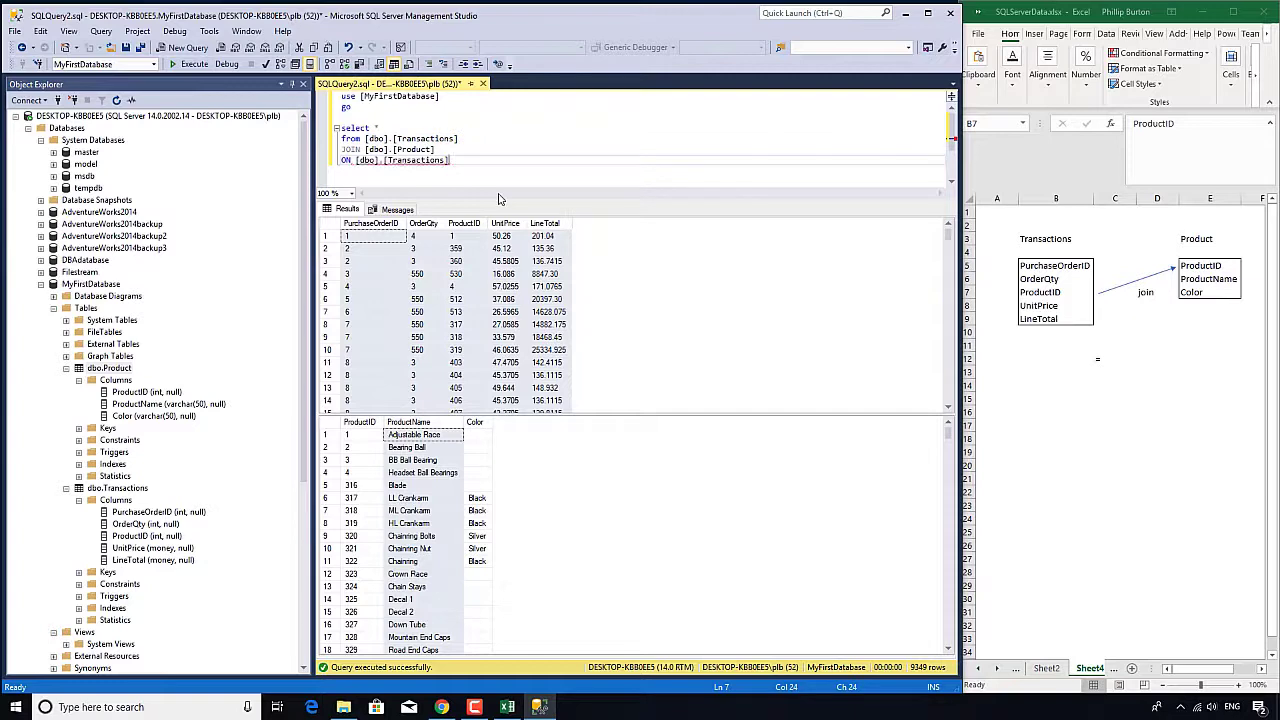
{"action": "type", "text": ".ProductID = [dbo].[Product"}
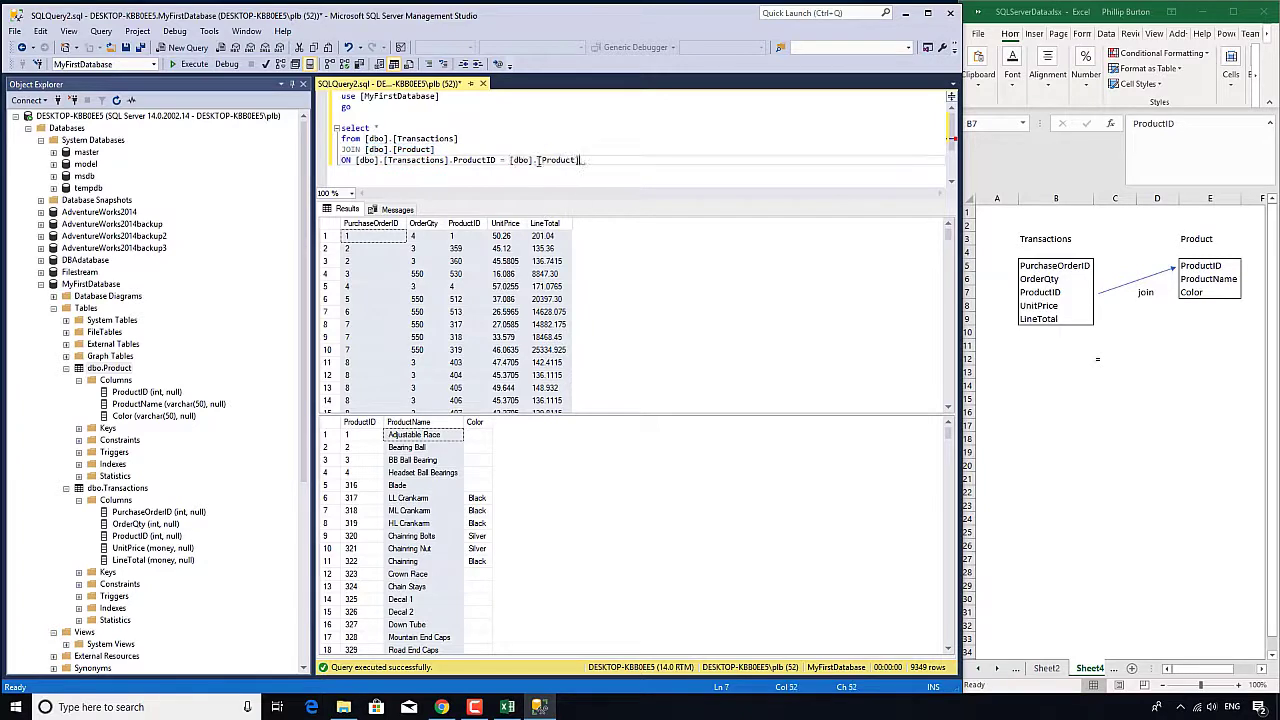
{"action": "type", "text": ".ProductID"}
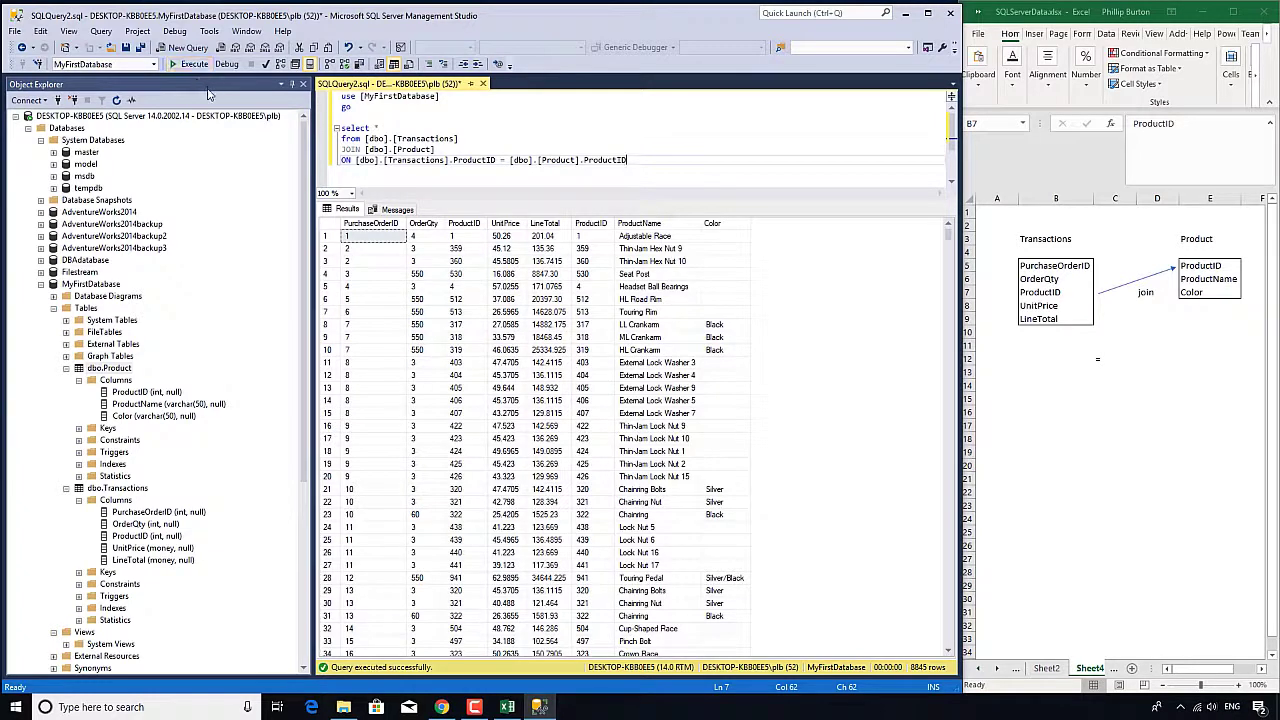
{"action": "mouse_move", "coordinate": [897, 295]}
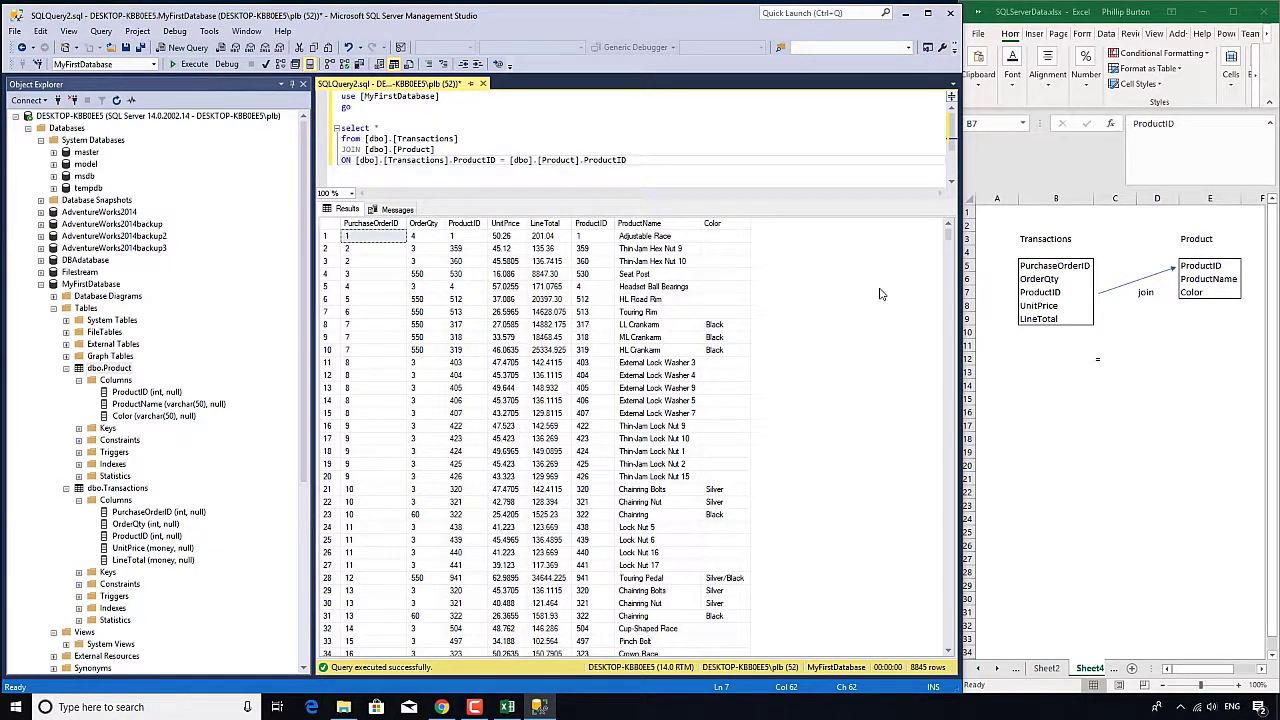
{"action": "mouse_move", "coordinate": [332, 227]}
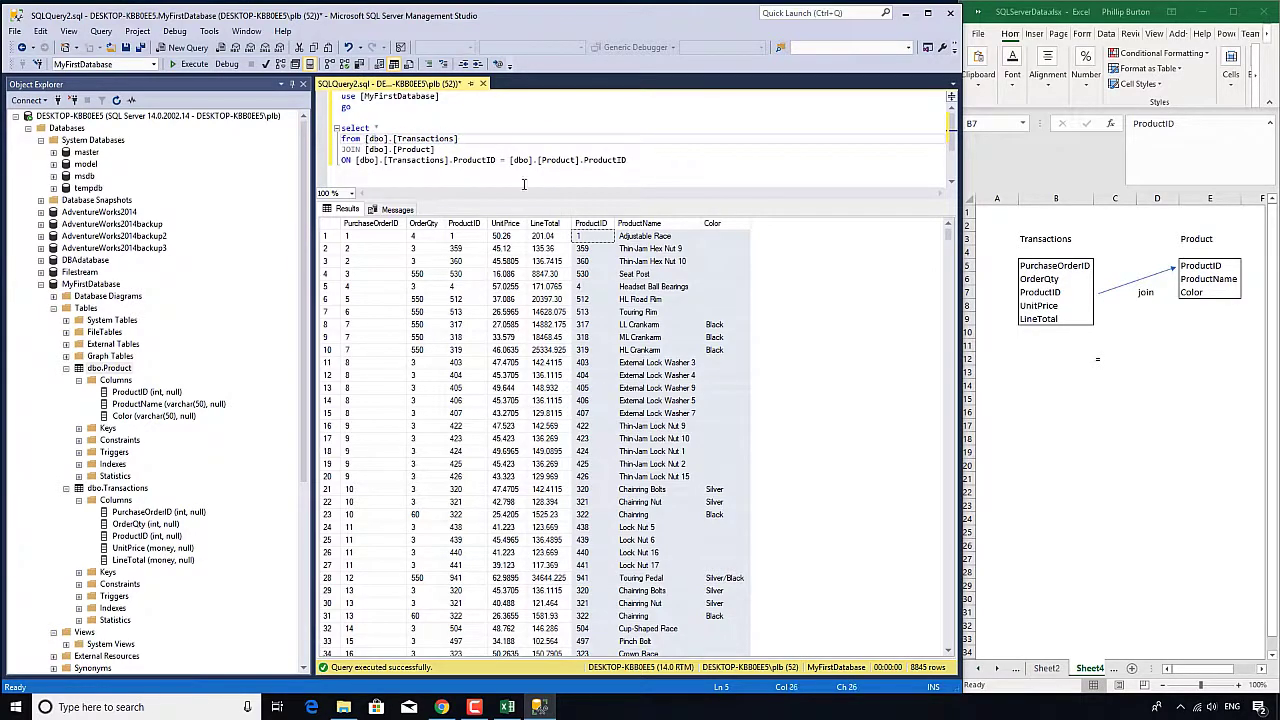
Step: Alias Transactions as T and Product as P, and prefix the join condition with T
{"action": "type", "text": "AS T"}
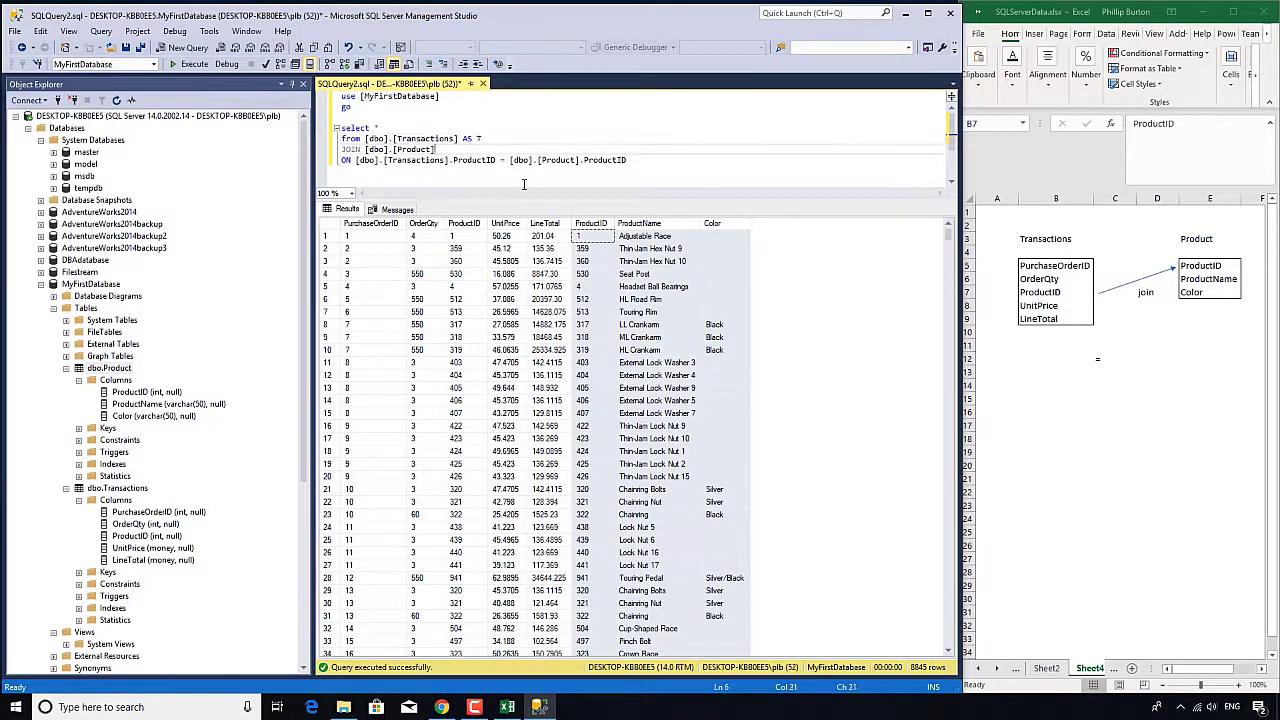
{"action": "type", "text": "AS P"}
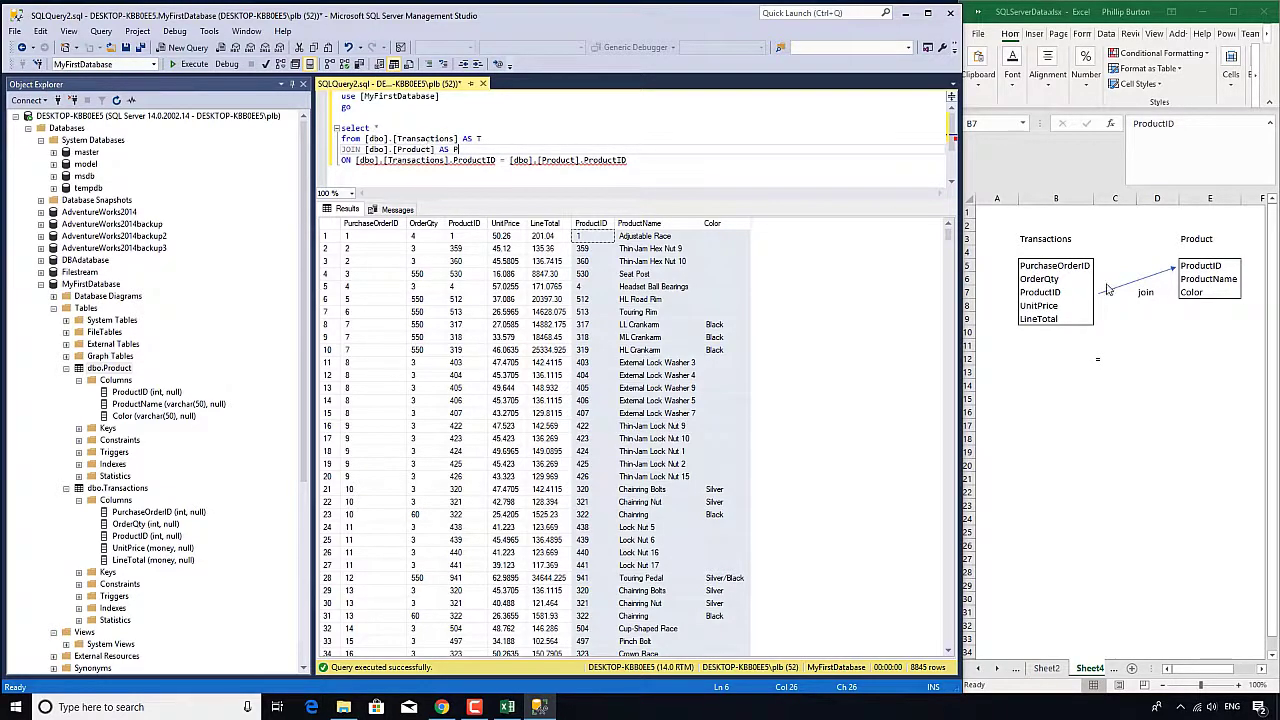
{"action": "left_click", "coordinate": [1210, 238]}
{"action": "type", "text": "P"}
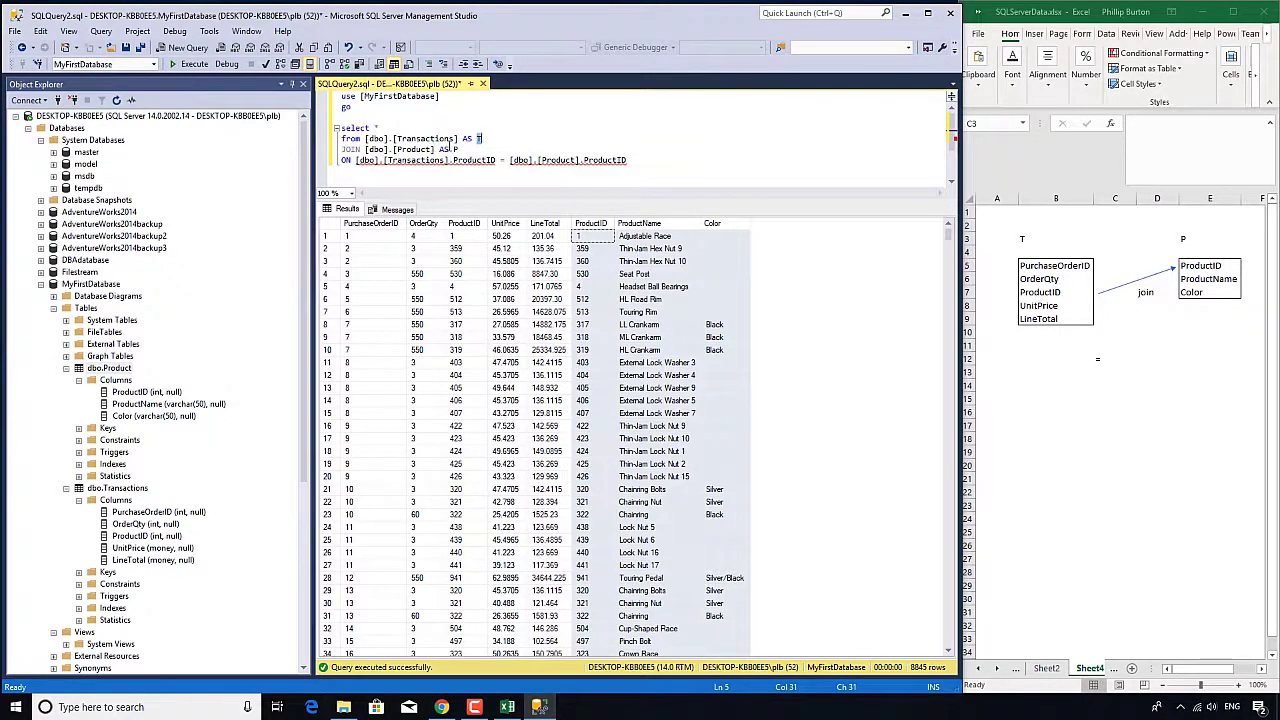
{"action": "double_click", "coordinate": [405, 160]}
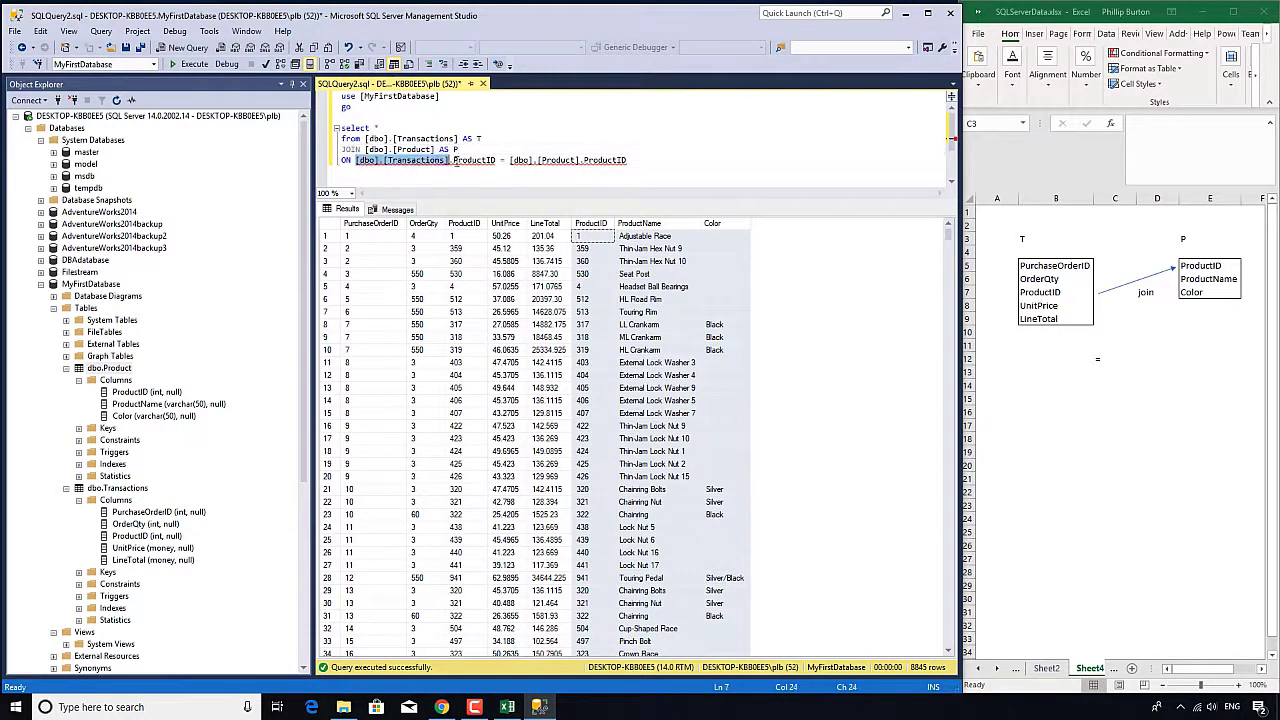
{"action": "type", "text": "T.ProductID = P.ProductID"}
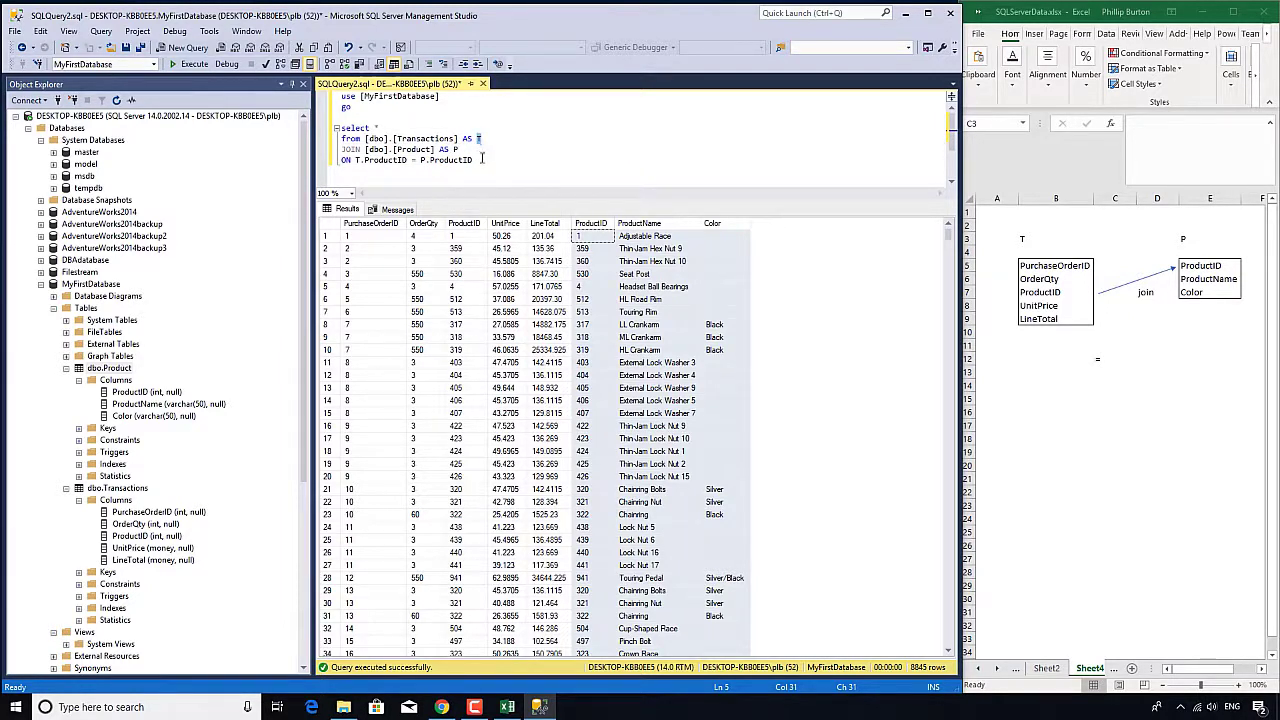
Step: Rerun the aliased join query, returning 8845 rows
{"action": "left_click", "coordinate": [189, 63]}
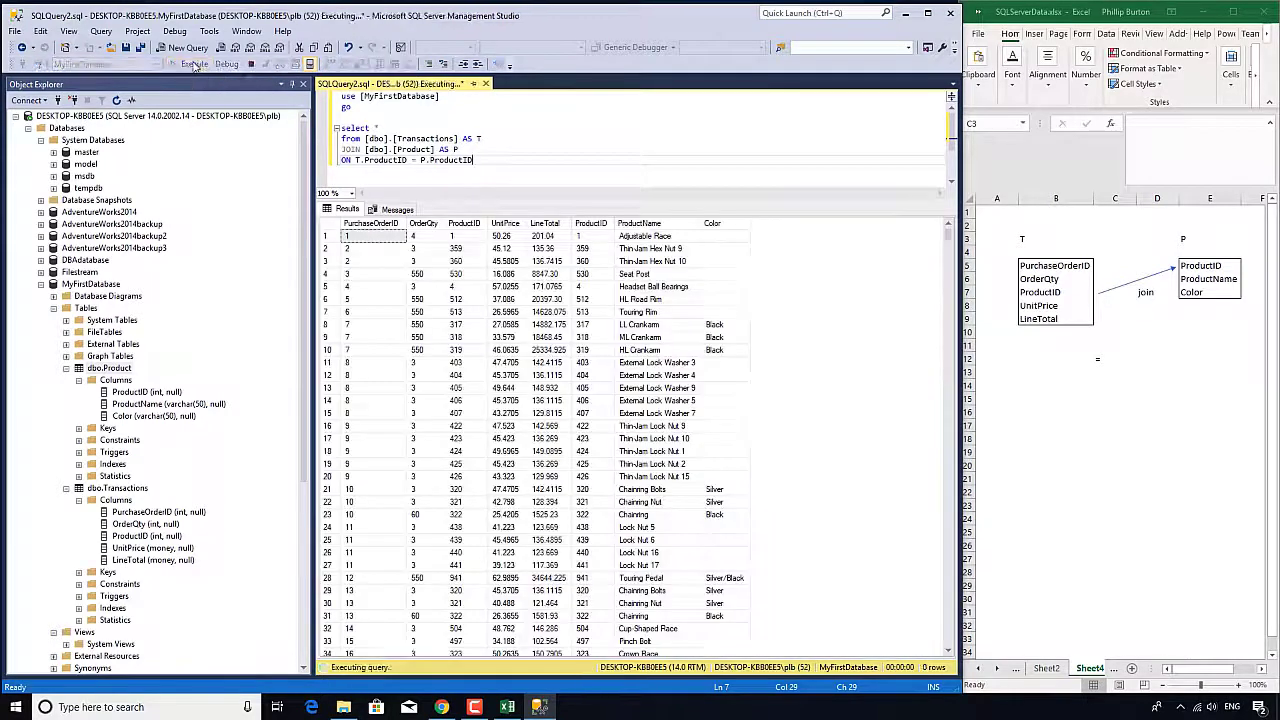
{"action": "left_click", "coordinate": [194, 63]}
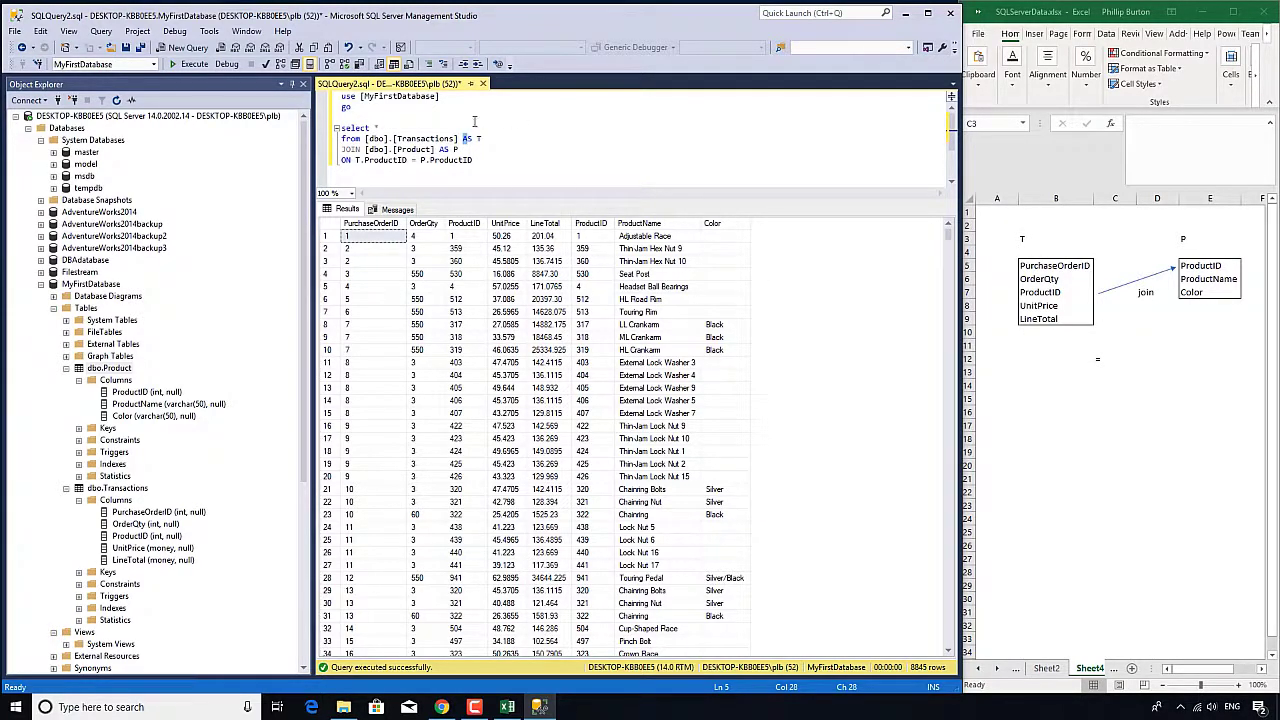
{"action": "left_click_drag", "start_coordinate": [480, 138], "coordinate": [340, 160]}
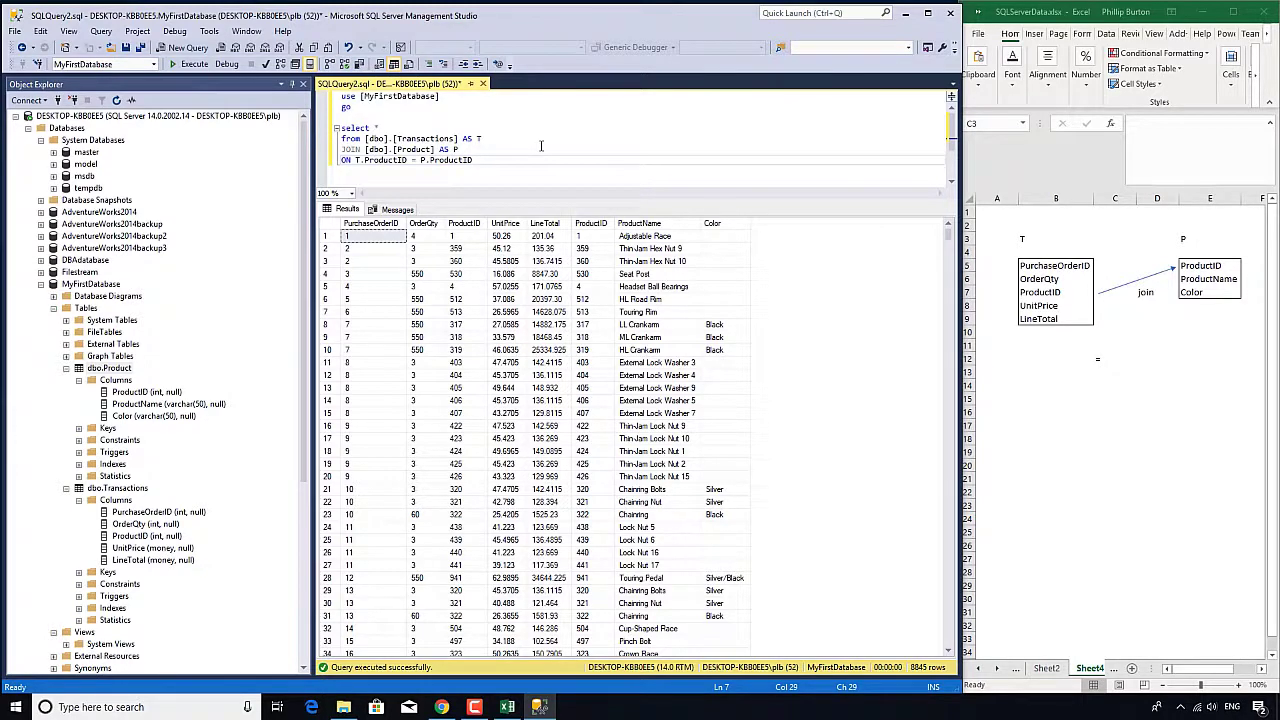
{"action": "mouse_move", "coordinate": [474, 160]}
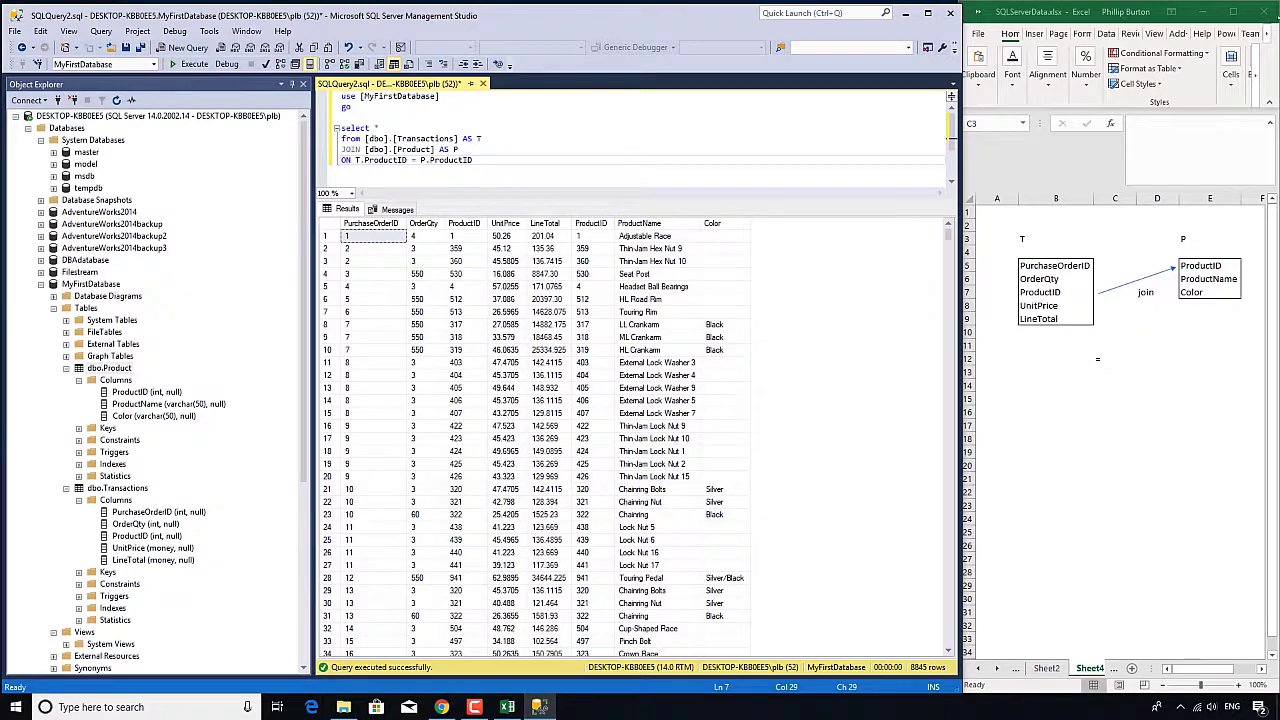
{"action": "left_click", "coordinate": [506, 707]}
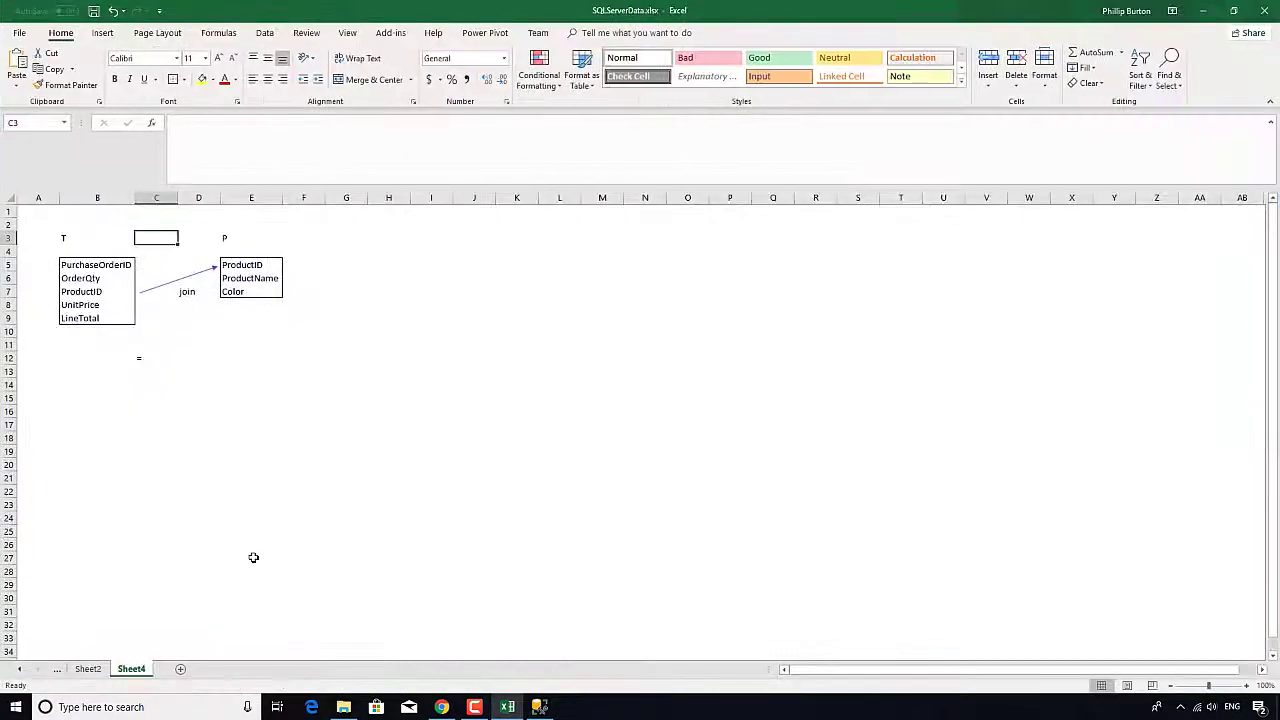
Step: Enter 10000 as the ProductID in Sheet1 row 8818, comparing against Sheet2's product list
{"action": "left_click", "coordinate": [88, 669]}
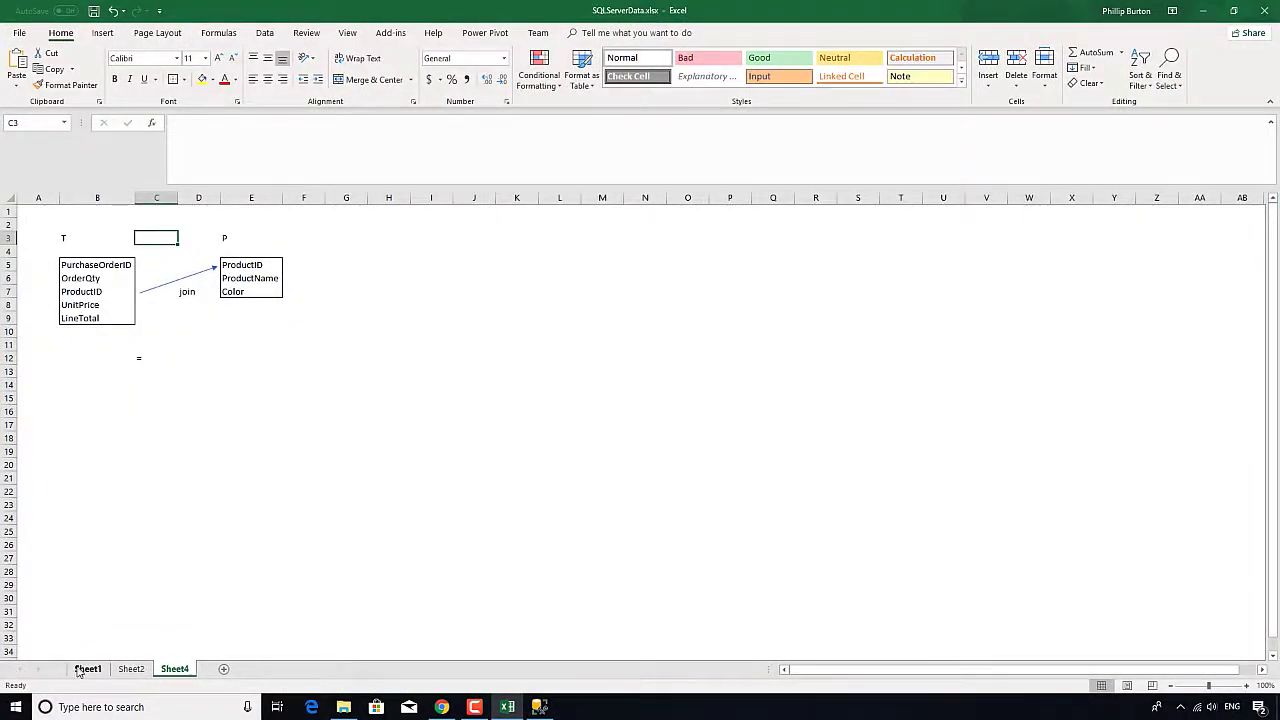
{"action": "left_click", "coordinate": [88, 668]}
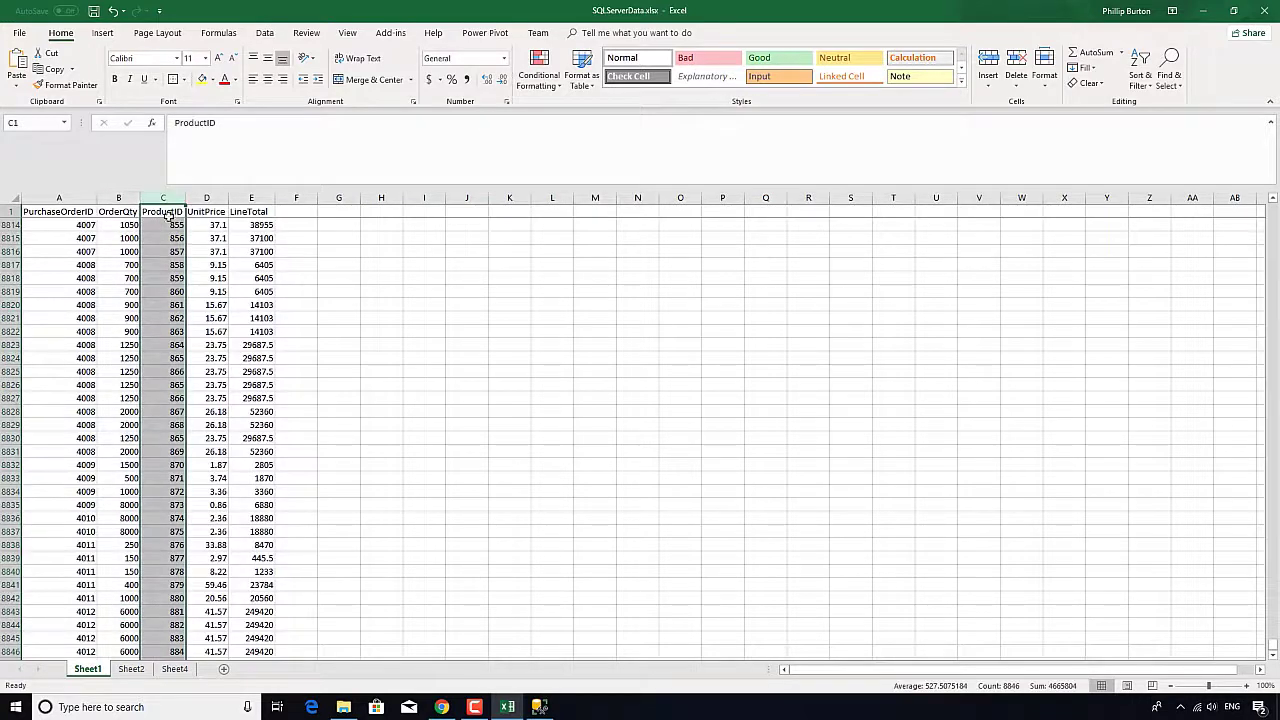
{"action": "mouse_move", "coordinate": [125, 660]}
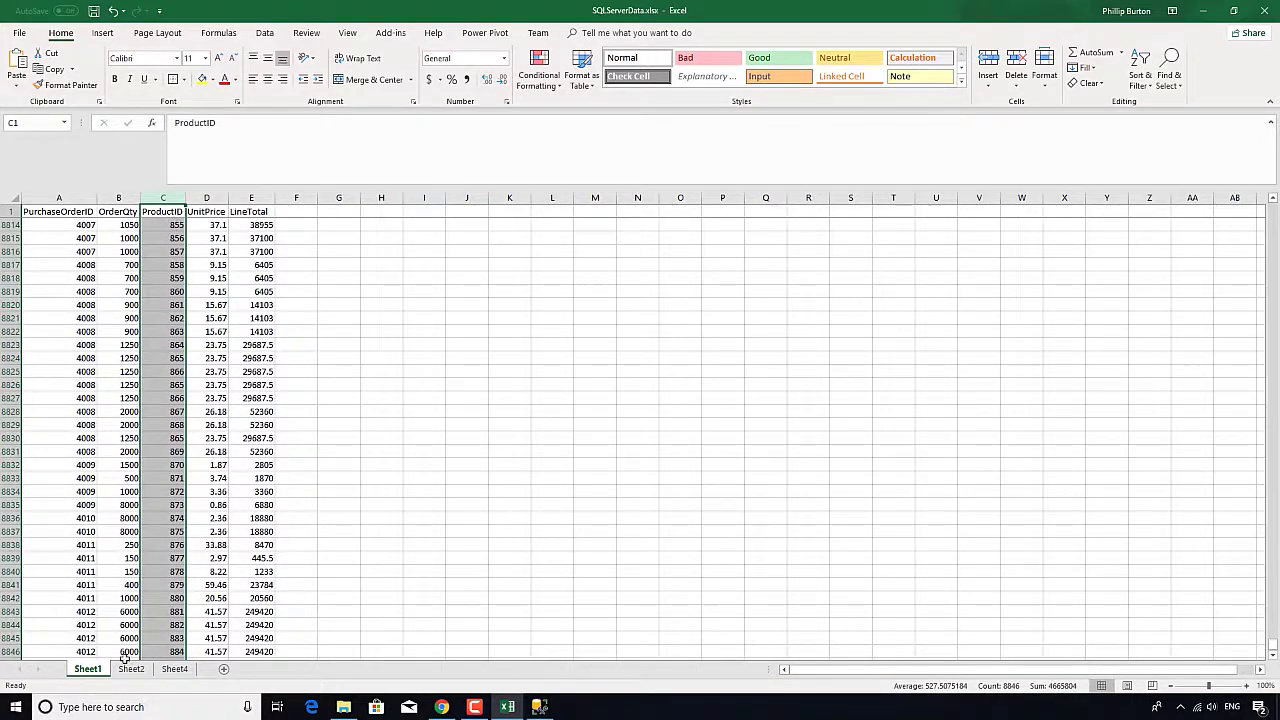
{"action": "left_click", "coordinate": [131, 668]}
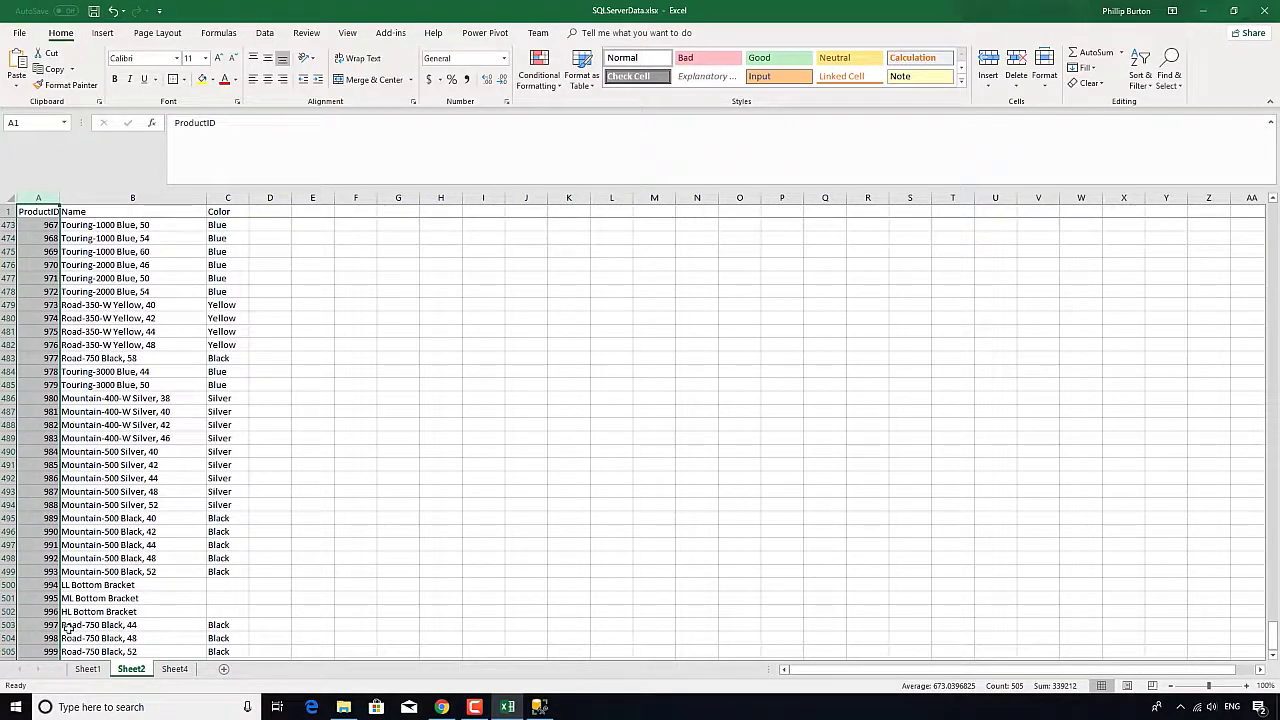
{"action": "left_click", "coordinate": [88, 668]}
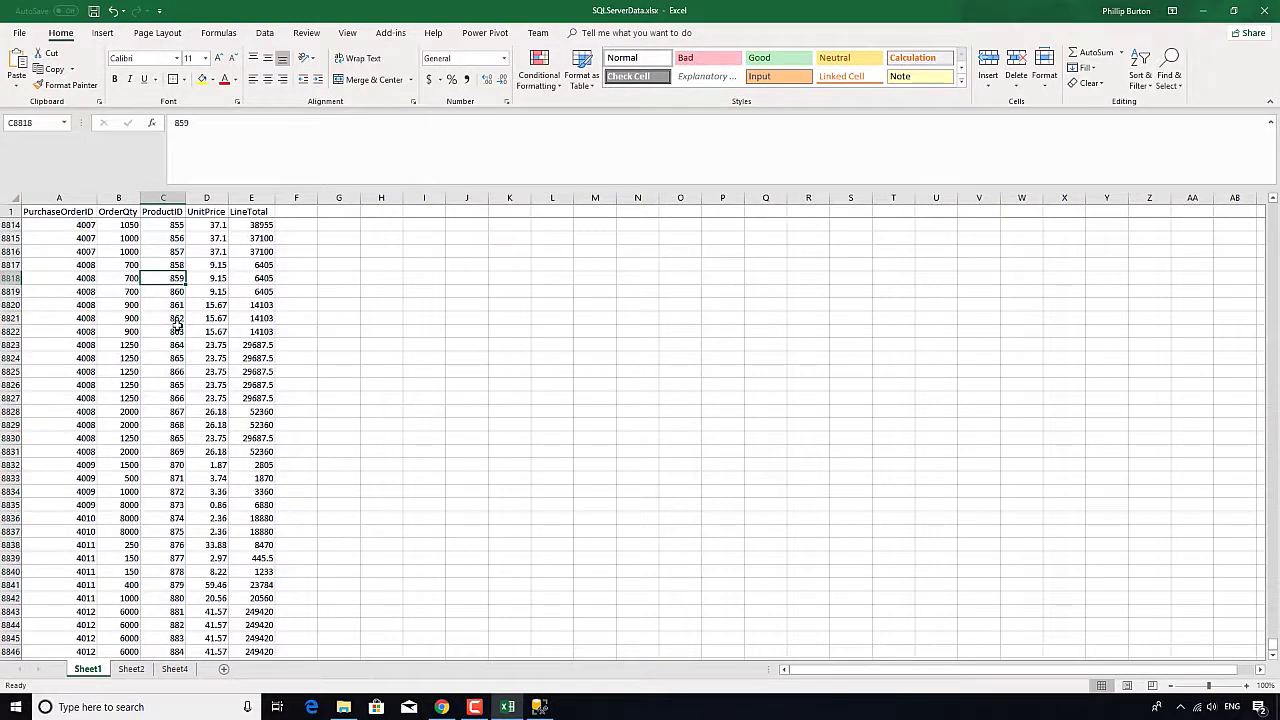
{"action": "type", "text": "10000"}
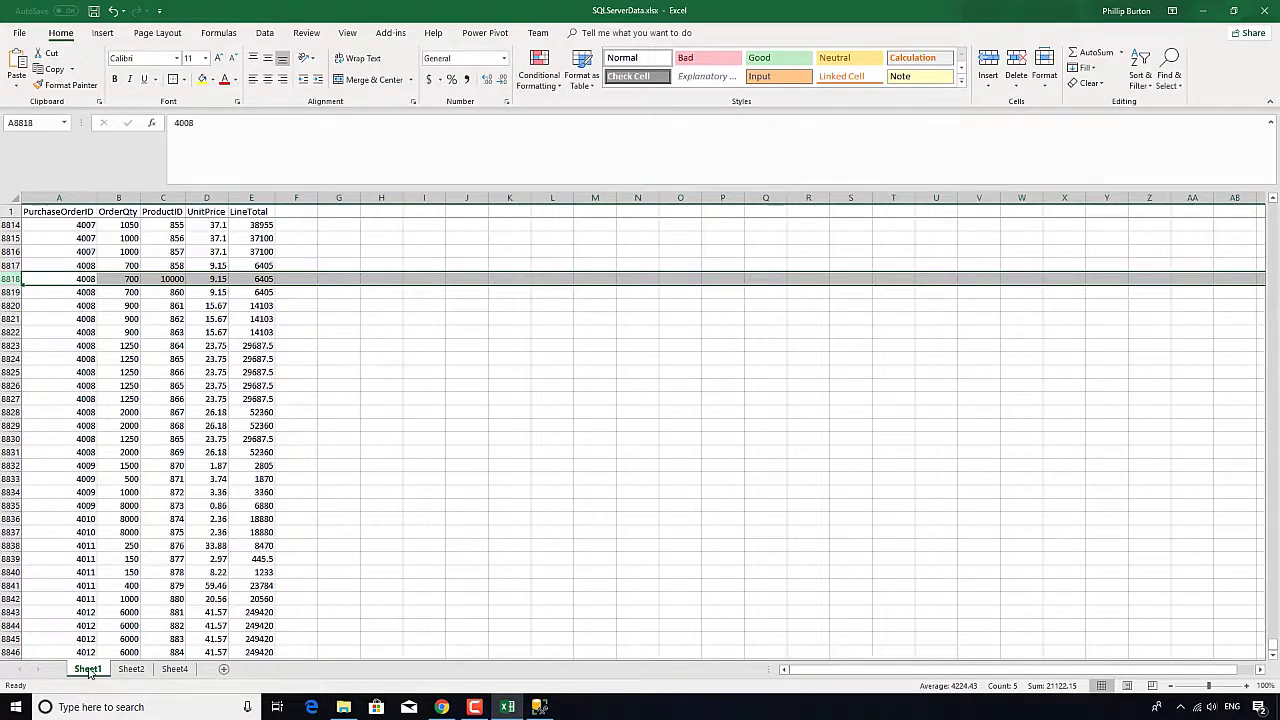
{"action": "left_click", "coordinate": [131, 668]}
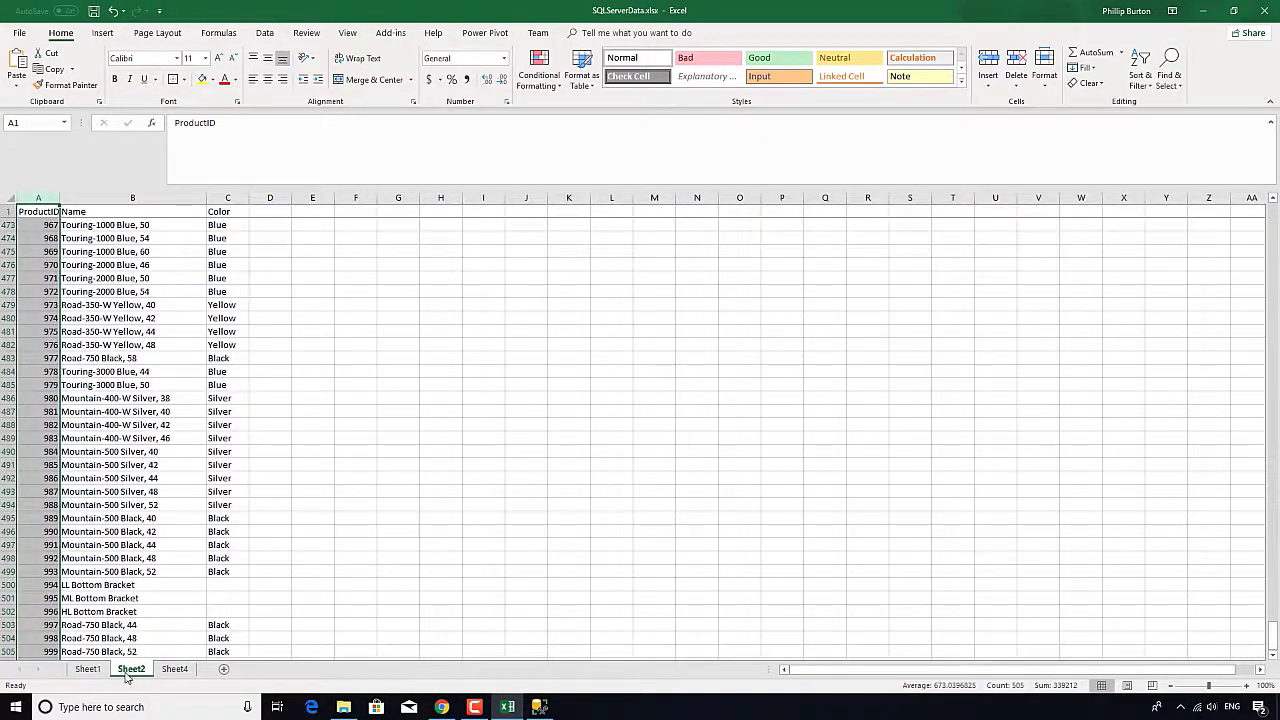
{"action": "left_click", "coordinate": [87, 669]}
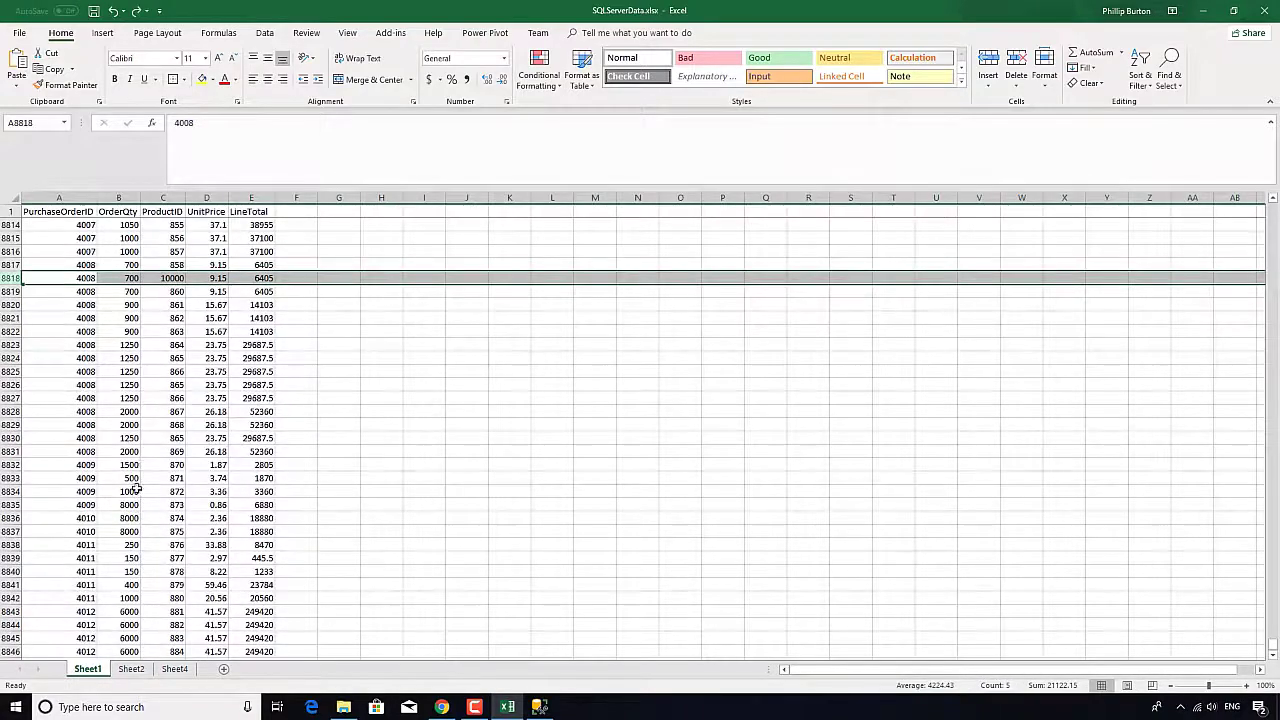
{"action": "left_click", "coordinate": [176, 278]}
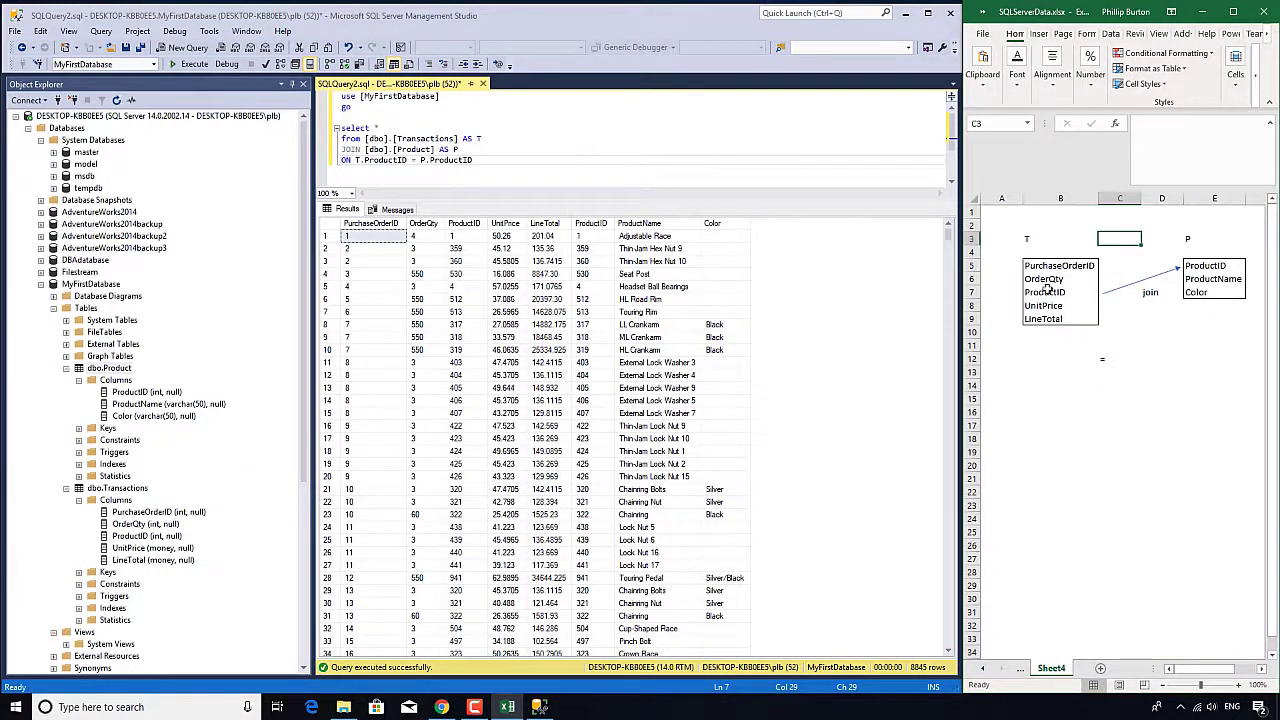
{"action": "mouse_move", "coordinate": [1207, 277]}
{"action": "type", "text": "LEFT "}
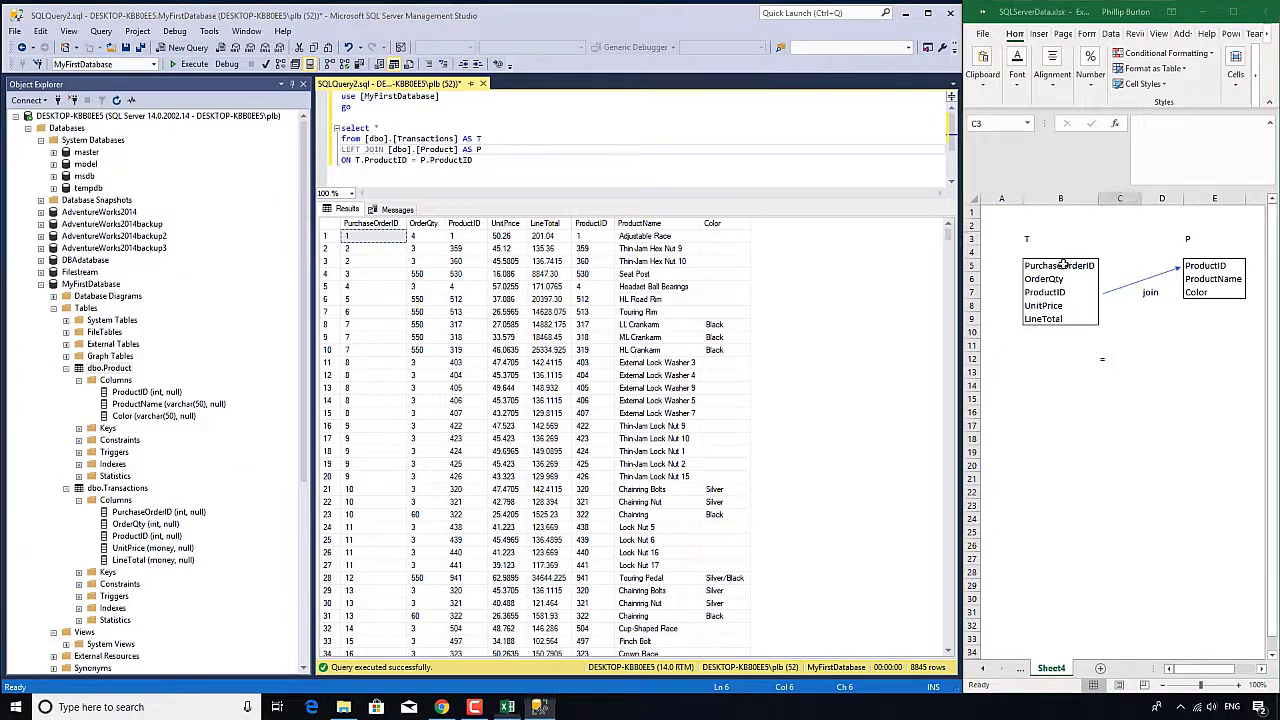
Step: Make the Product join read LEFT JOIN, checking the P table in the diagram
{"action": "left_click", "coordinate": [1060, 238]}
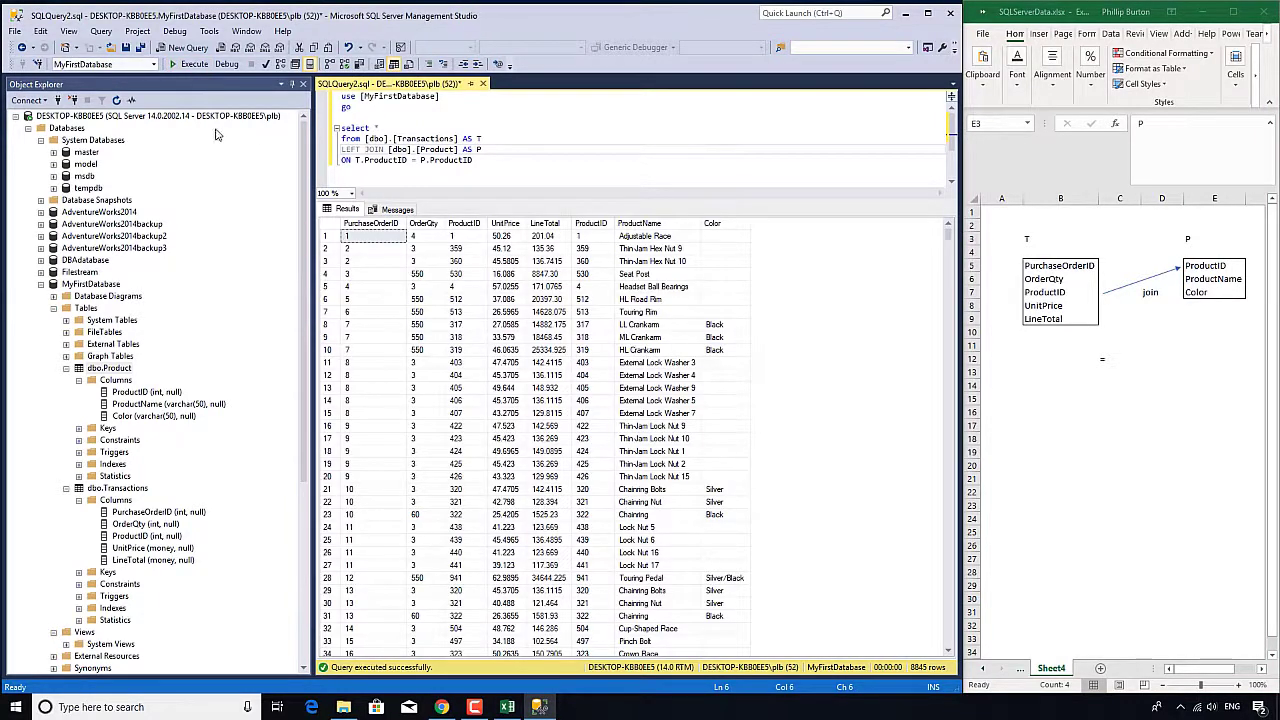
{"action": "mouse_move", "coordinate": [197, 227]}
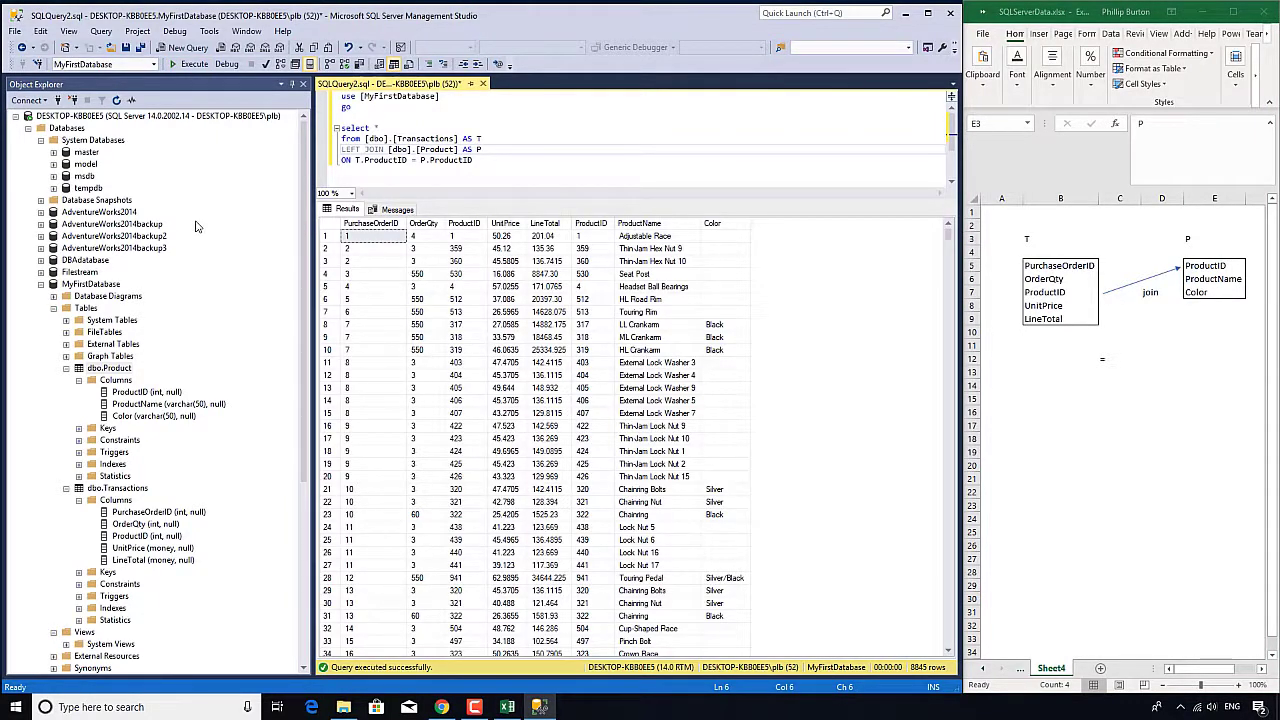
{"action": "left_click", "coordinate": [372, 223]}
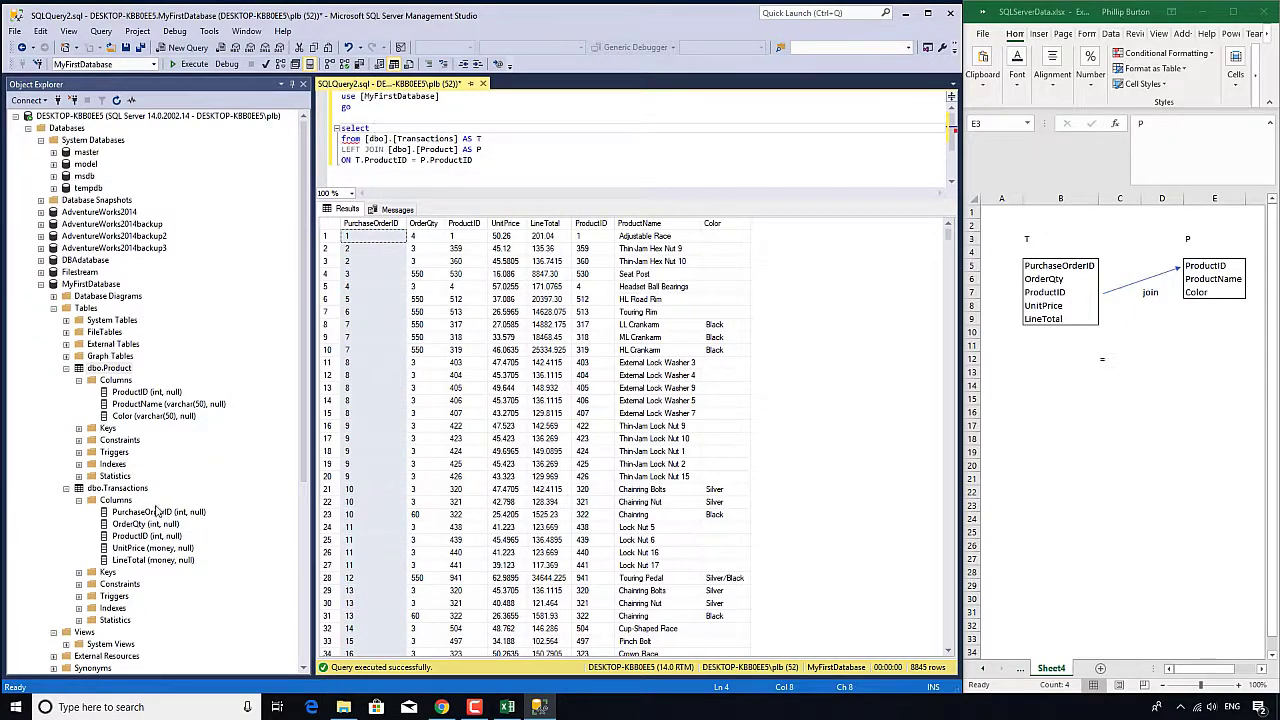
Step: Replace select * with PurchaseOrderID, OrderQty, ProductID, UnitPrice, LineTotal, ProductName, Color and execute
{"action": "type", "text": "[PurchaseOrderID], [OrderQty],"}
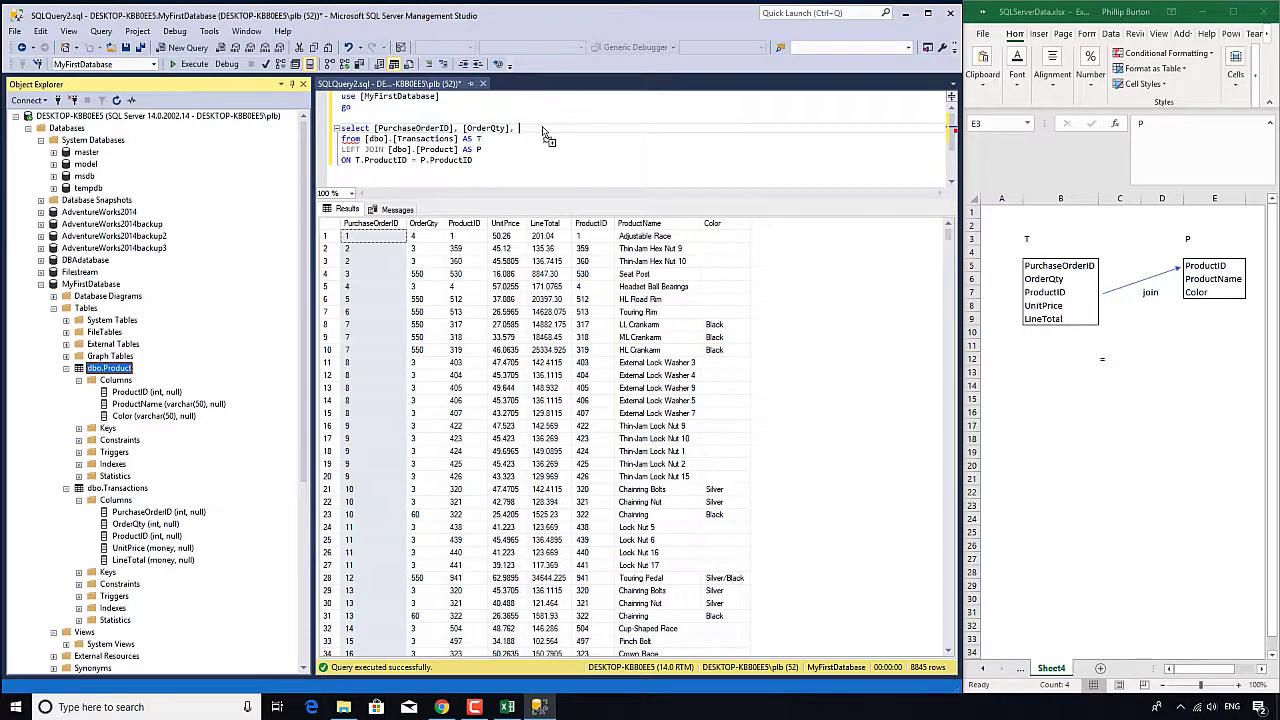
{"action": "type", "text": "[ProductID],"}
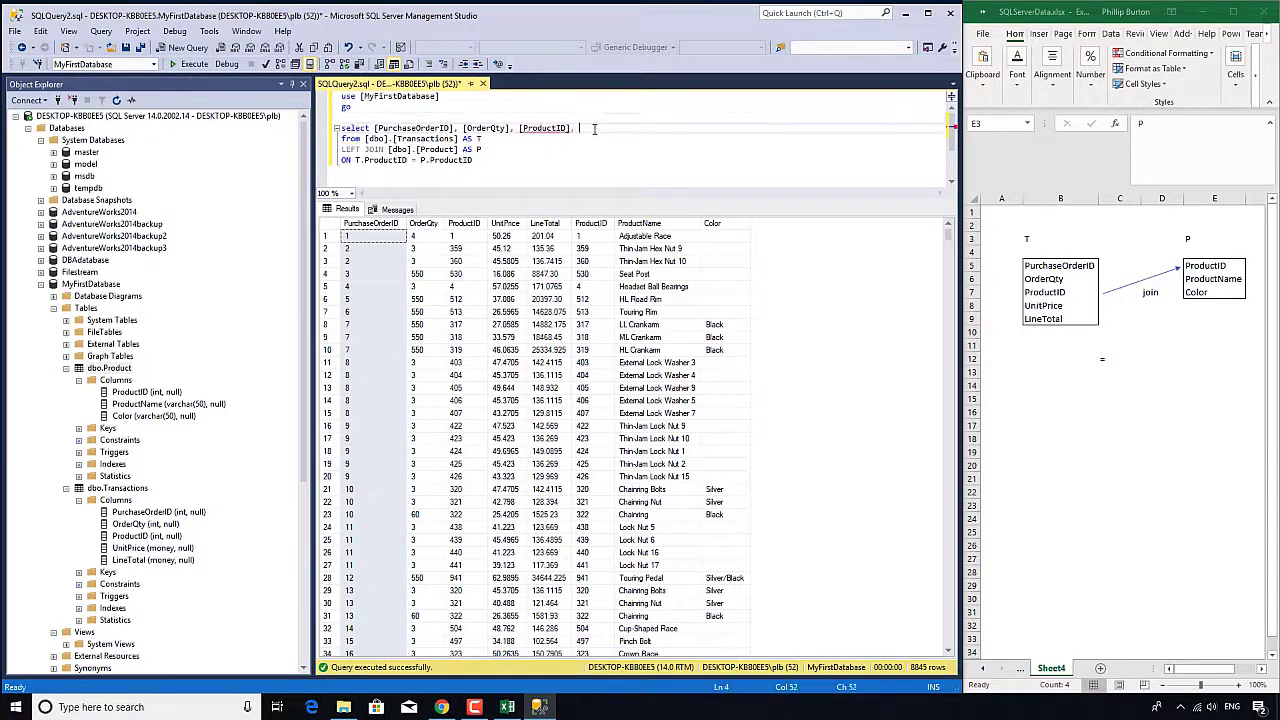
{"action": "left_click", "coordinate": [152, 547]}
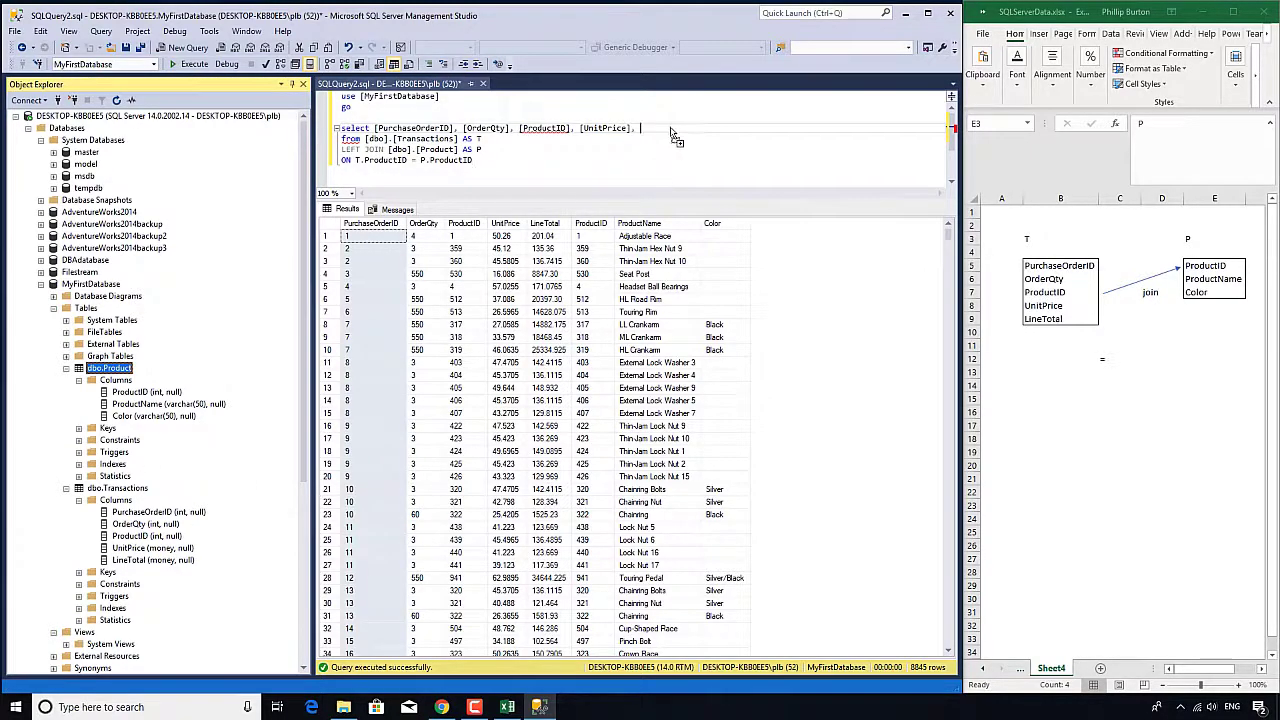
{"action": "type", "text": "[LineTotal], [ProductName], [Color"}
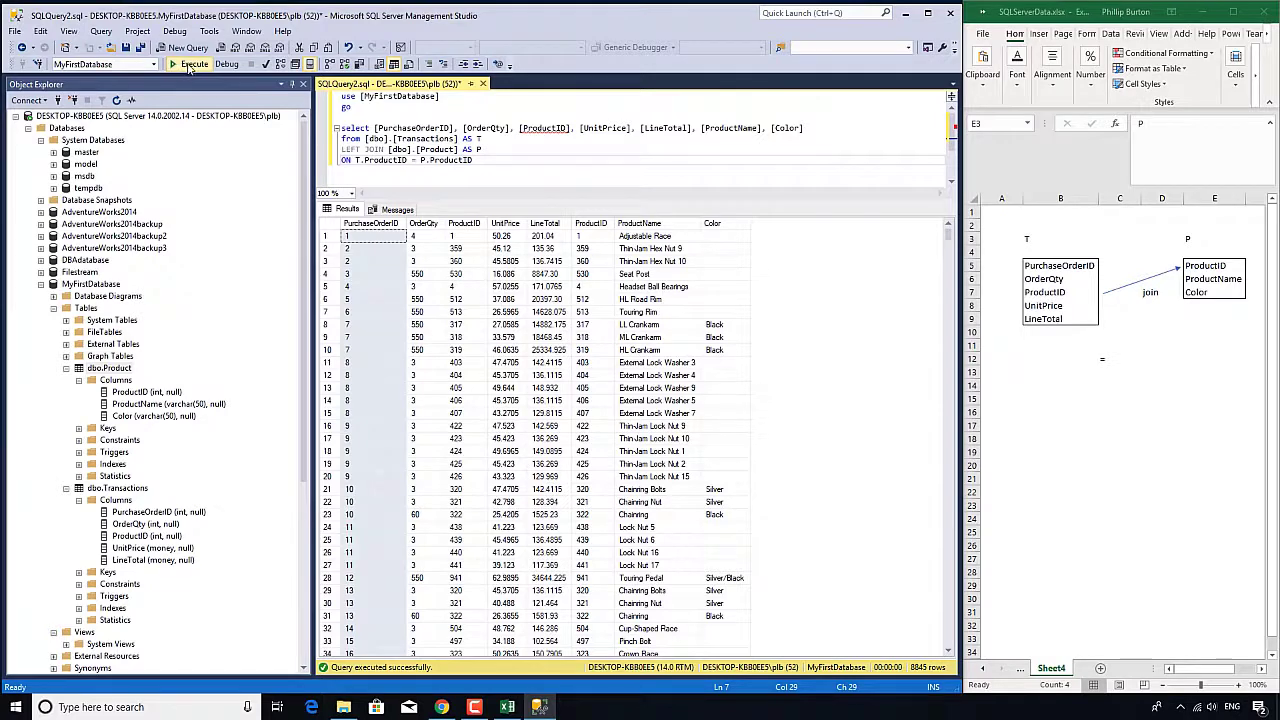
{"action": "left_click", "coordinate": [189, 64]}
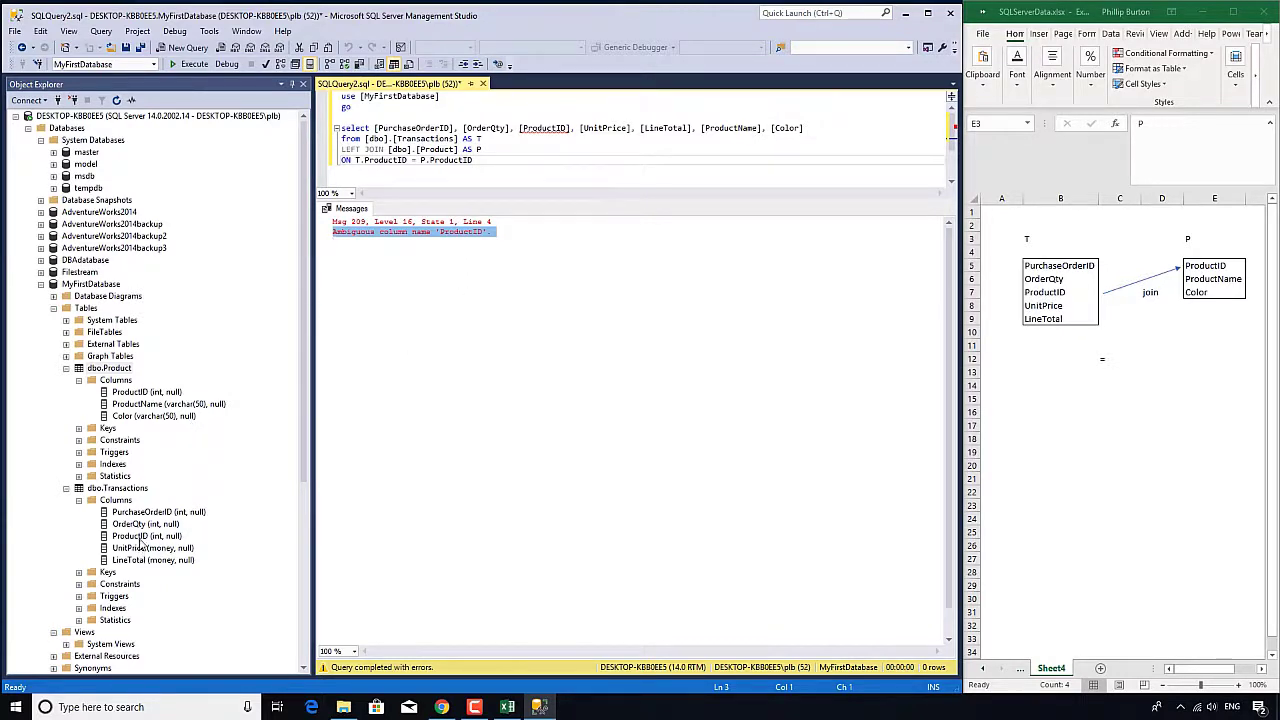
Step: Confirm ProductID exists in both tables, qualify it as T.[ProductID], and rerun
{"action": "left_click", "coordinate": [145, 535]}
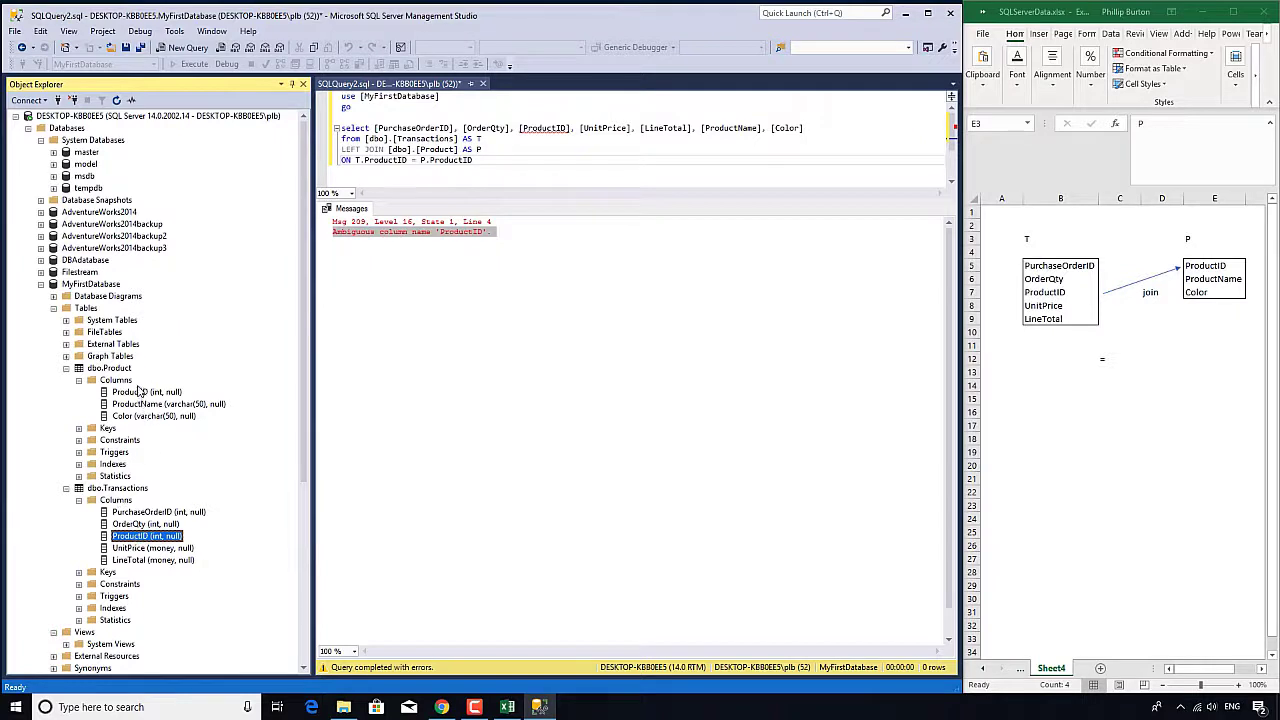
{"action": "left_click", "coordinate": [147, 391]}
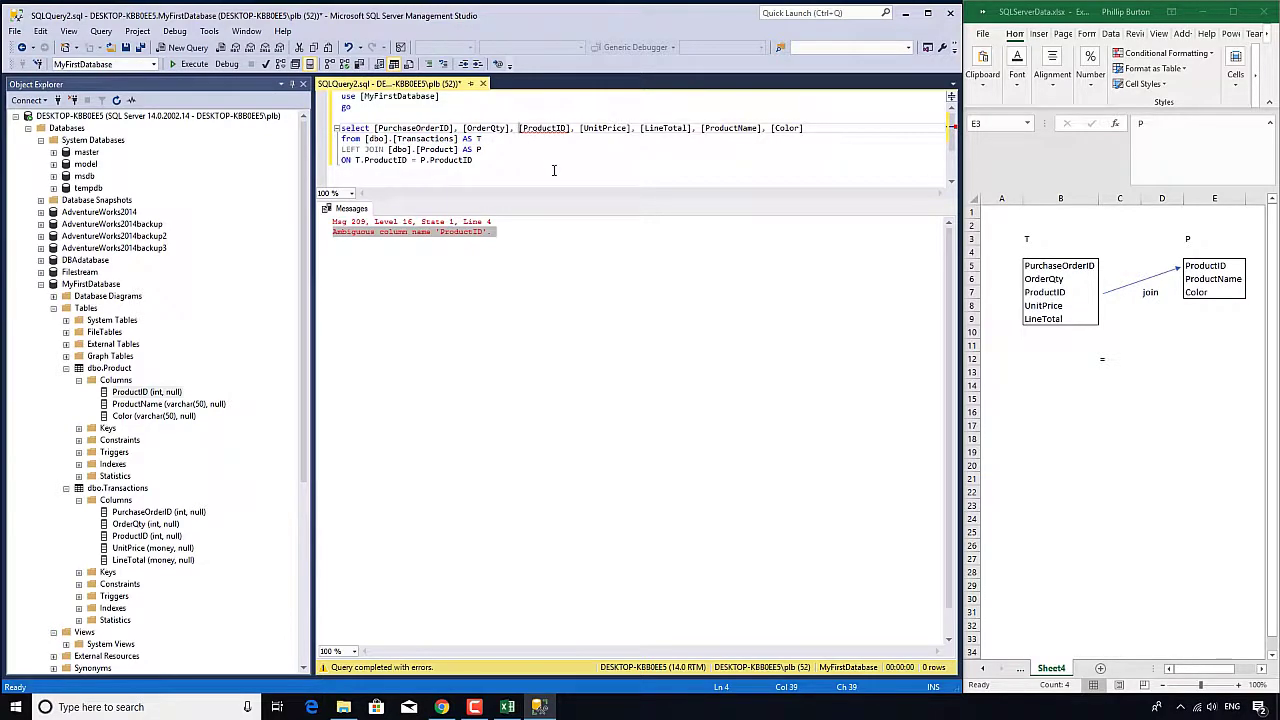
{"action": "type", "text": "T."}
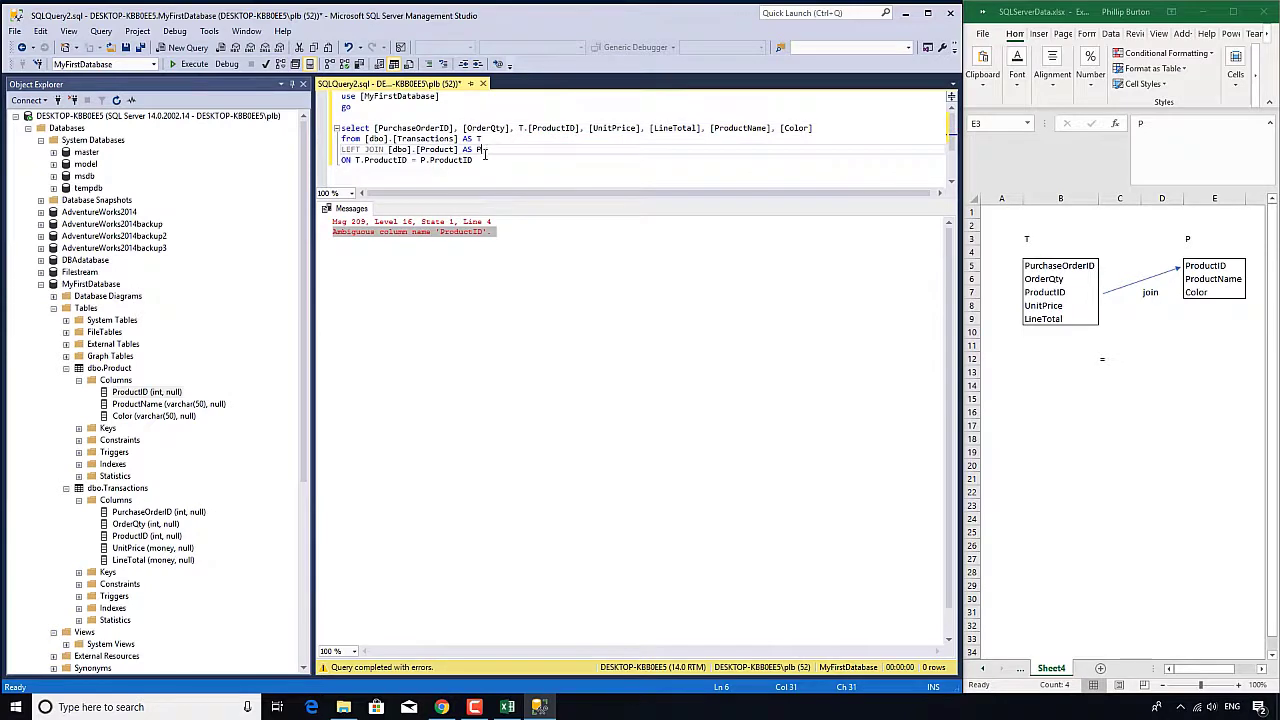
{"action": "mouse_move", "coordinate": [194, 63]}
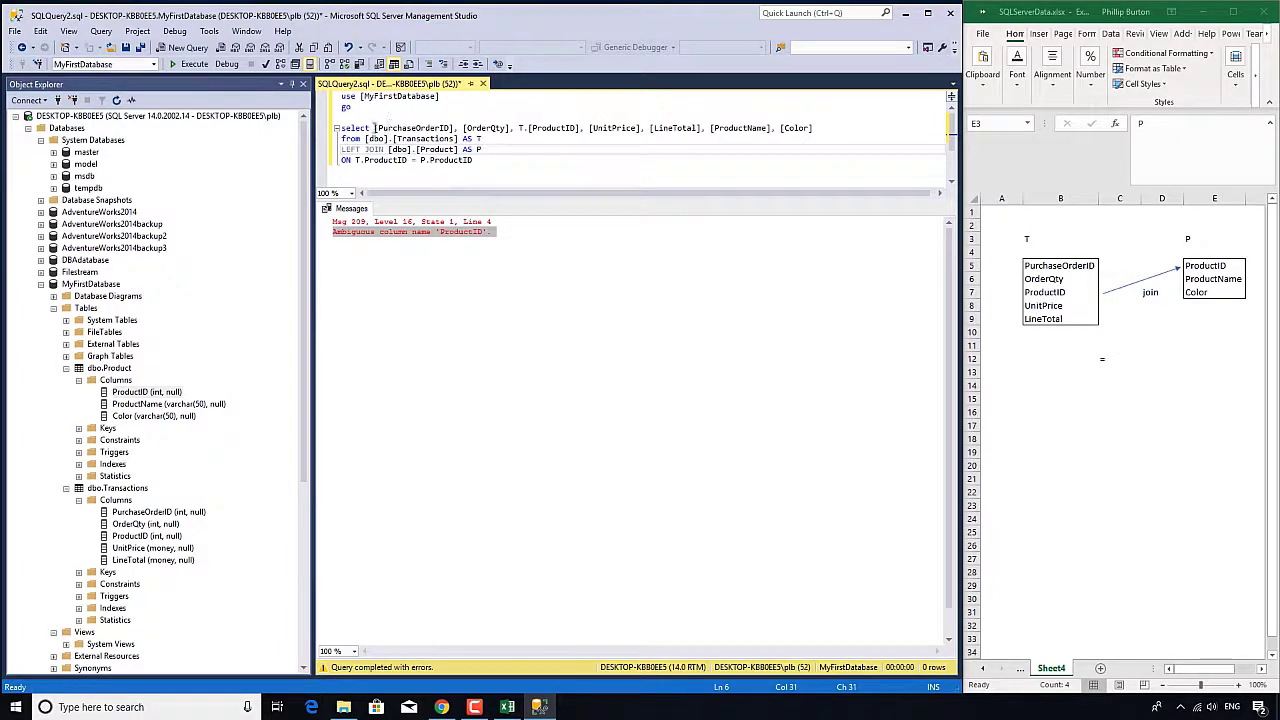
{"action": "type", "text": "T."}
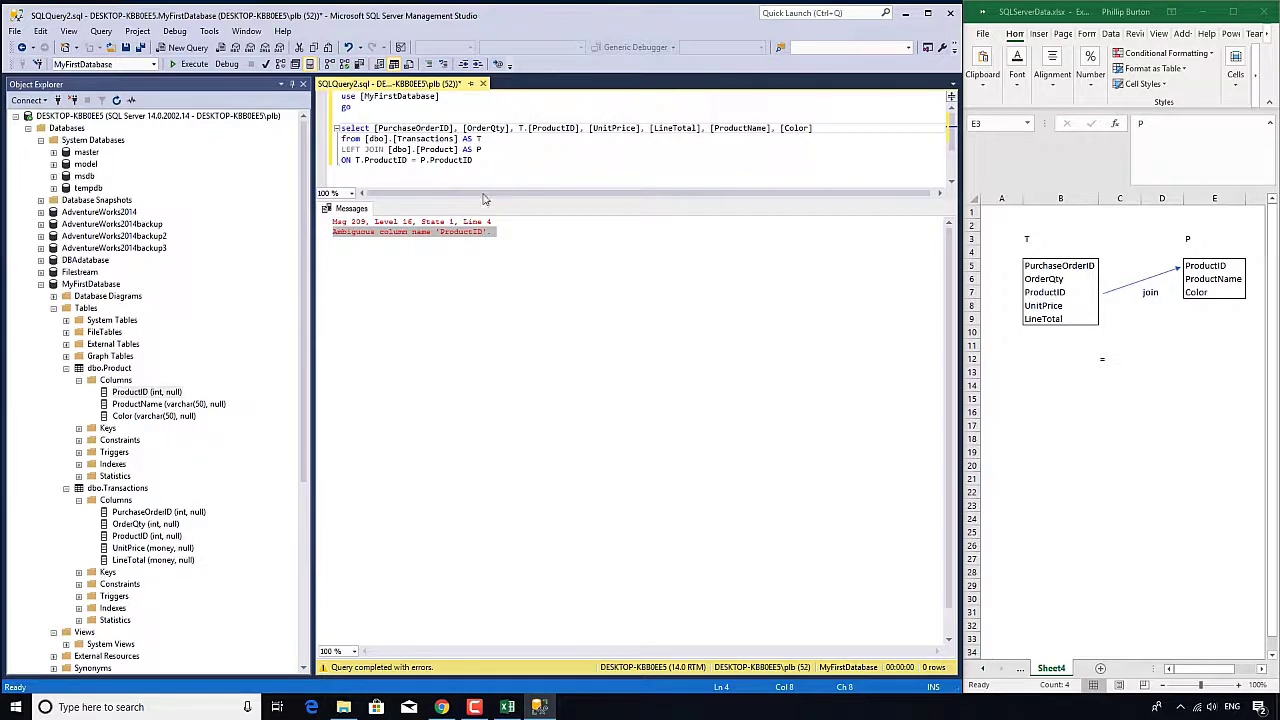
{"action": "left_click", "coordinate": [194, 64]}
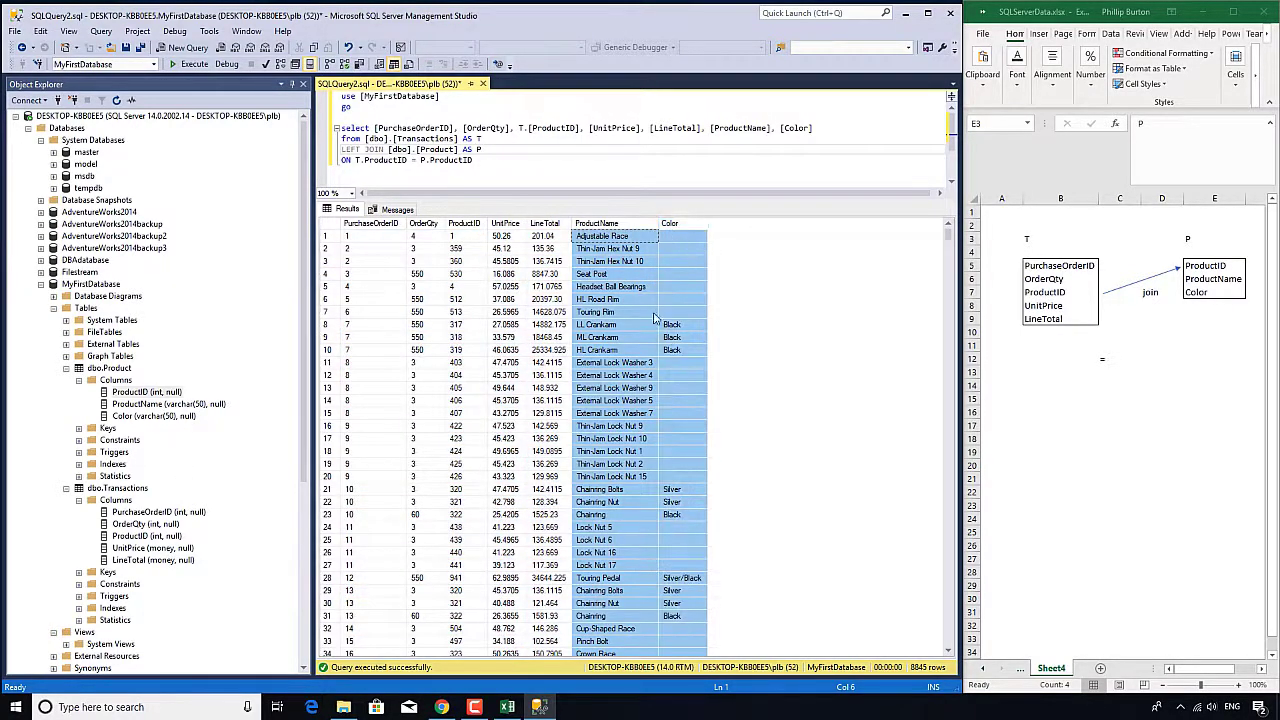
Step: Inspect the ProductName values in the seven-column results grid
{"action": "left_click", "coordinate": [597, 311]}
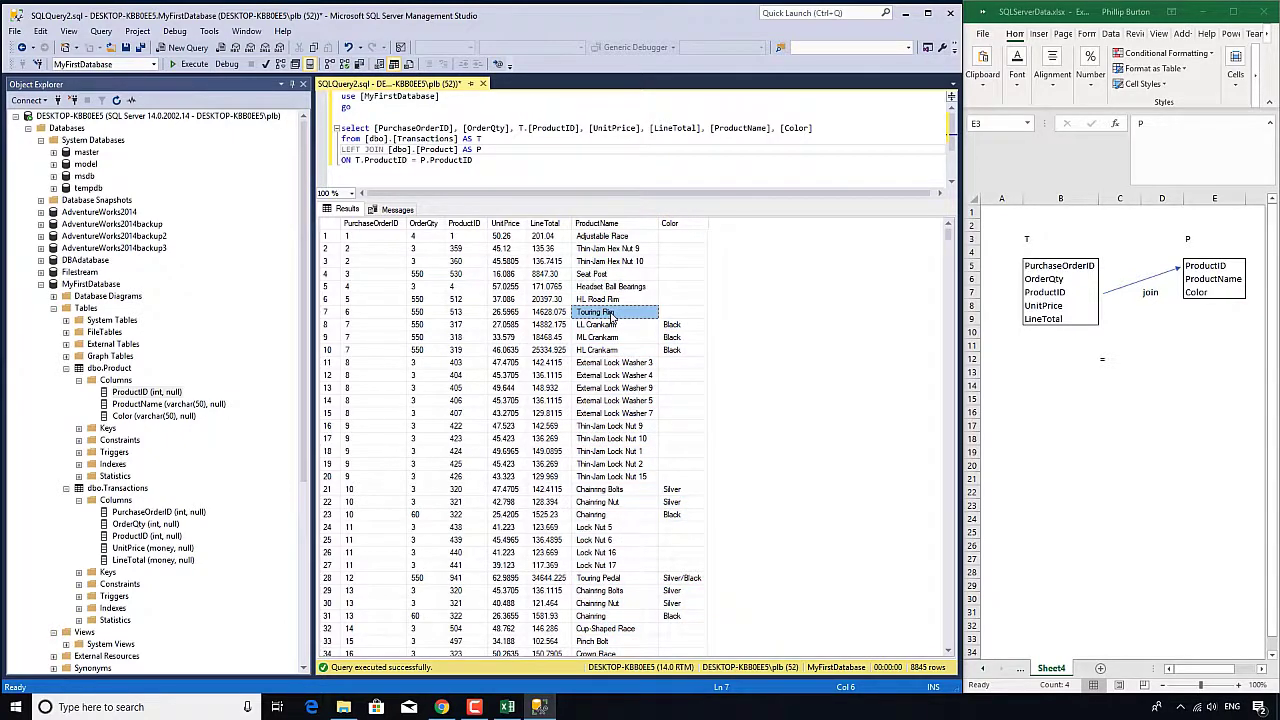